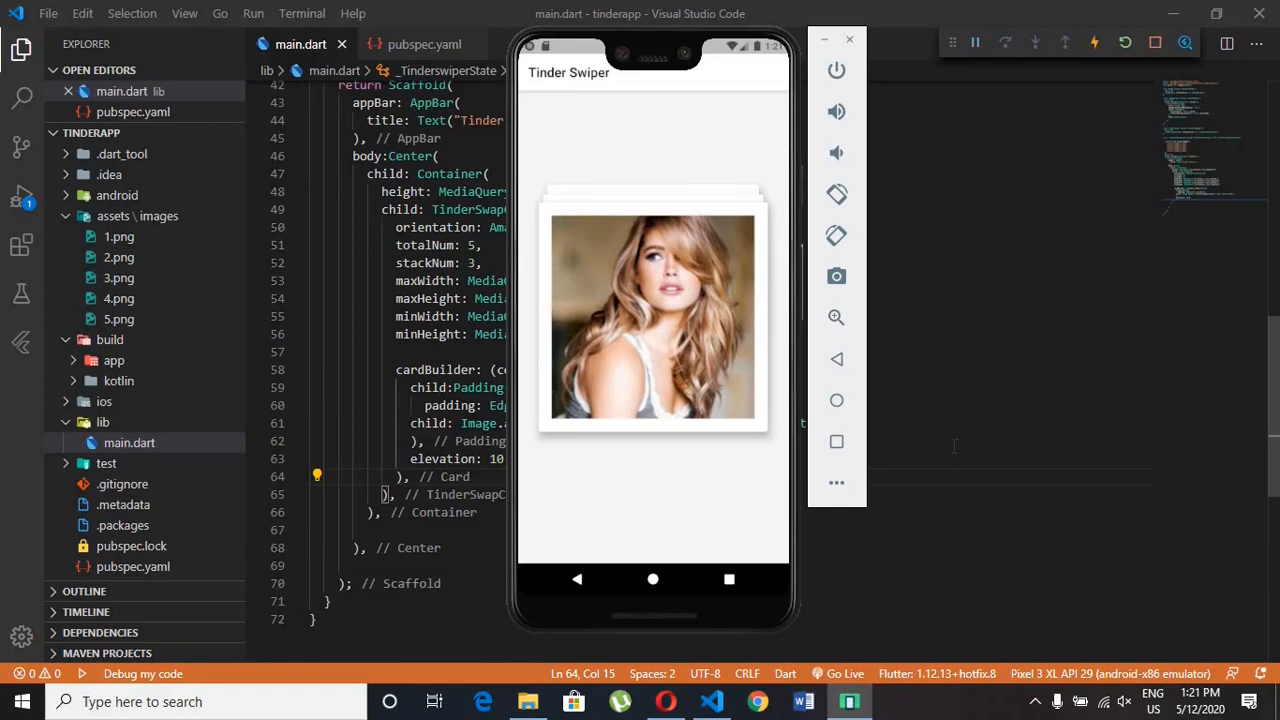
mouse_move(645, 310)
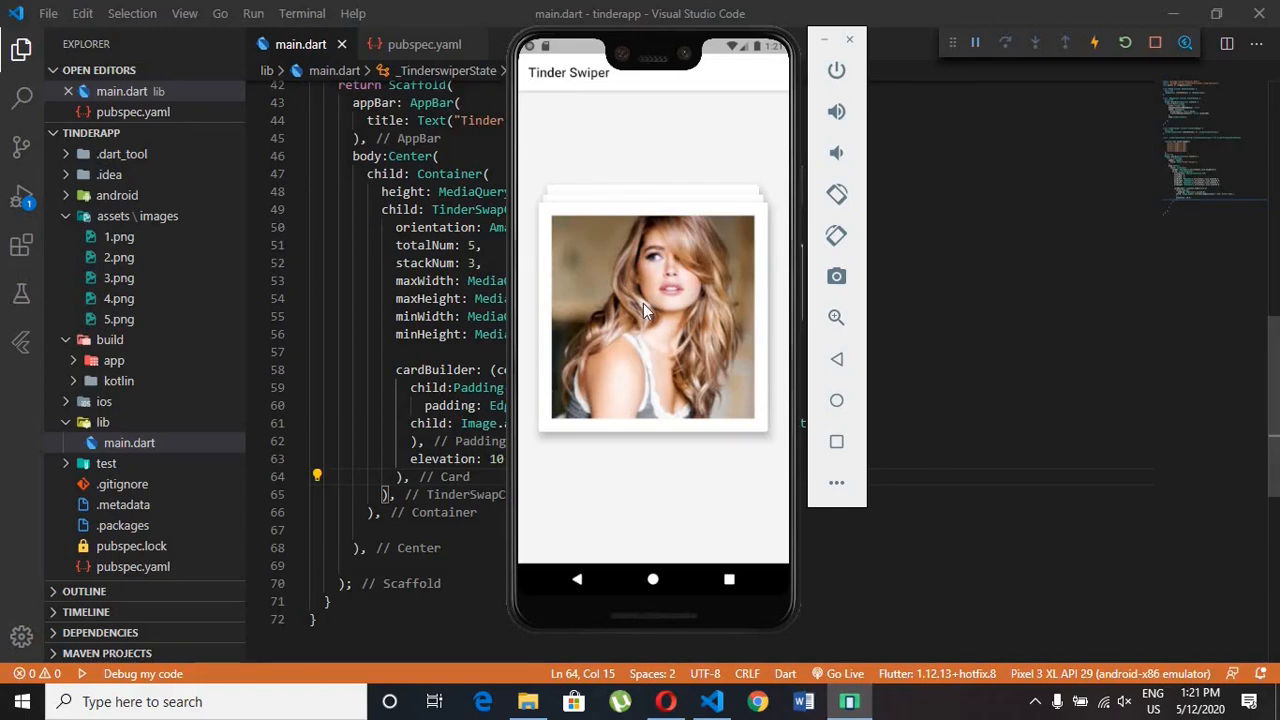
mouse_move(678, 321)
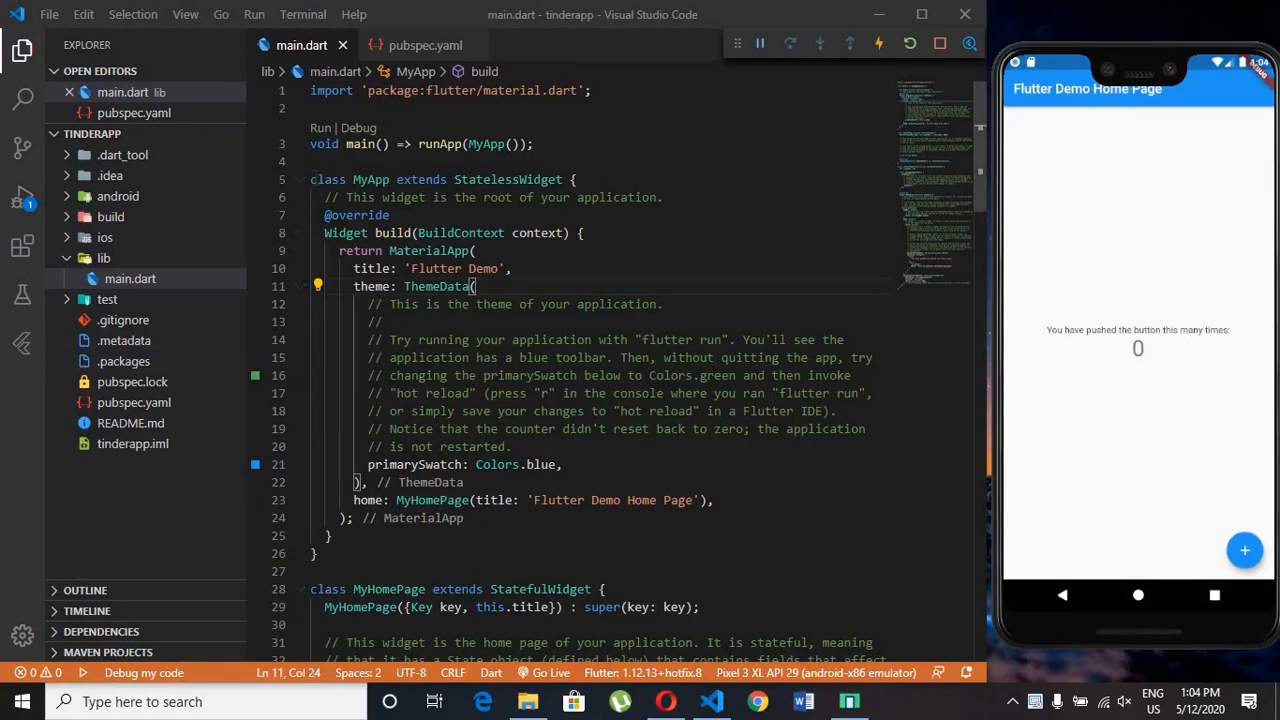
- Select and delete the entire default Flutter counter demo from main.dart
left_click(310, 179)
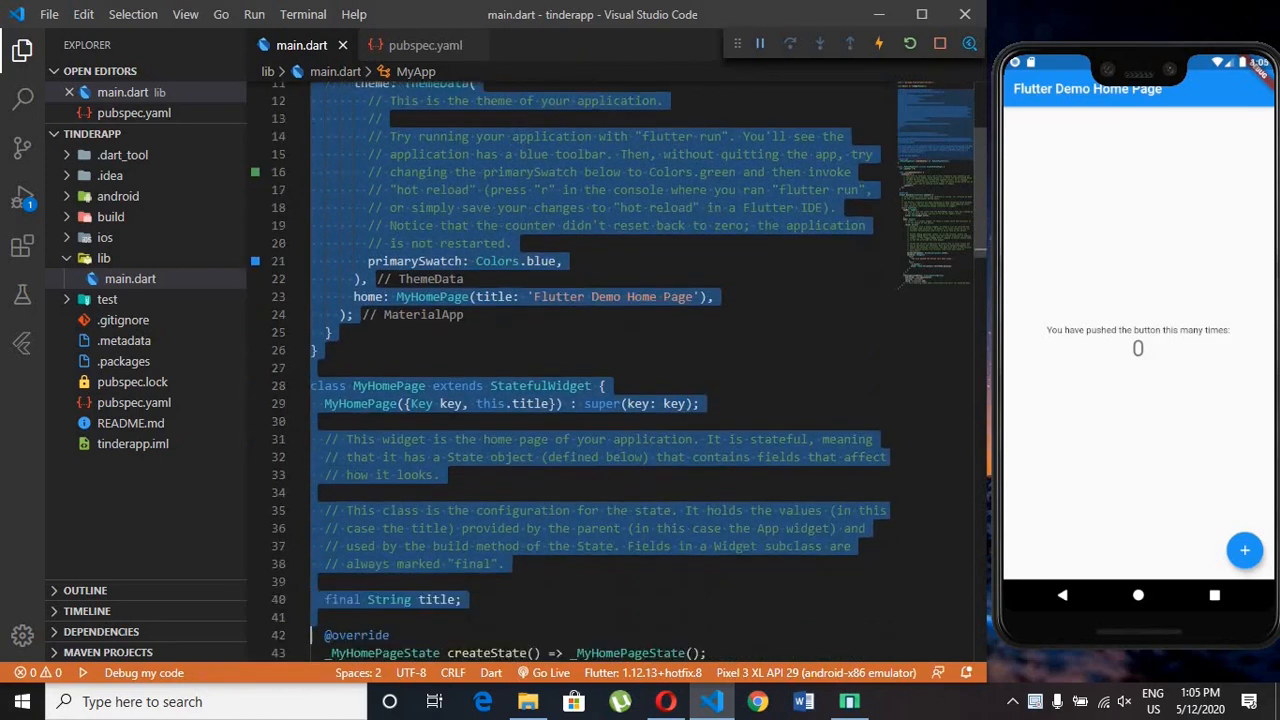
scroll("down", 3)
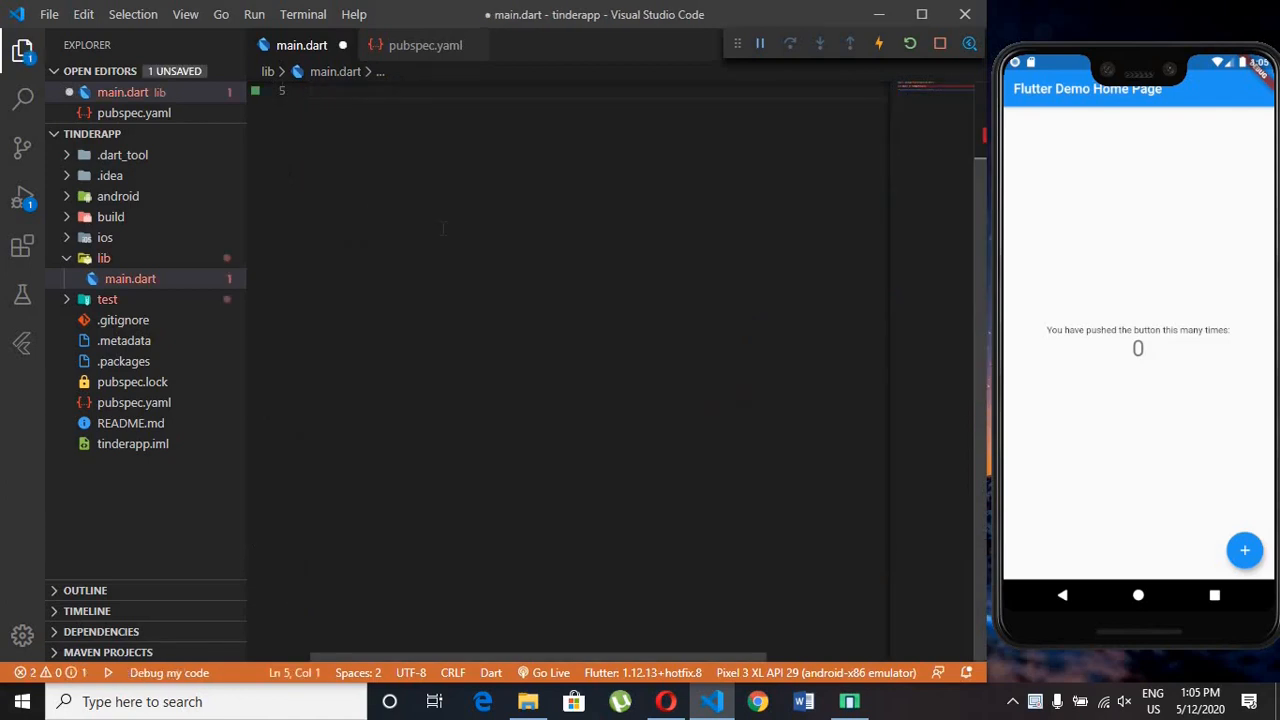
- Create stateful MyApp via the stf snippet returning a MaterialApp titled 'Tinder App'
type("stf")
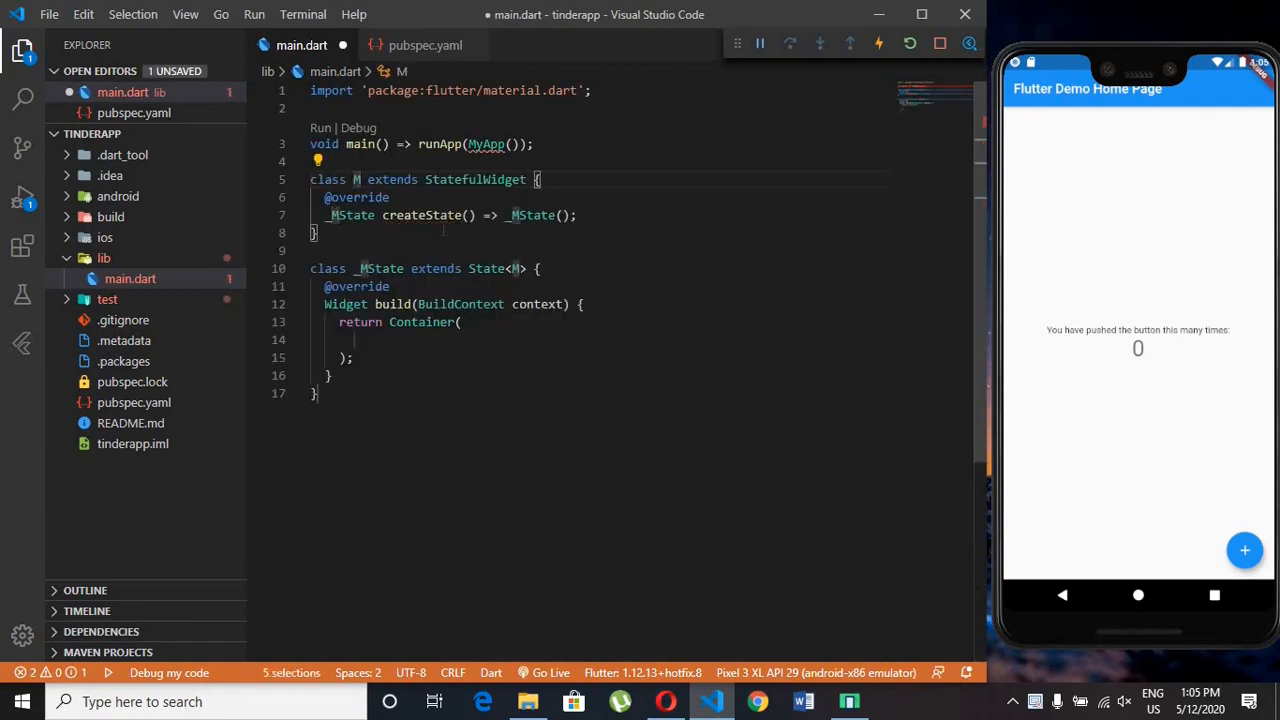
type("yApp")
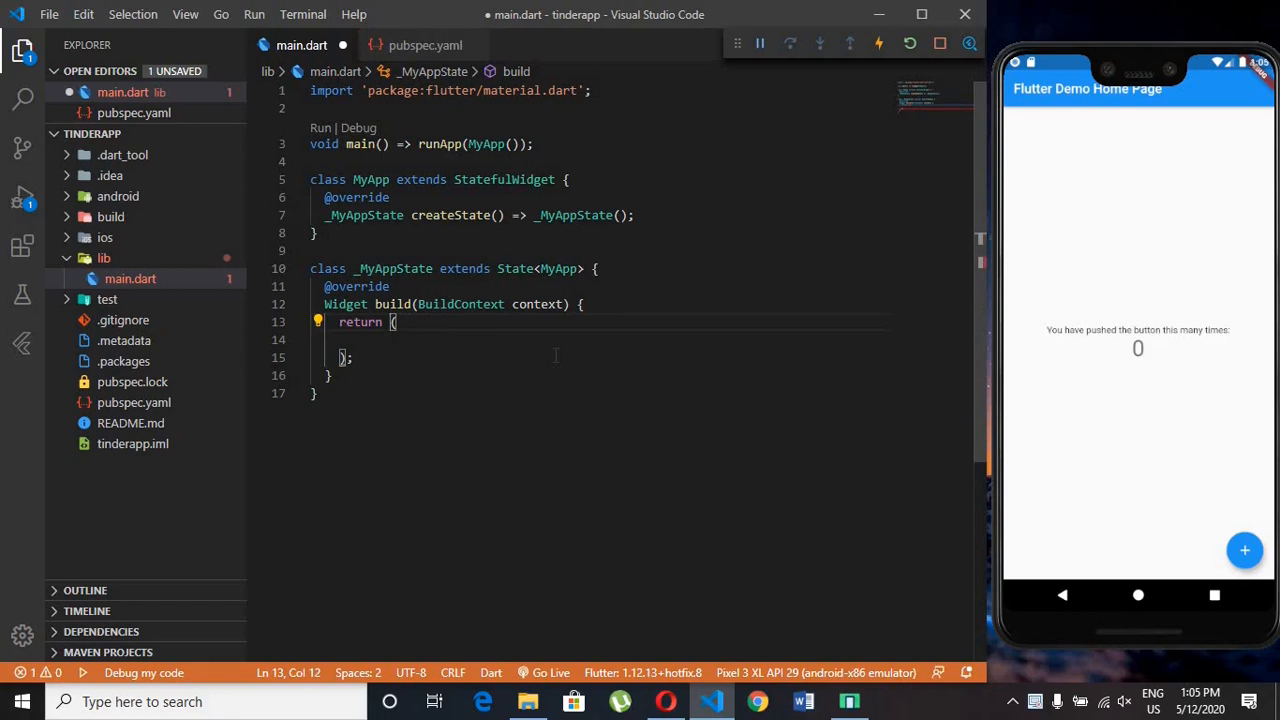
type("MaterialApp")
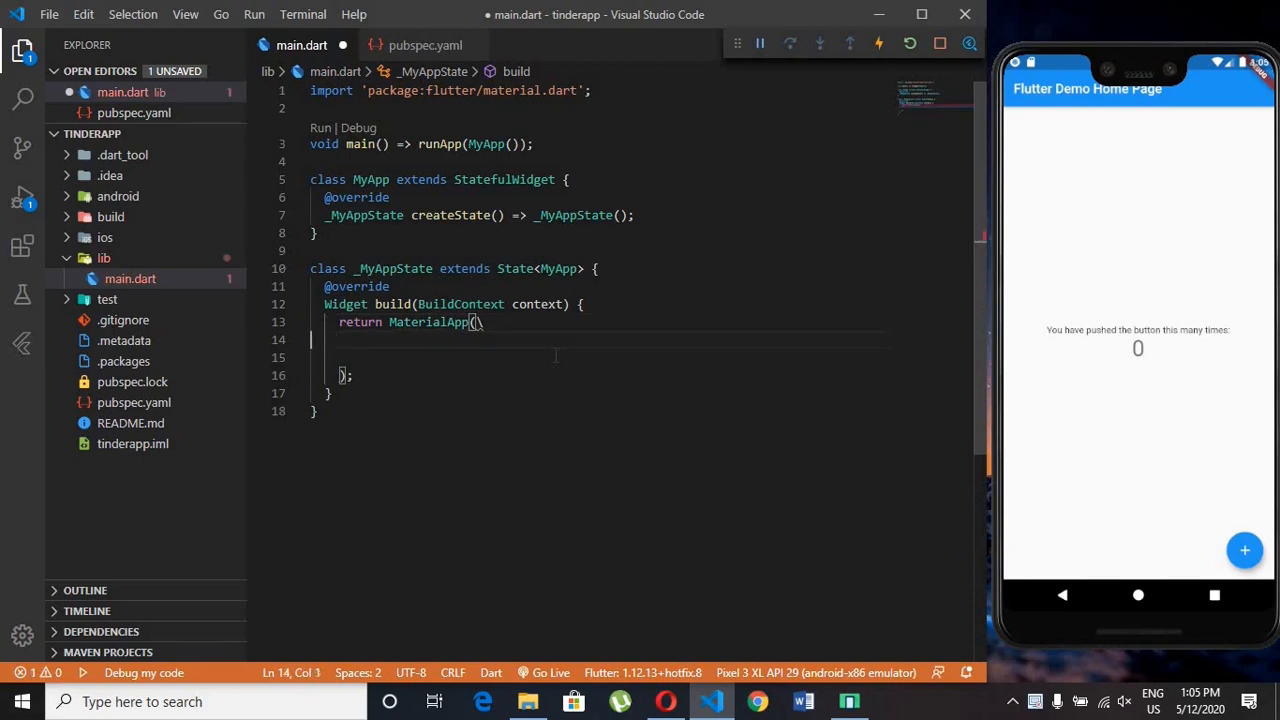
type("title:\"")
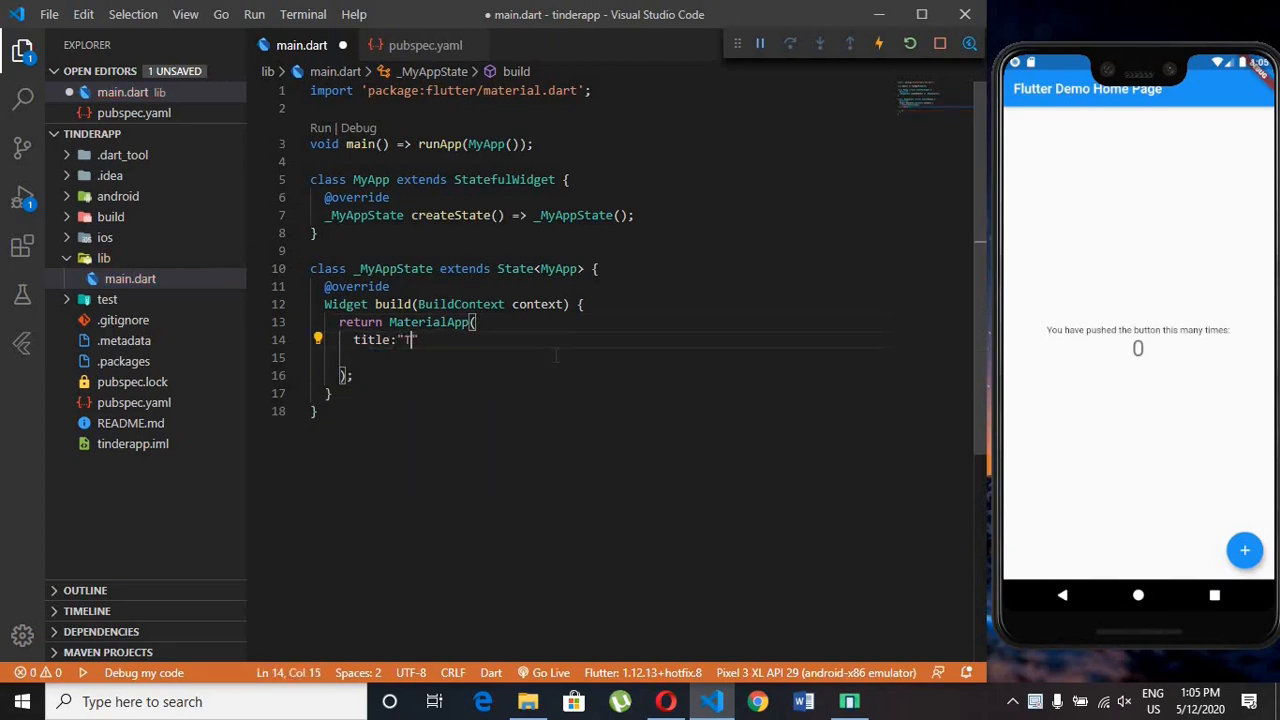
type("Tinder App")
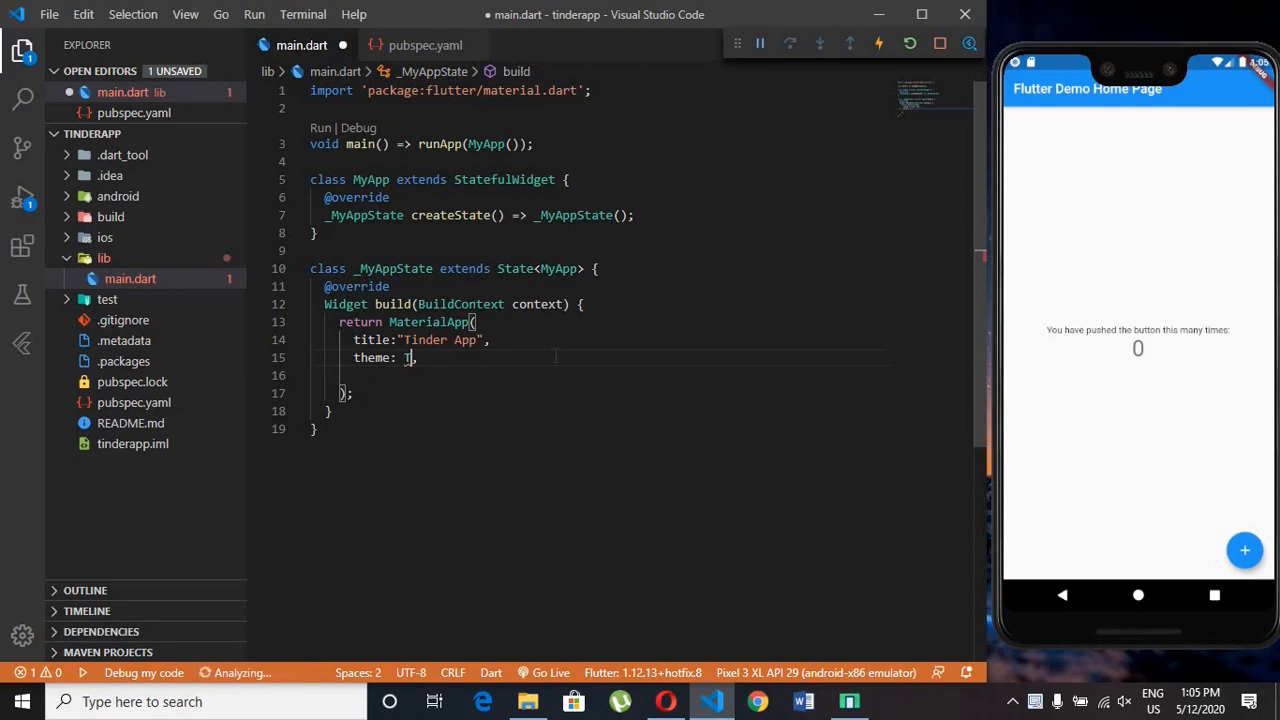
- Add ThemeData with primaryColor Colors.white and scaffoldBackgroundColor Colors.grey[100], then start the home entry
type("ThemeData(")
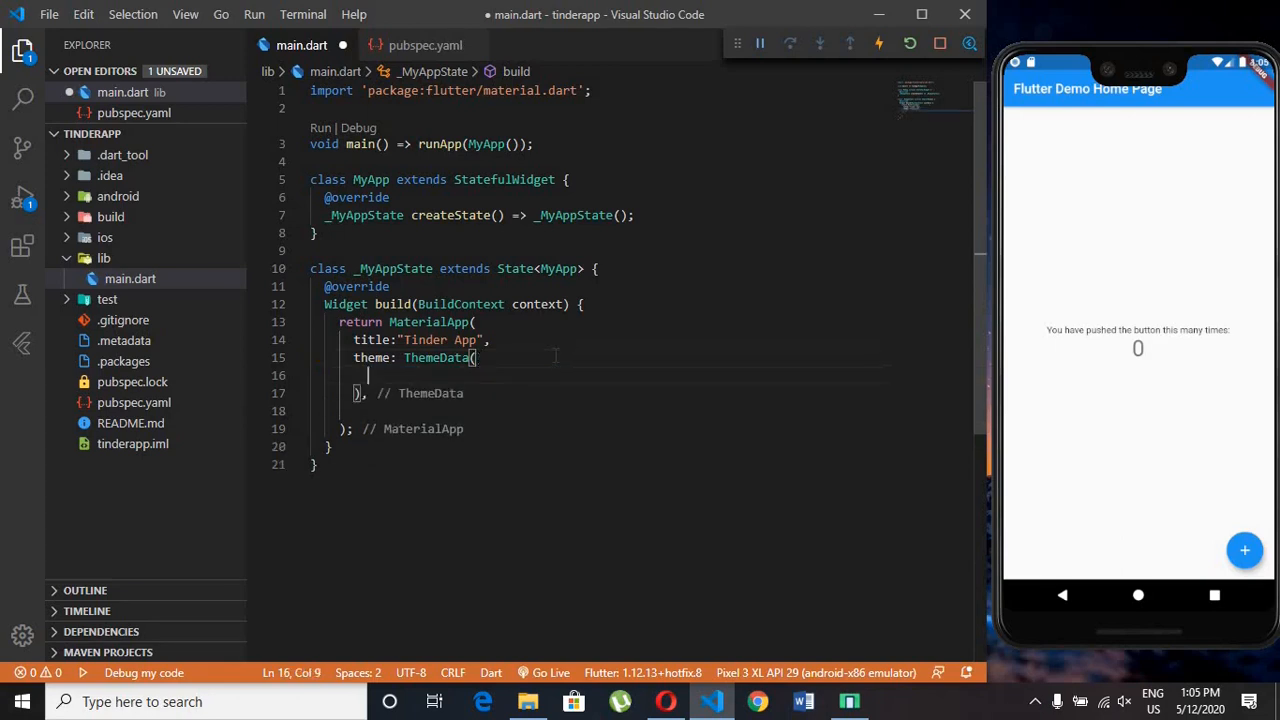
type("primaryColor:")
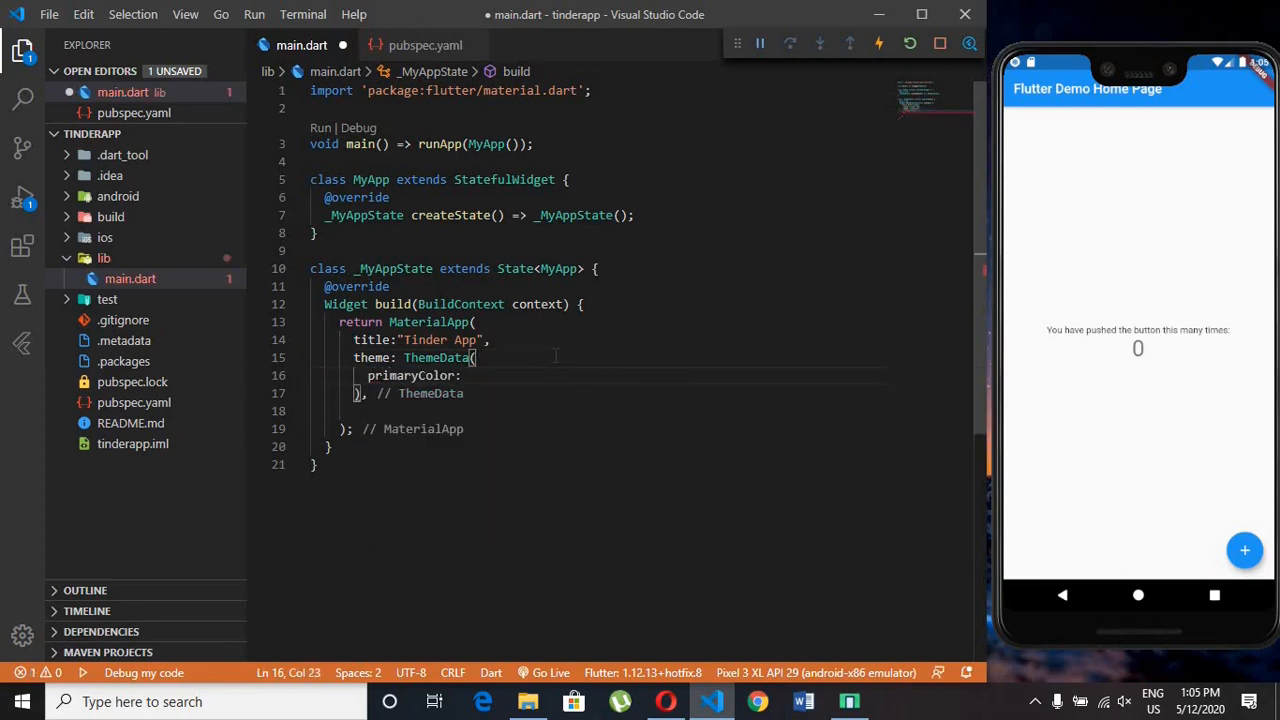
type("Colors.white")
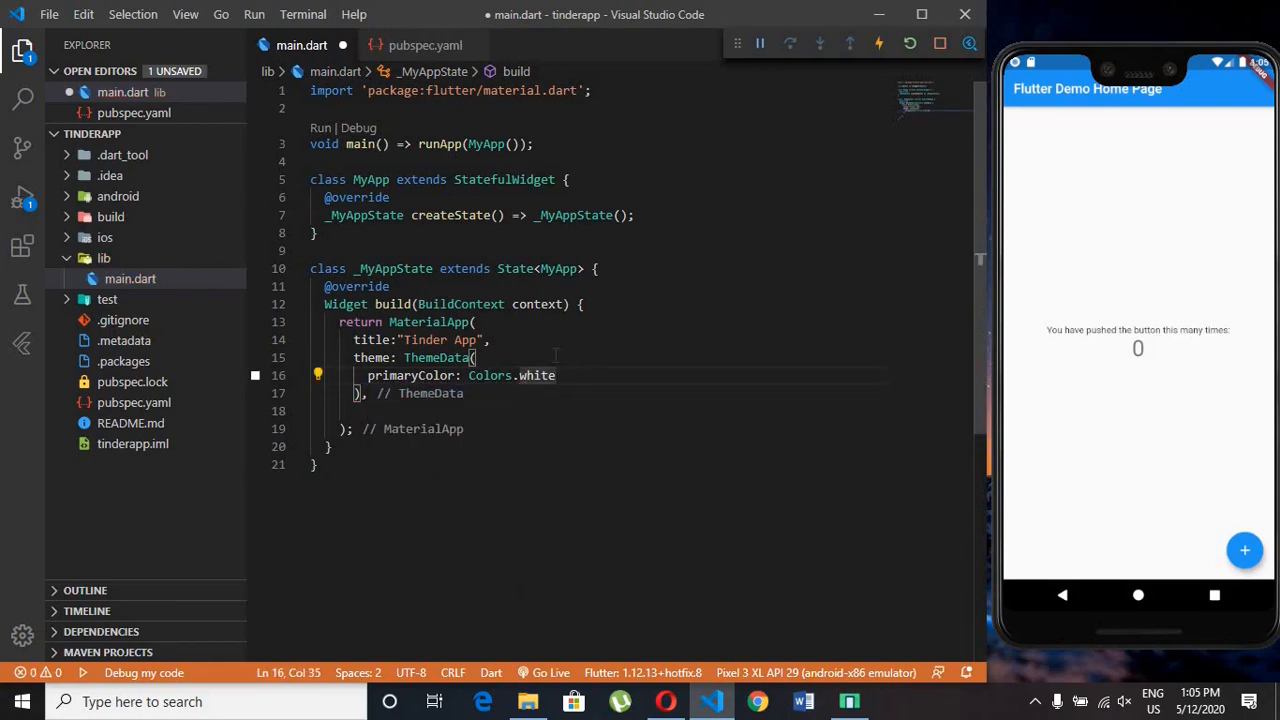
type("scaffoldBackgroundColor: Colors.")
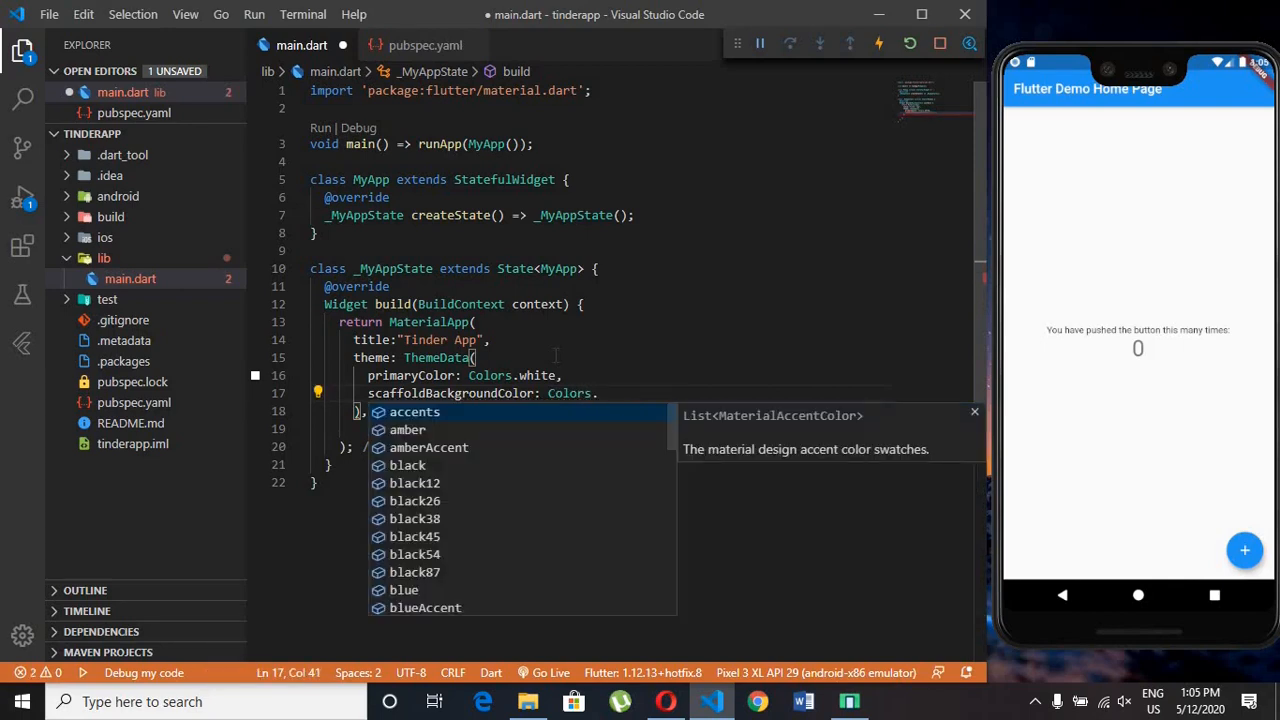
type("grey[")
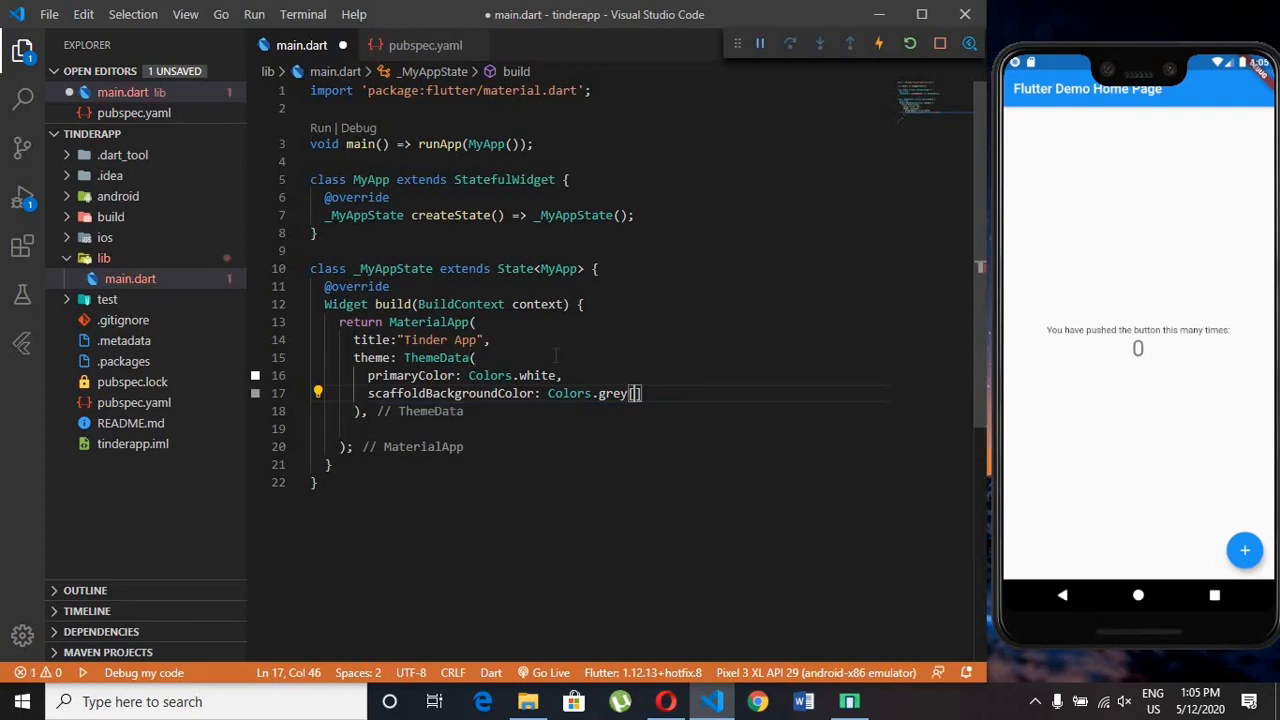
type("[100],")
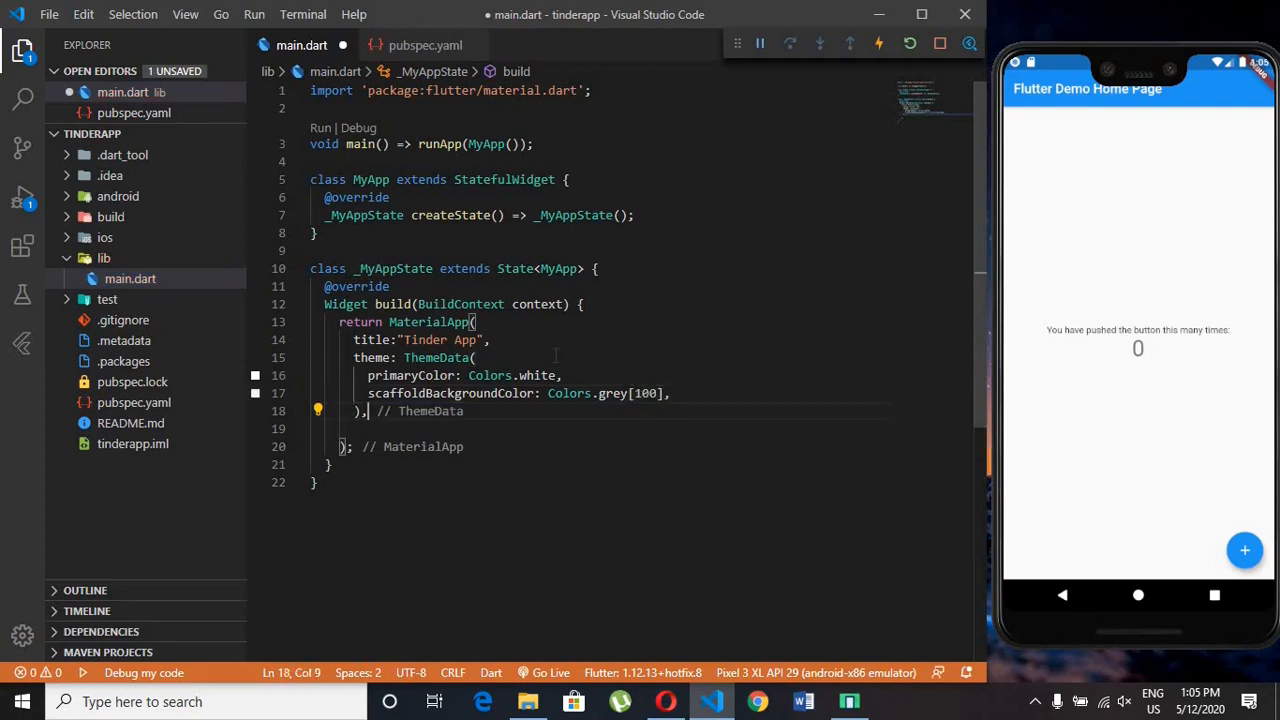
key("Enter")
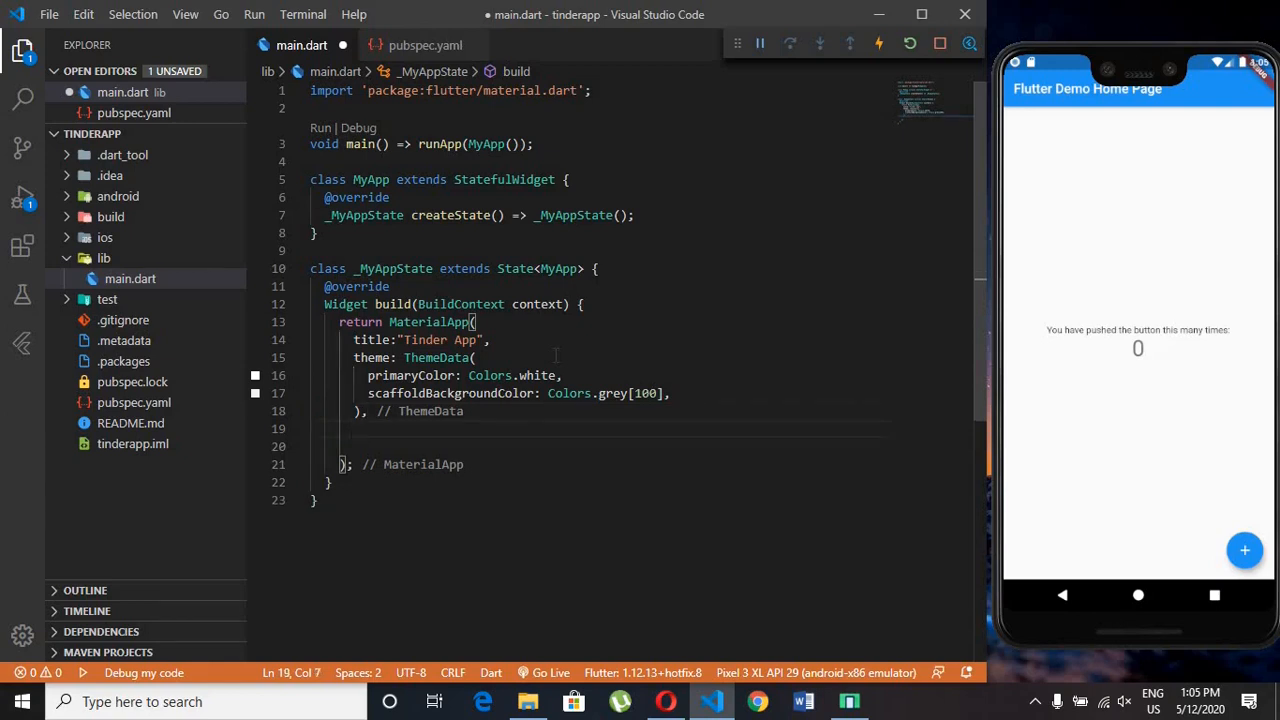
type("hol")
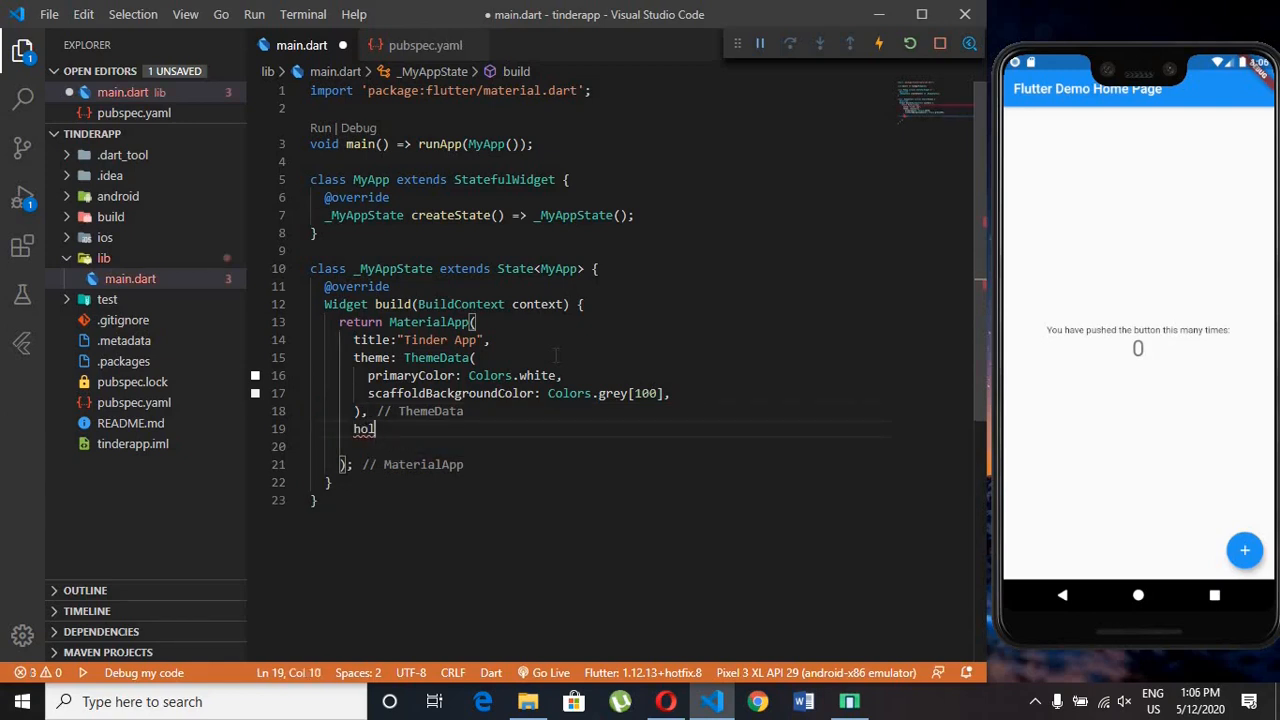
- Set the MaterialApp home to Tinderswiper()
type("home:")
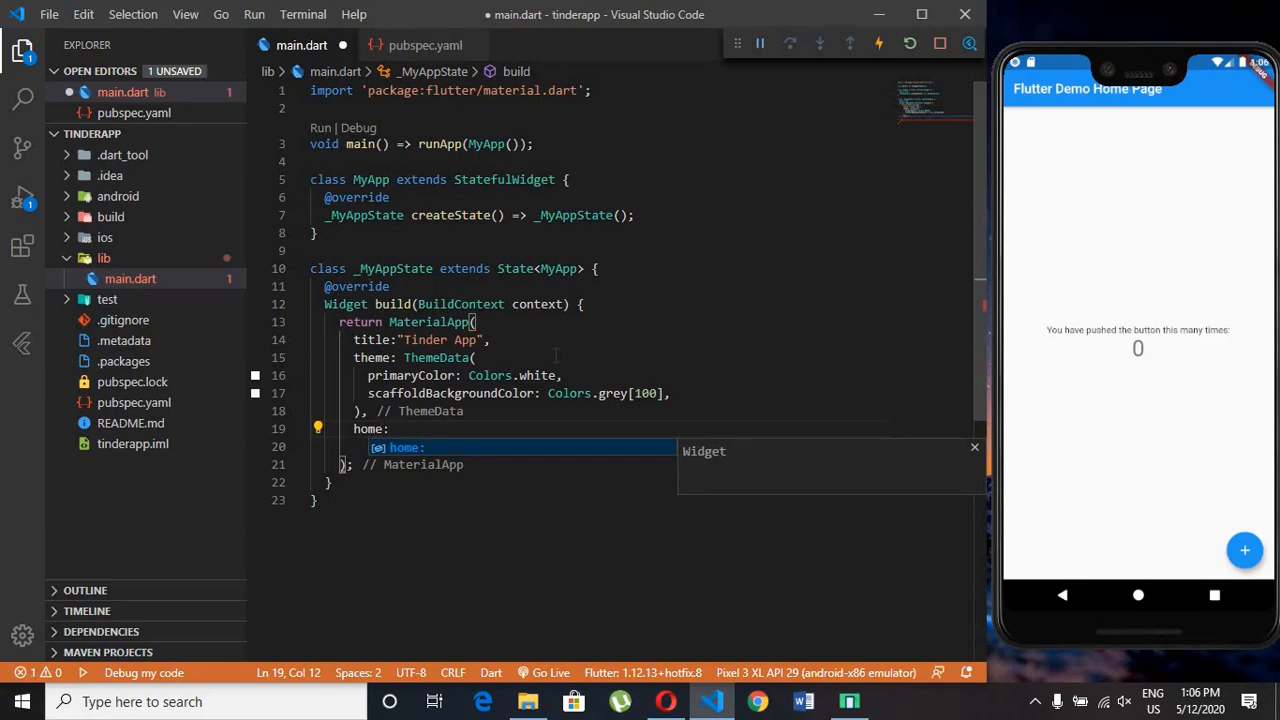
type("Tinders")
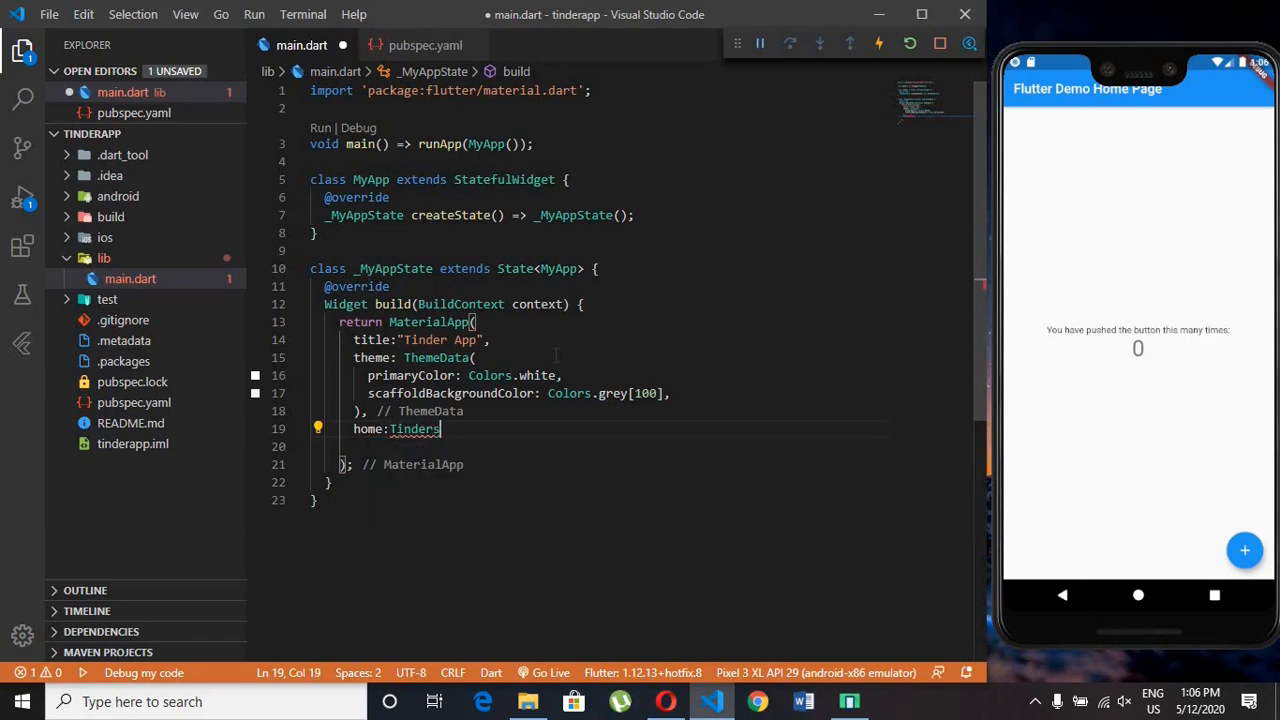
type("wiper")
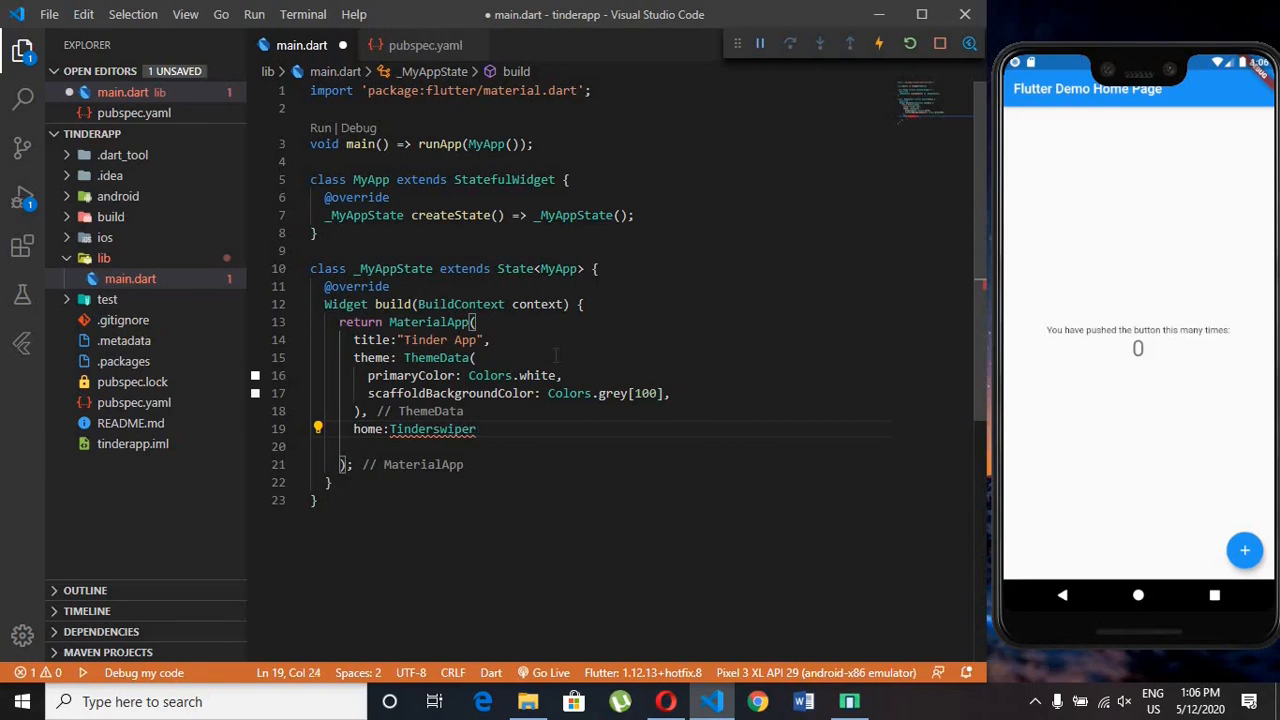
type("(),")
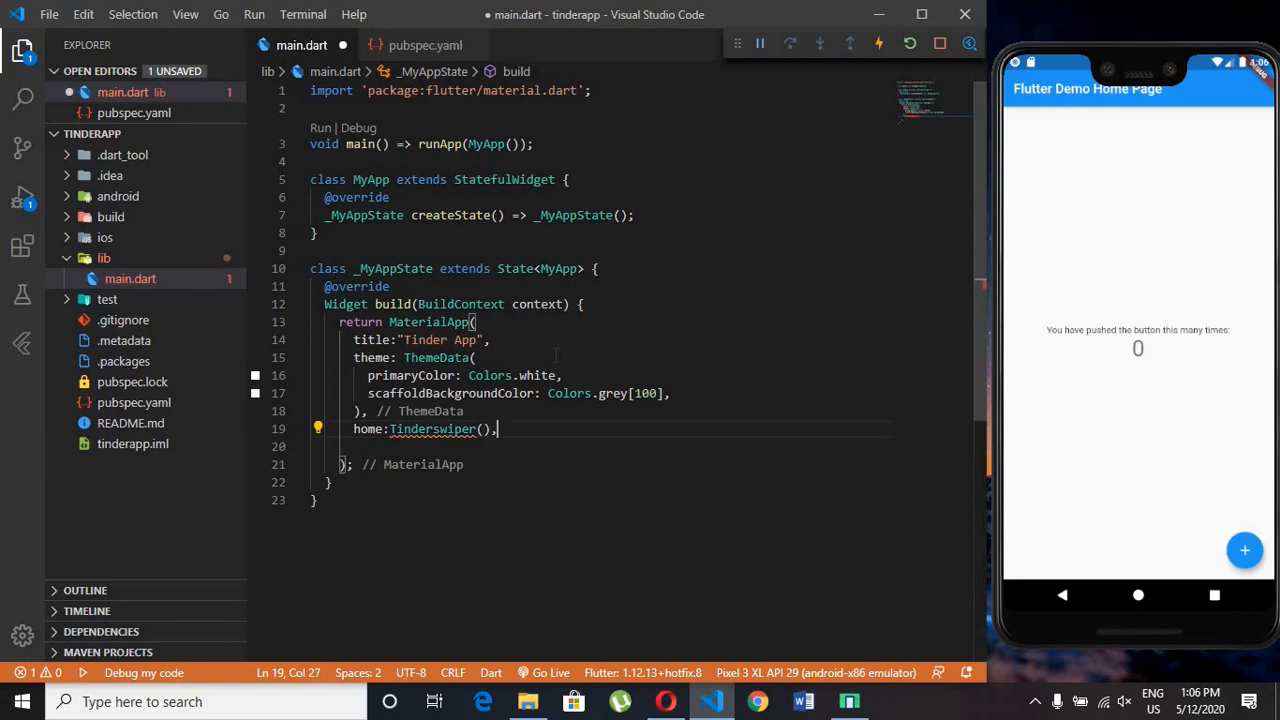
- Generate the Tinderswiper StatefulWidget and its state class with the stf snippet
type("stf")
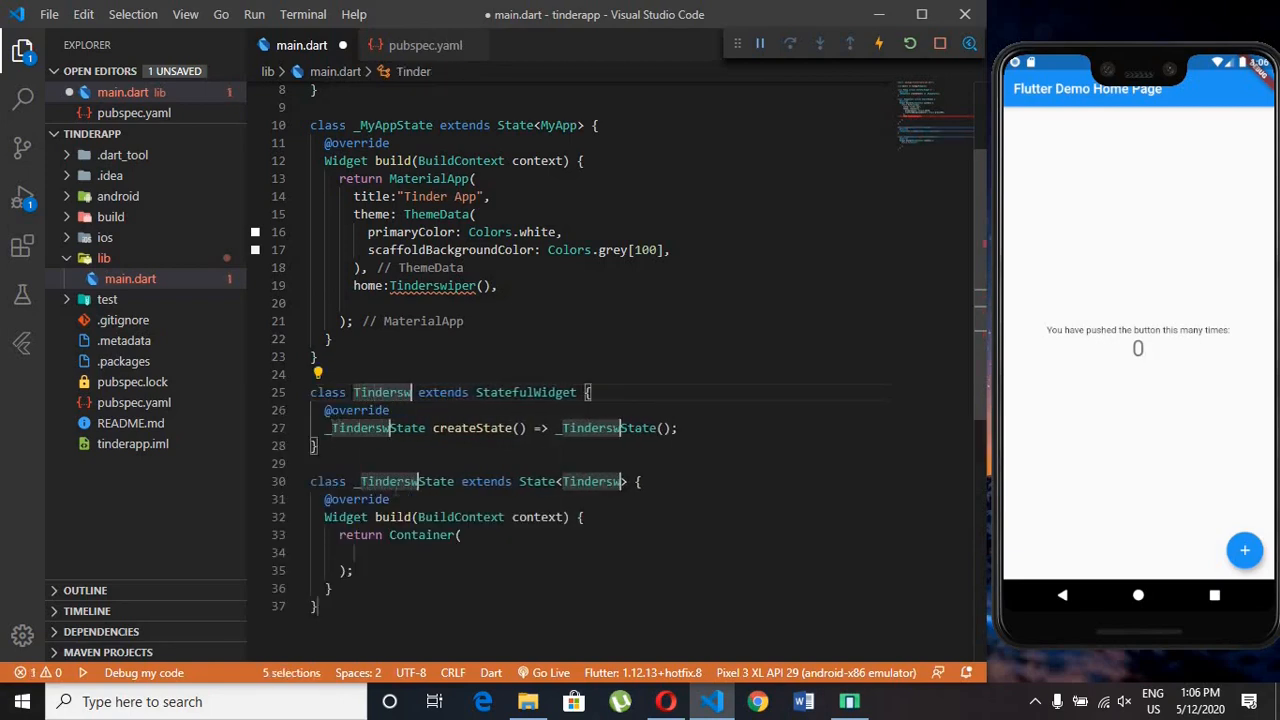
type("iper")
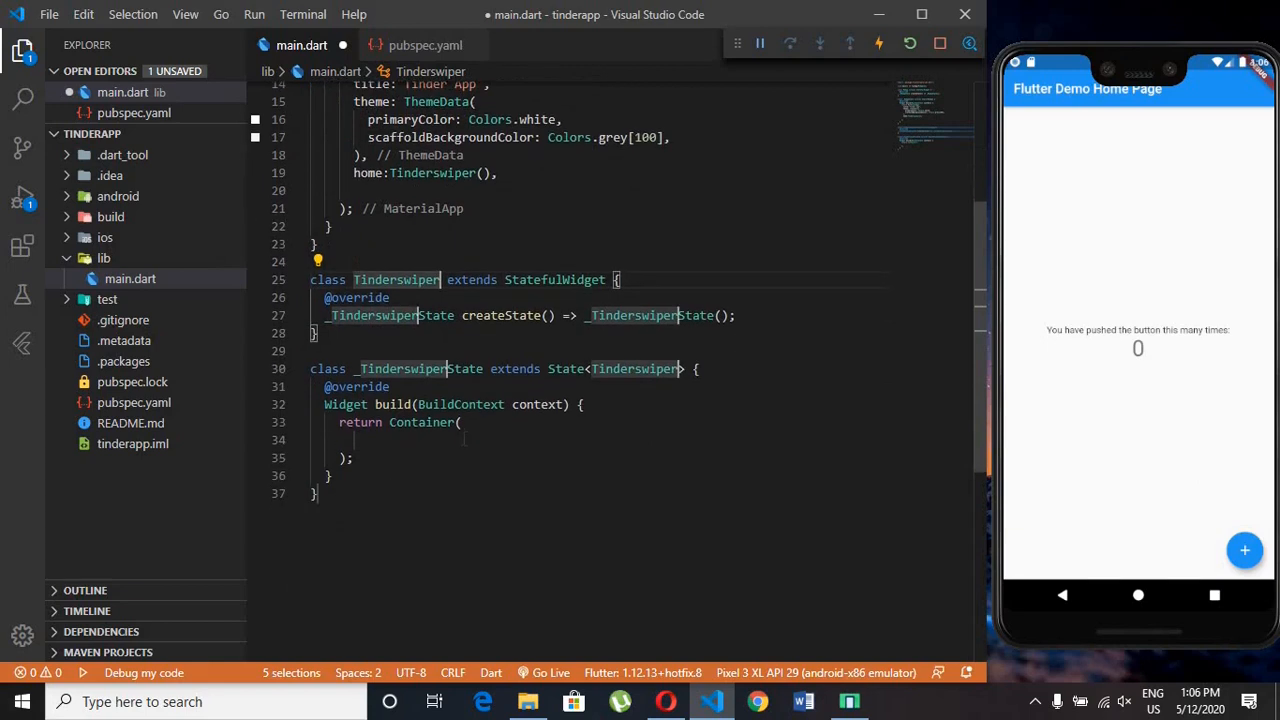
left_click(456, 422)
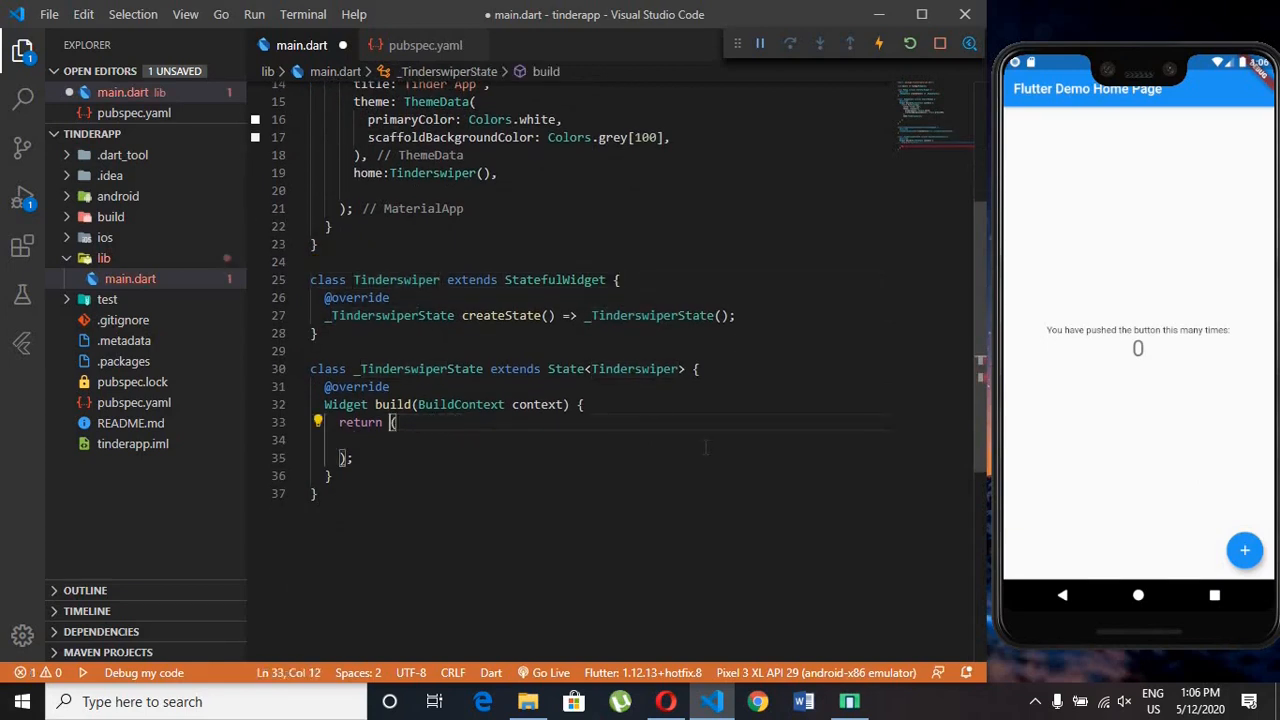
- Return a Scaffold whose AppBar title is Text('Tinder Swiper')
type("Scaffold")
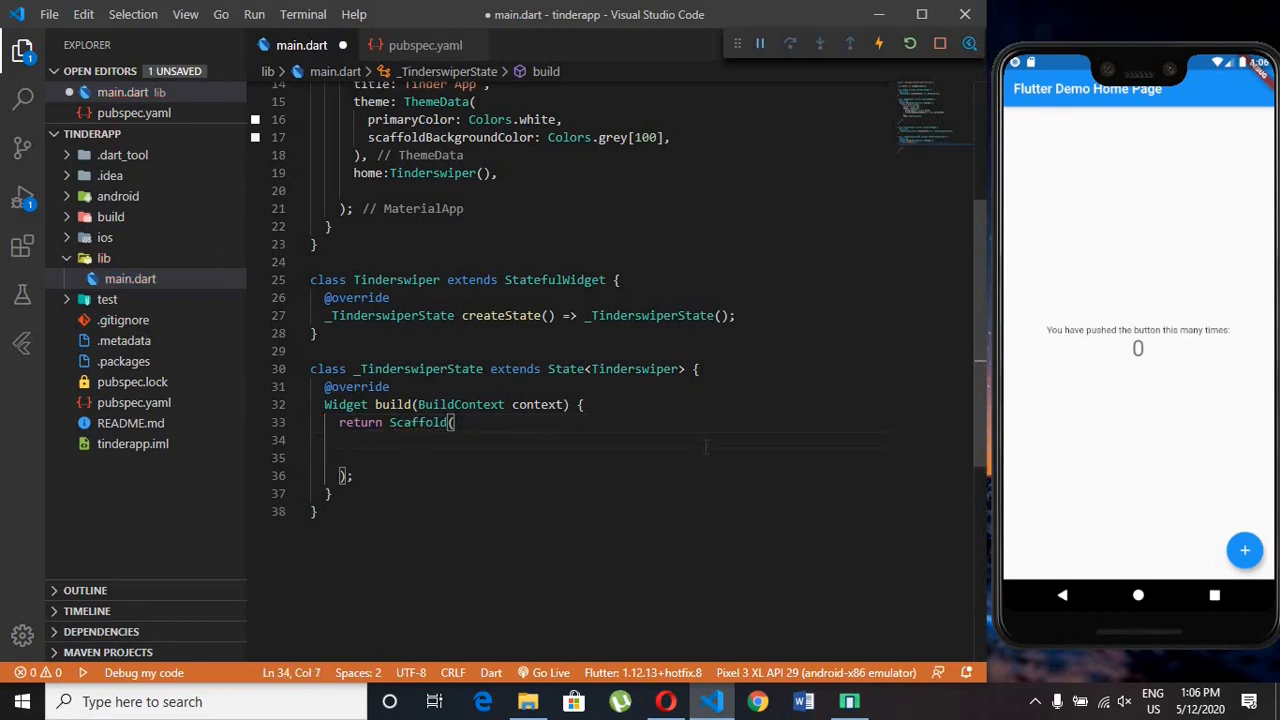
type("appBar: AppBar(),")
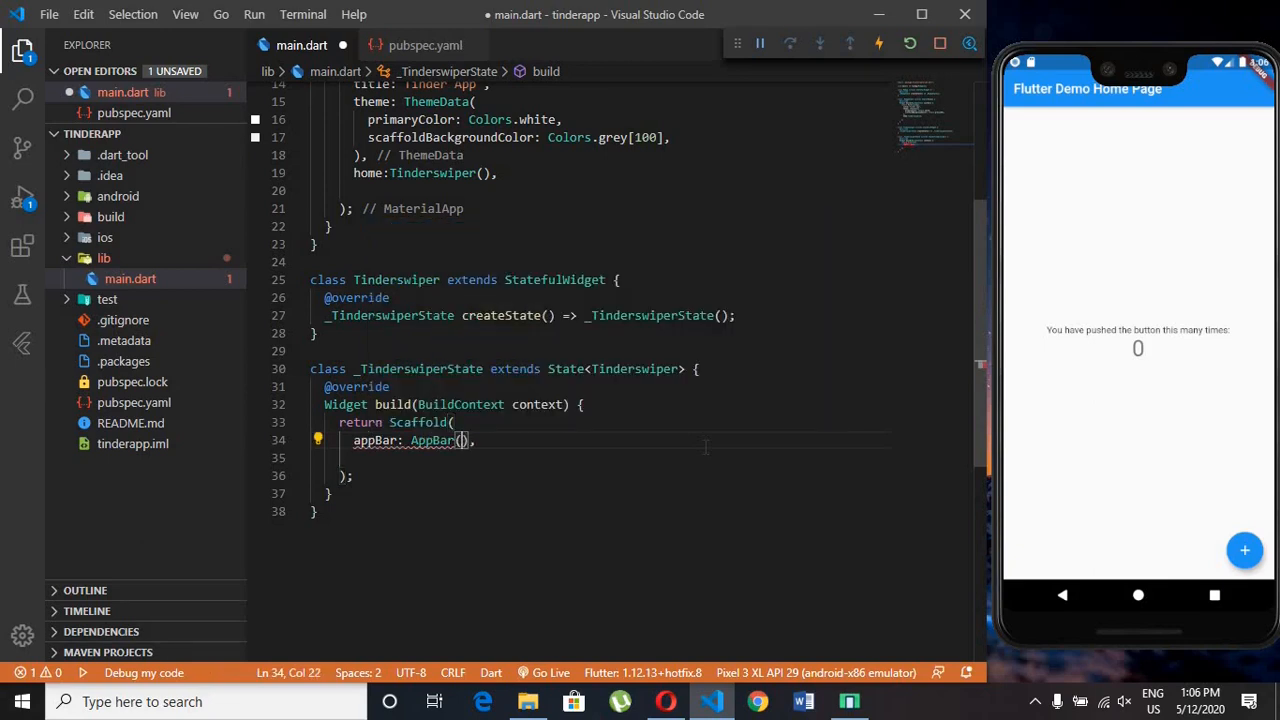
type("title: Te,")
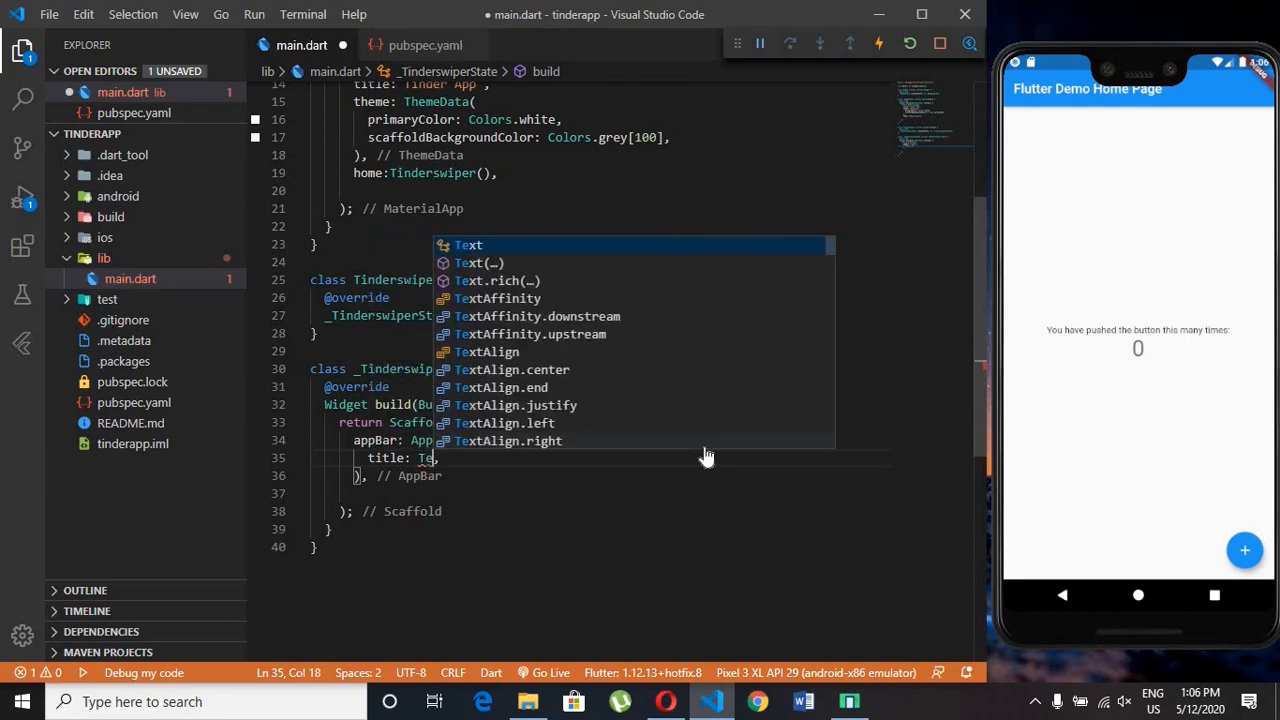
left_click(468, 245)
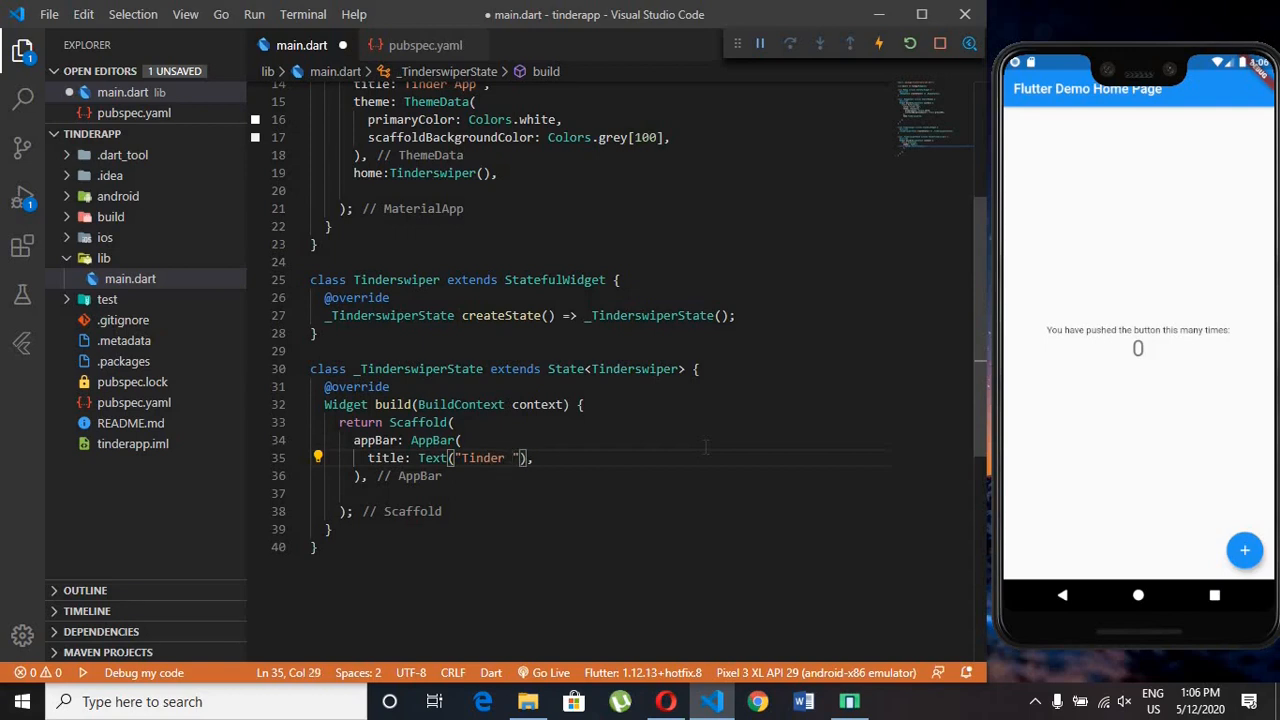
type("Swi")
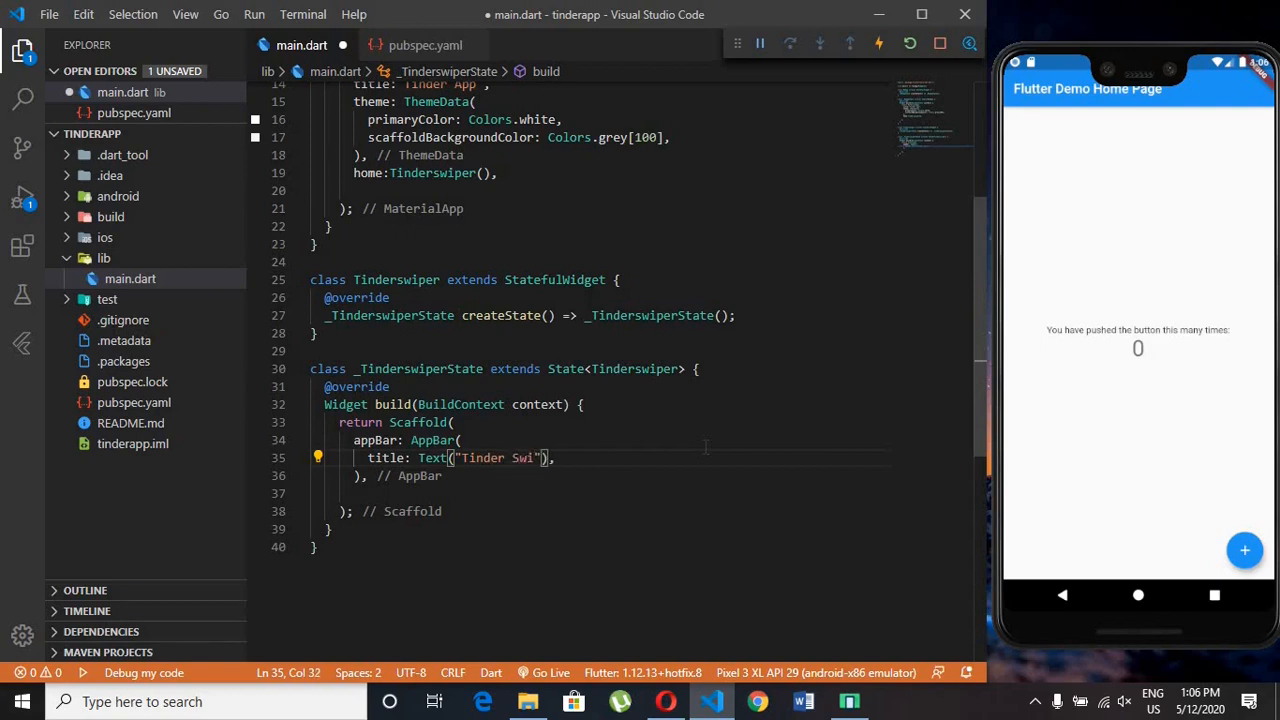
type("der")
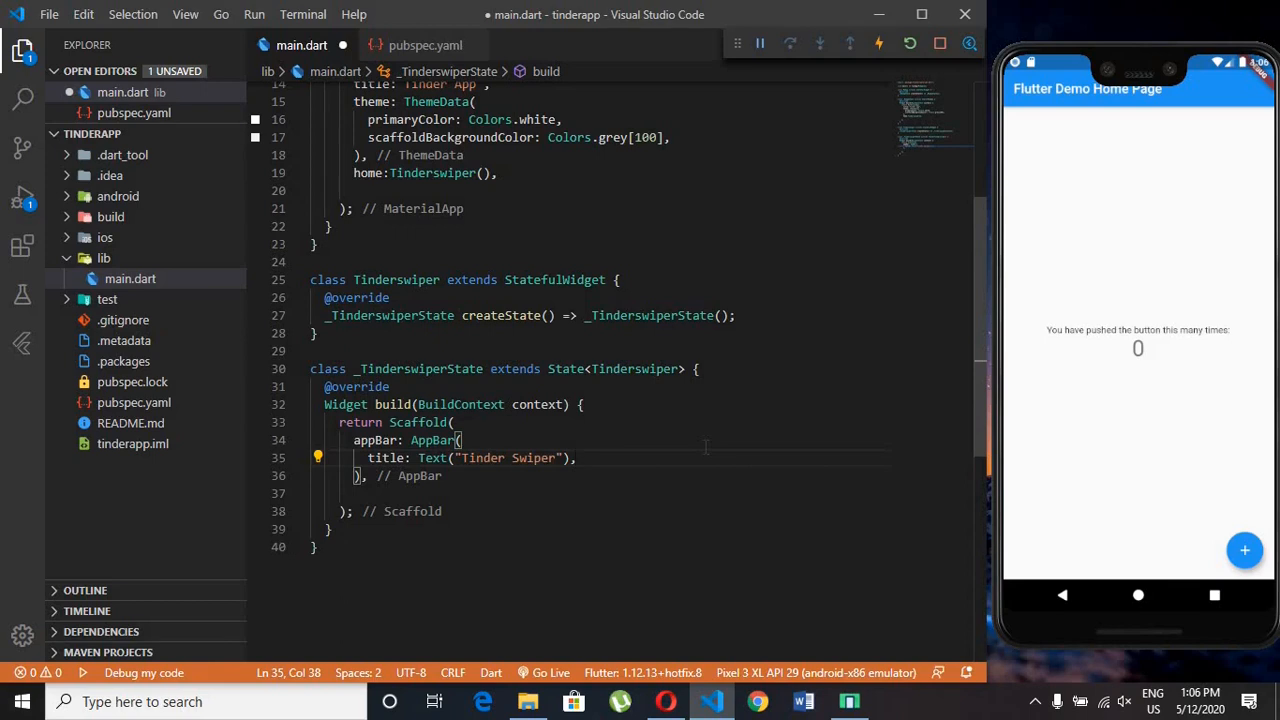
- Give the Scaffold a Center body and save main.dart
key("Enter")
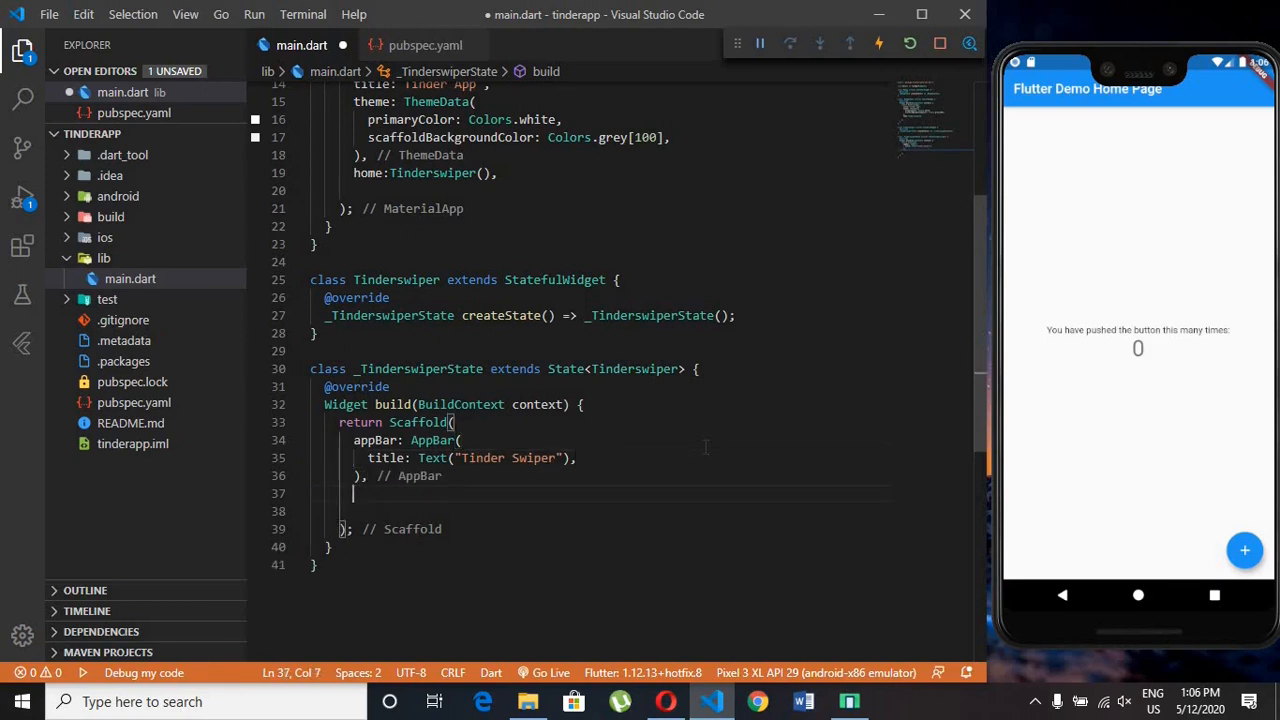
type("body:")
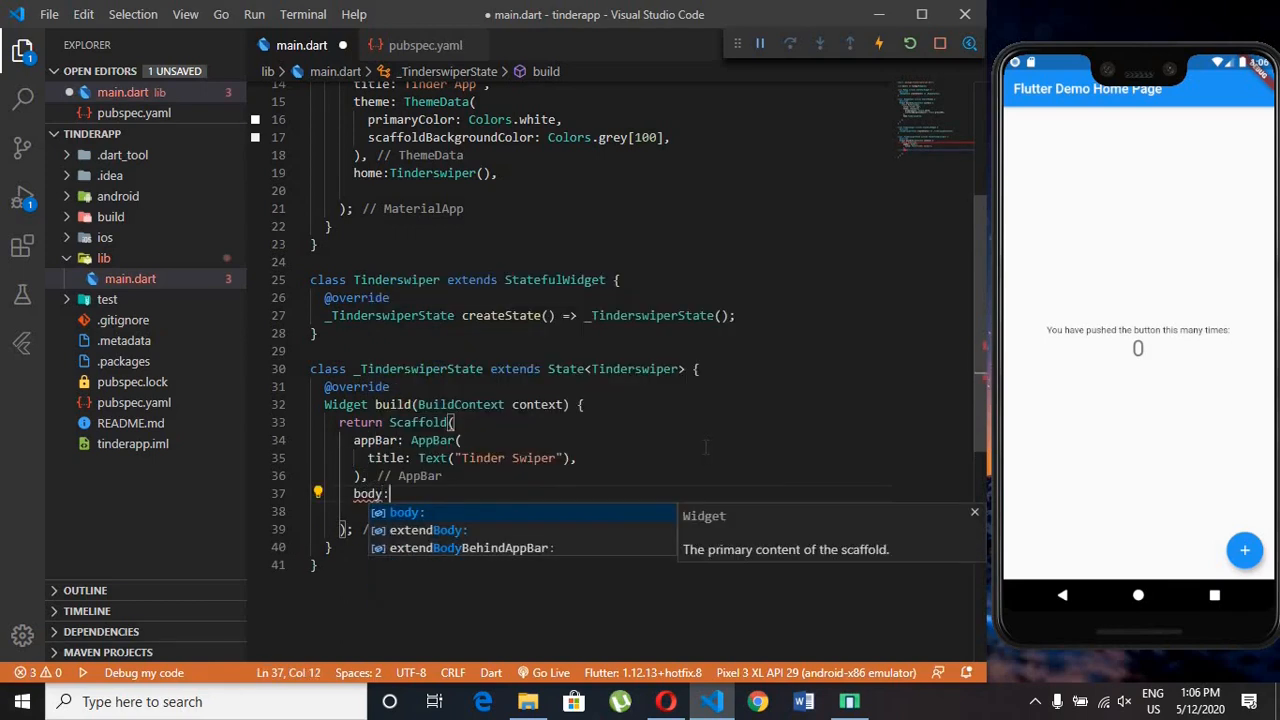
type("Center(")
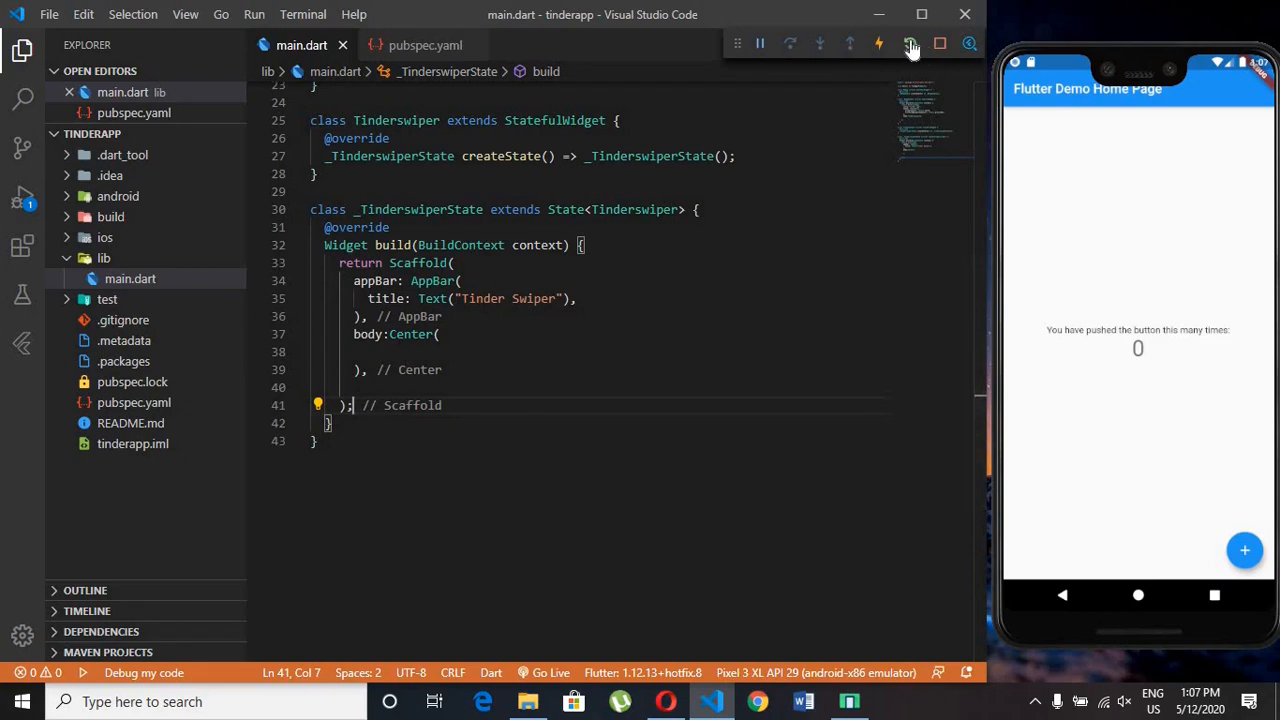
- Hot restart and reload the running app so the emulator shows the blank Tinder Swiper screen
left_click(910, 44)
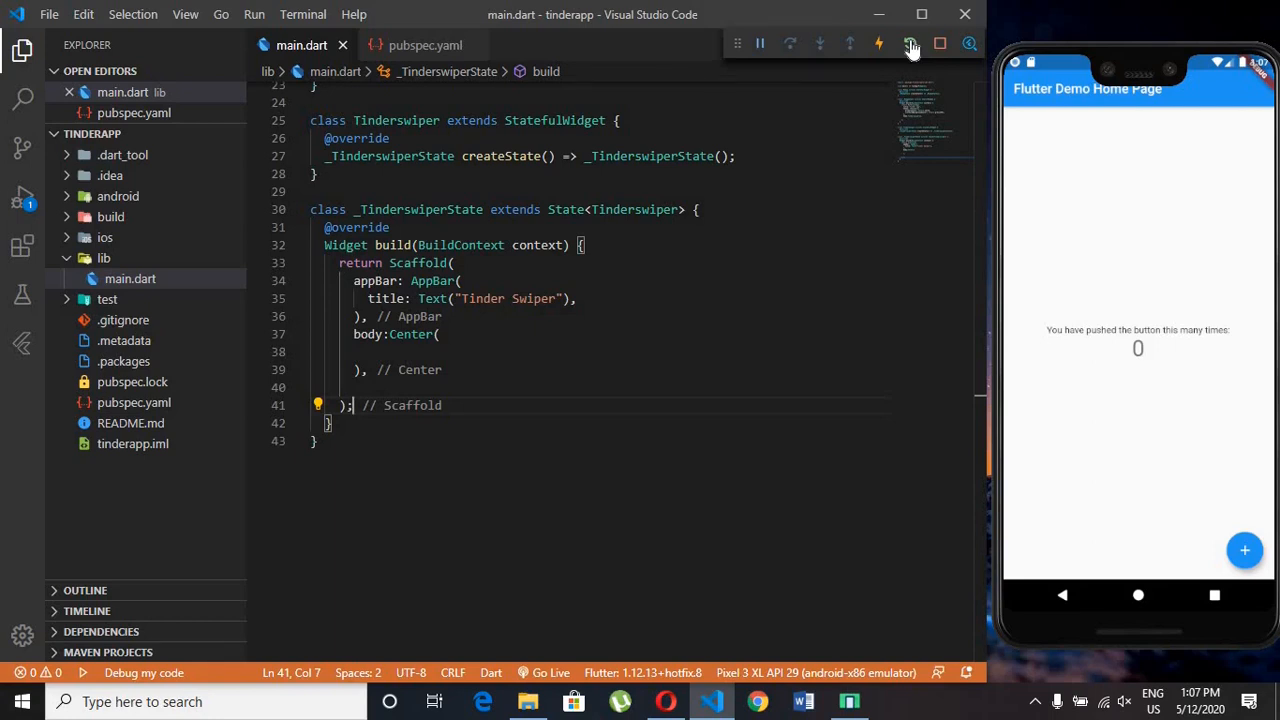
left_click(909, 43)
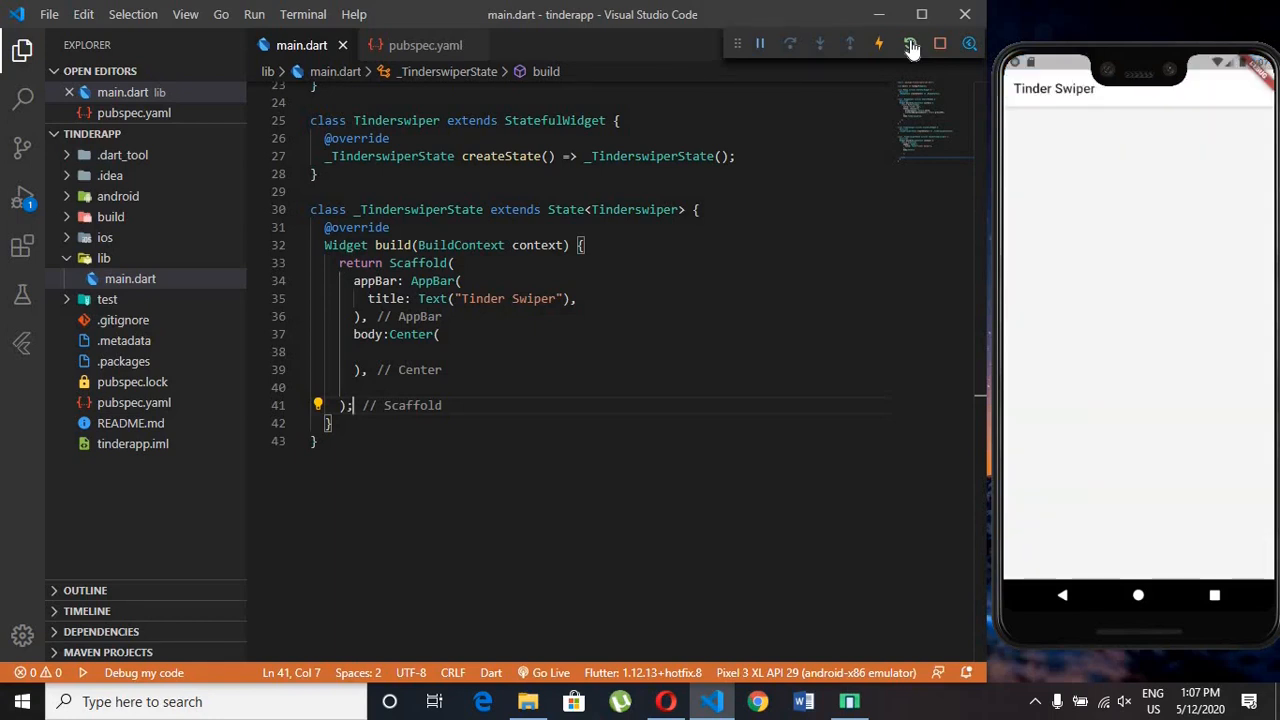
left_click(908, 44)
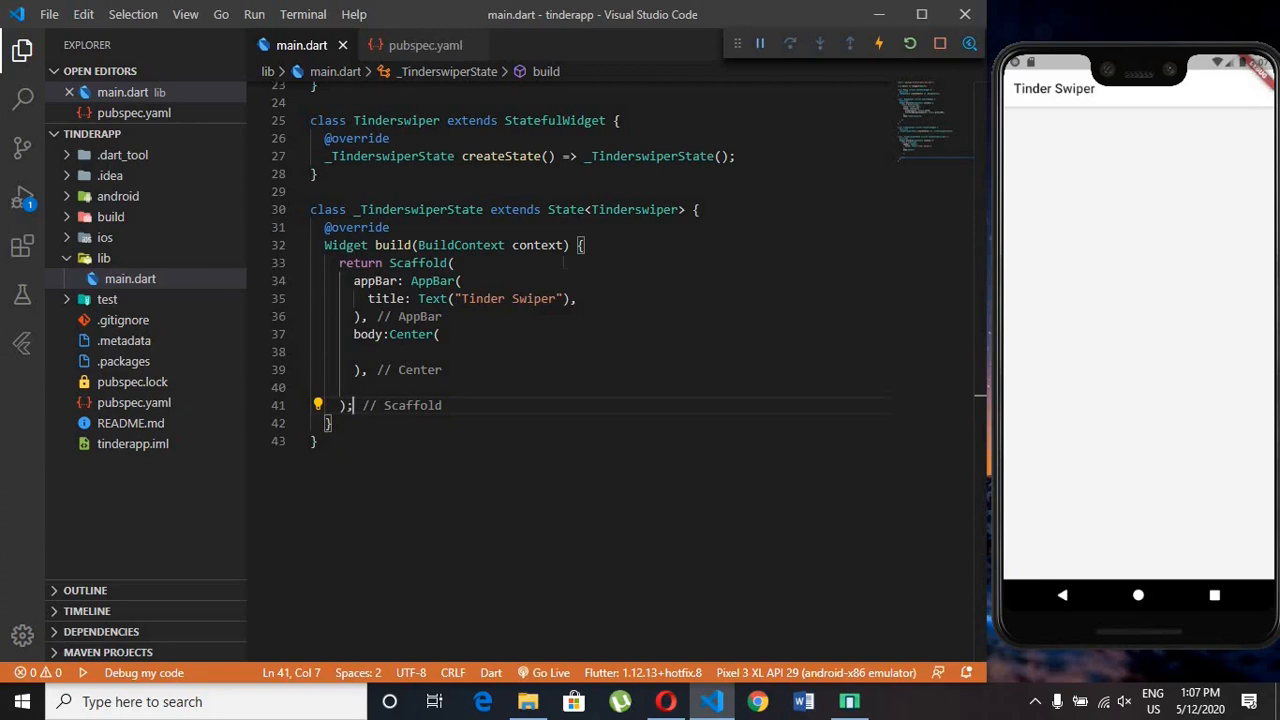
scroll("up", 3)
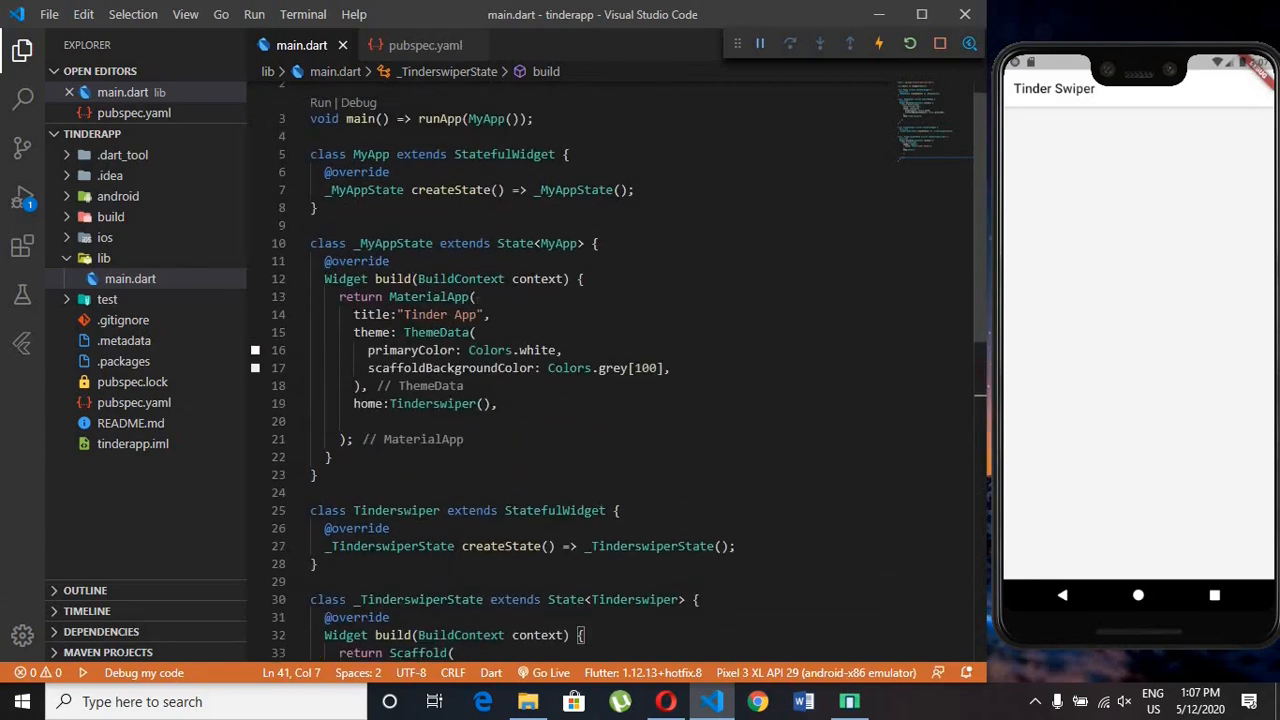
- Add debugShowCheckedModeBanner: false to the MaterialApp and hot reload to hide the banner
scroll("up", 3)
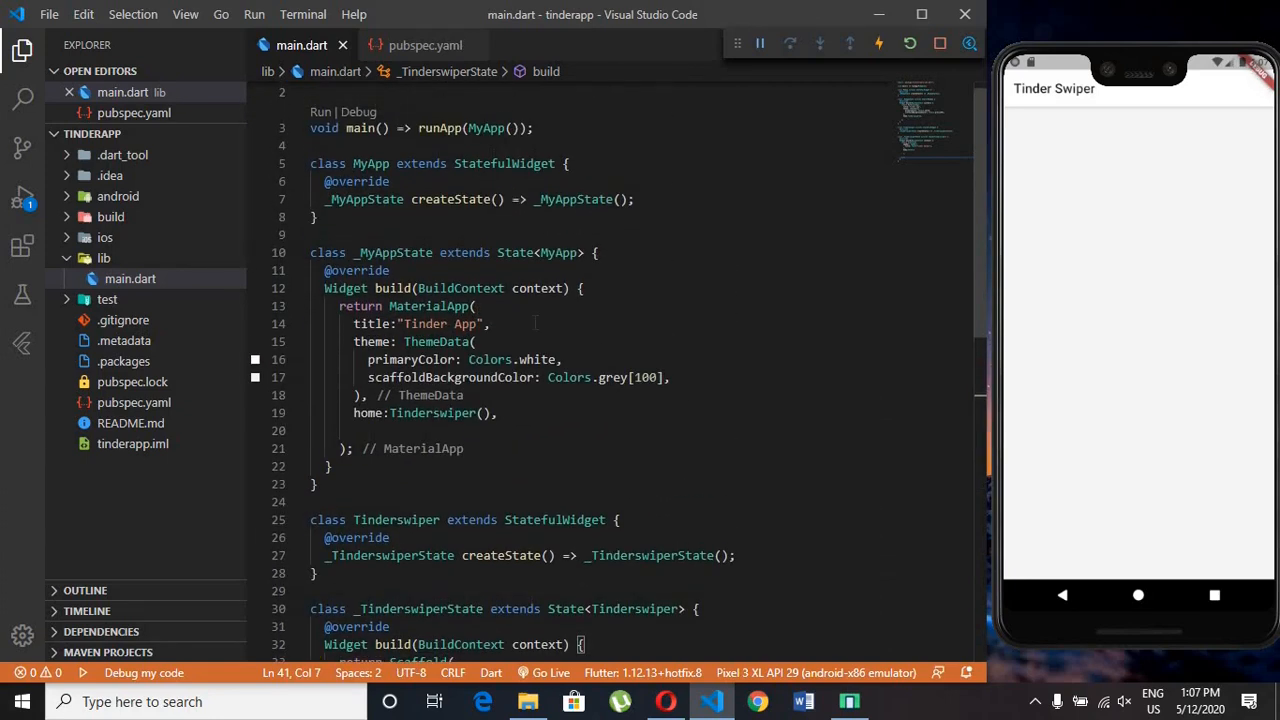
type("sh")
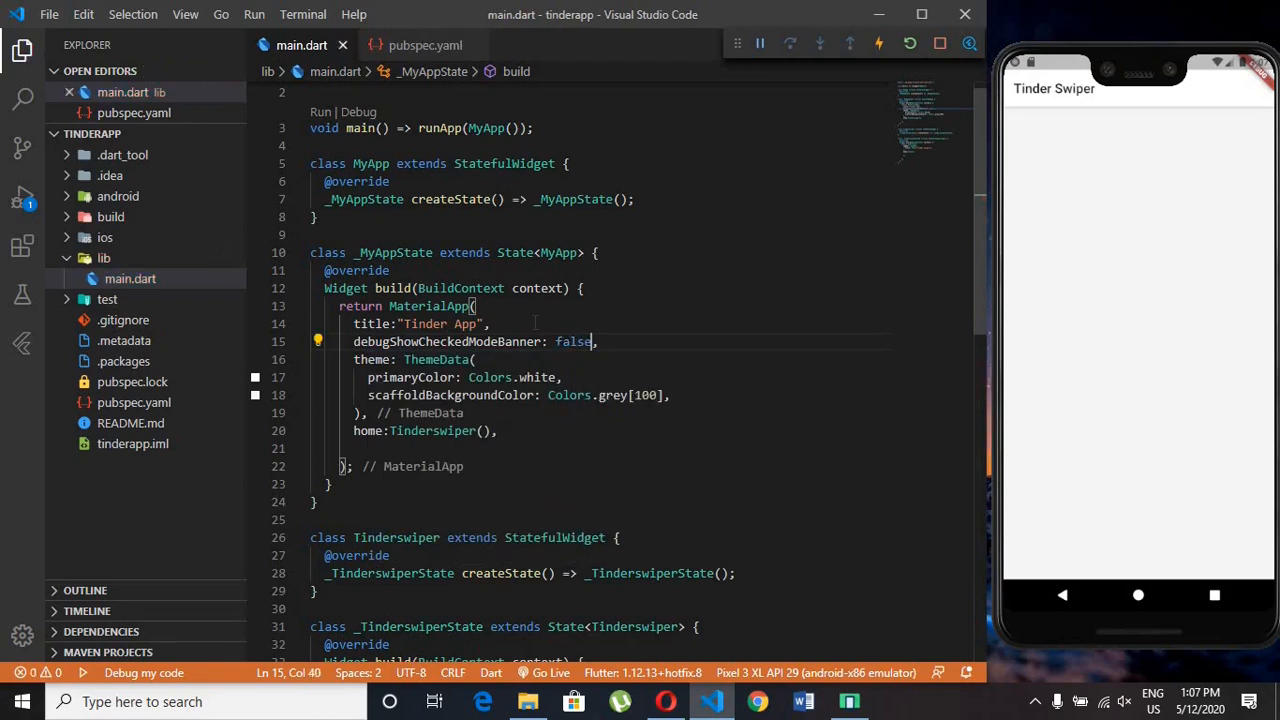
scroll("down", 3)
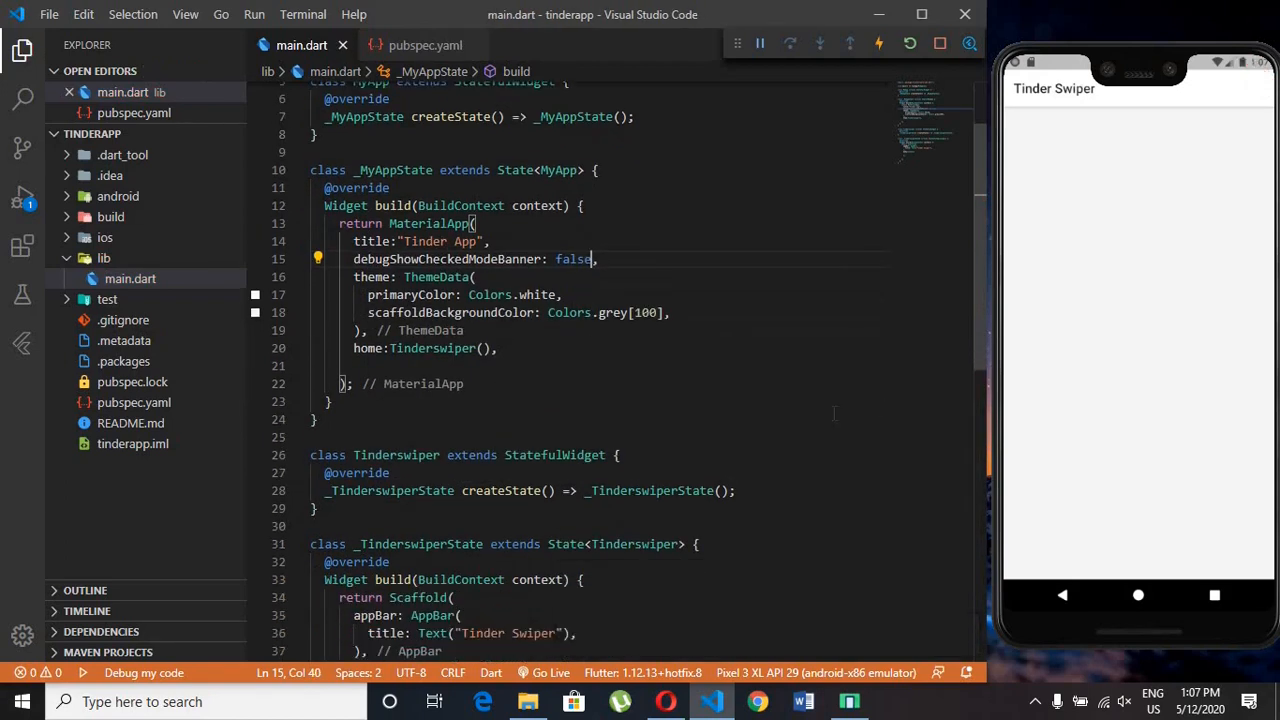
scroll("down", 3)
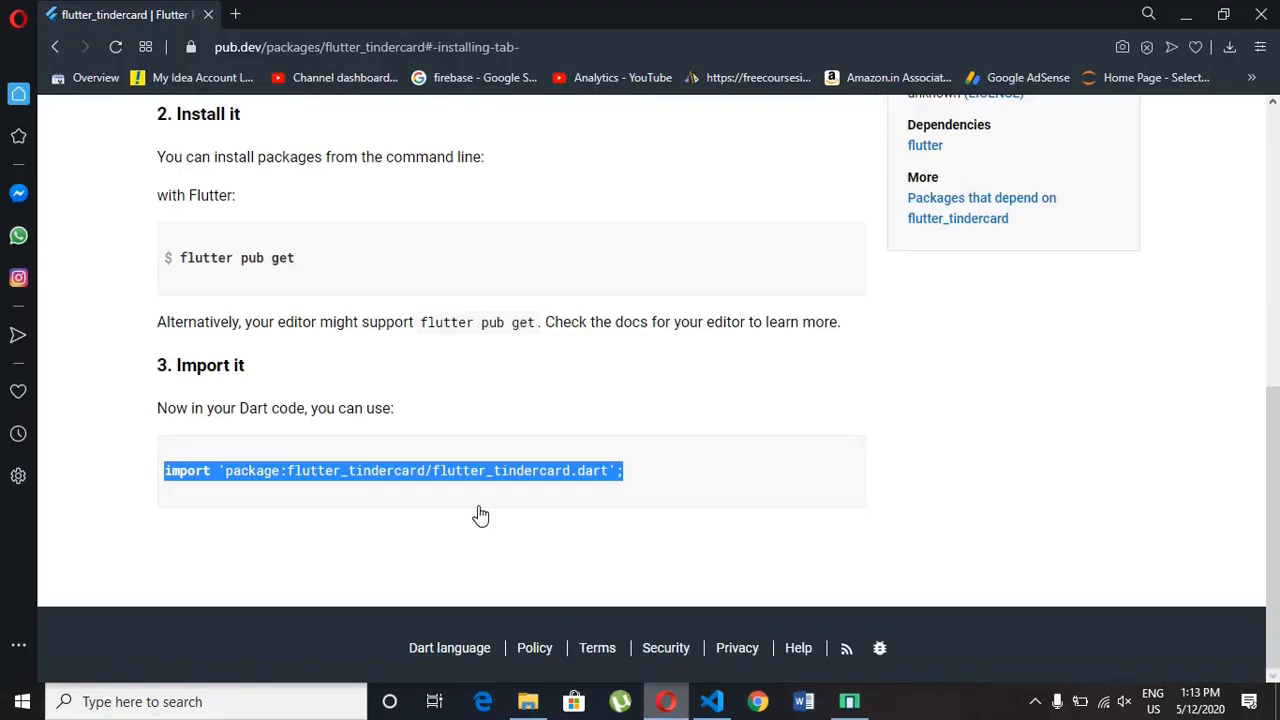
- Copy the flutter_tindercard: ^0.1.8 line from pub.dev's Installing page and return to the editor
scroll("up", 3)
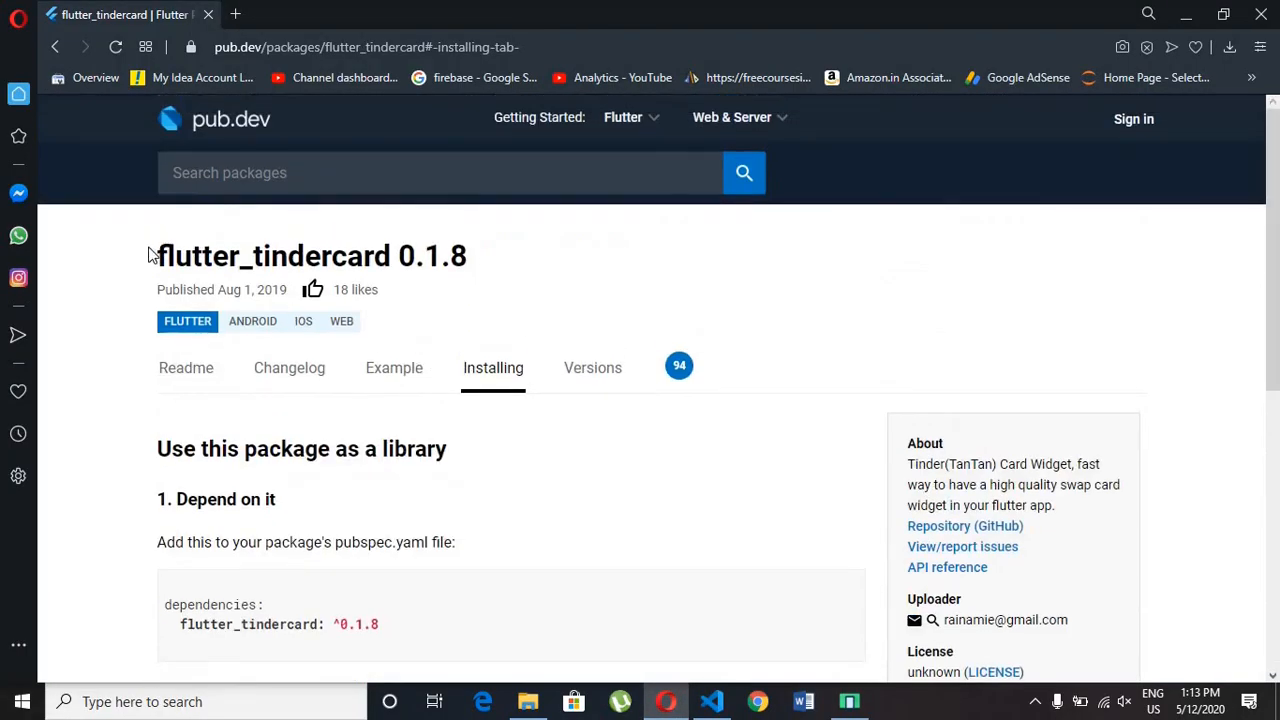
double_click(300, 256)
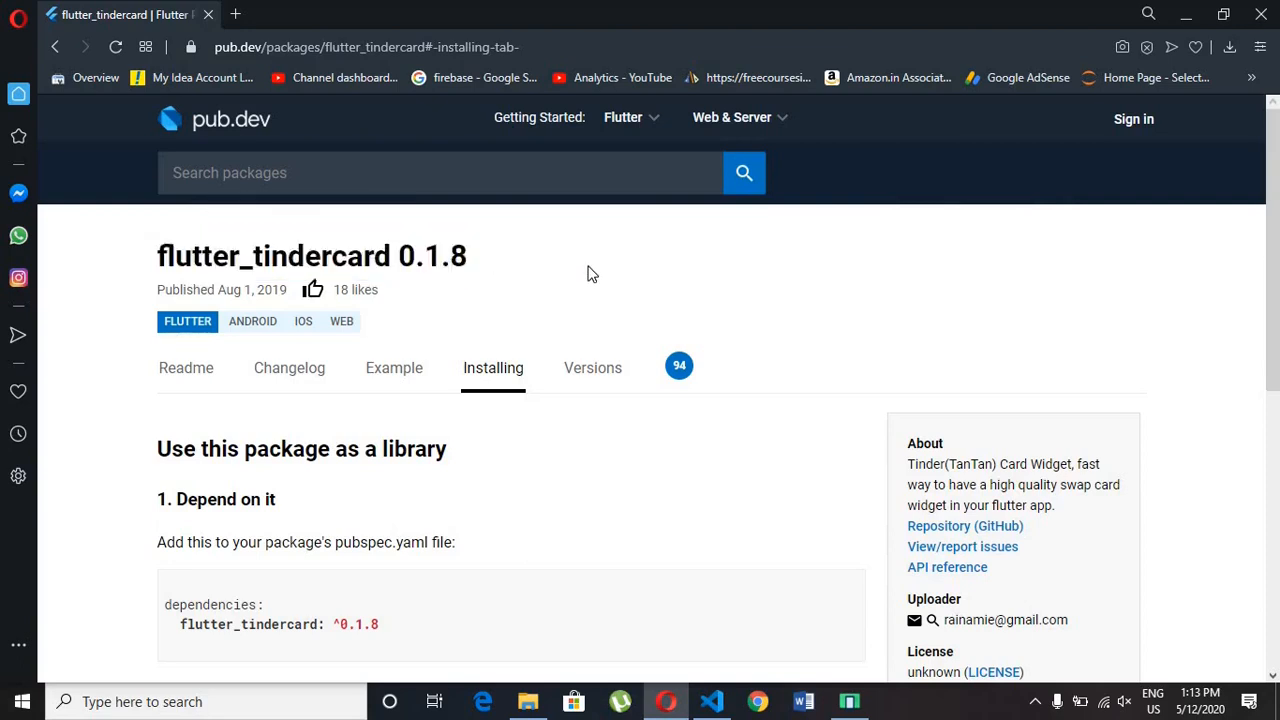
scroll("down", 3)
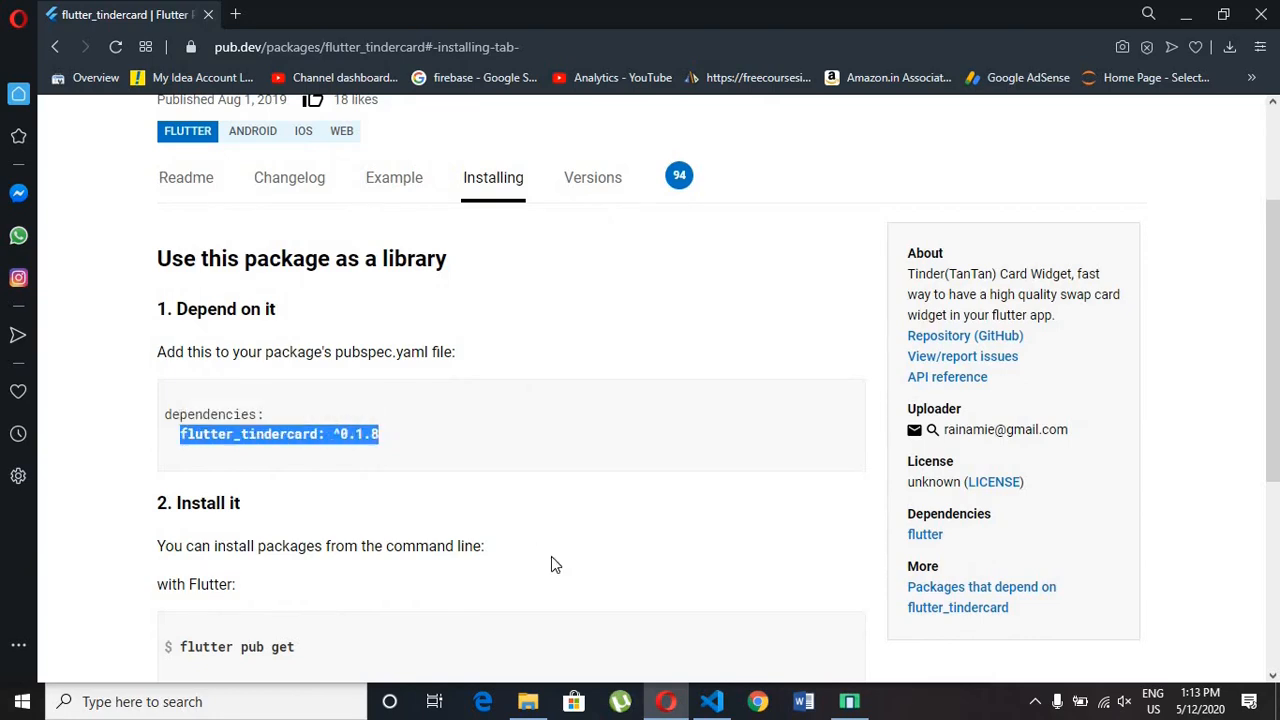
left_click(711, 701)
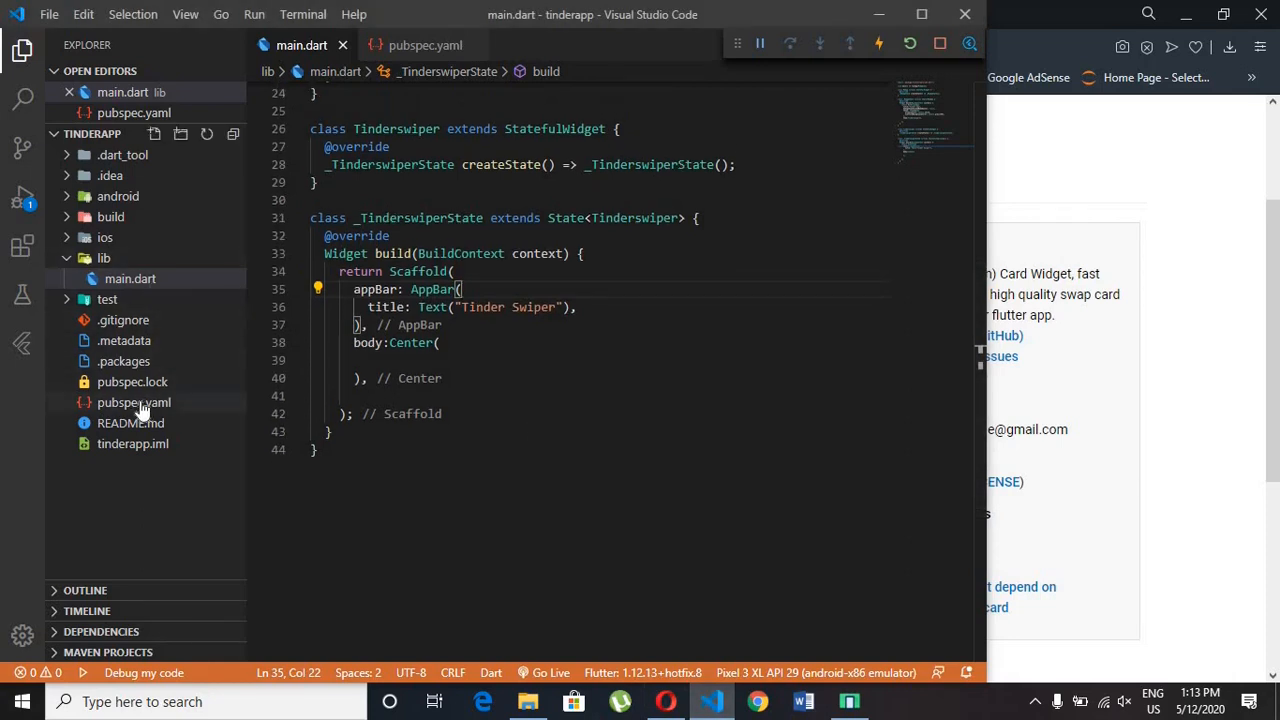
- Paste flutter_tindercard: ^0.1.8 under dependencies in pubspec.yaml and save it
left_click(134, 402)
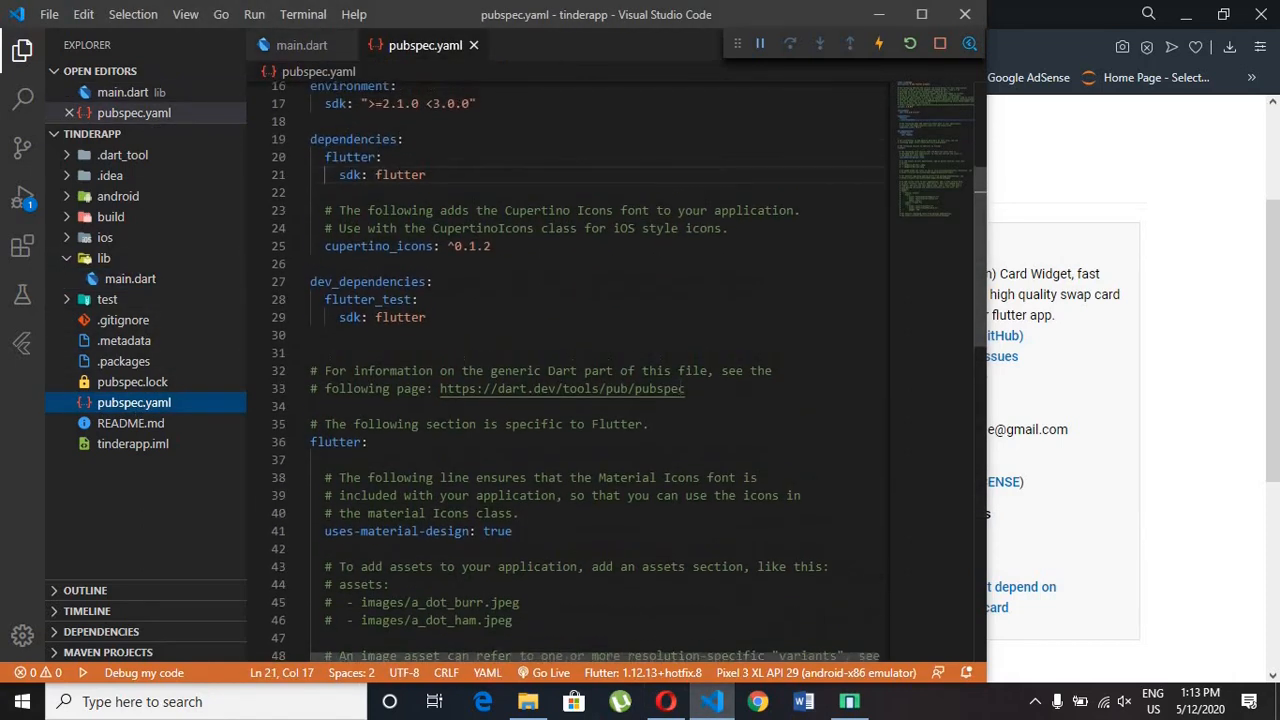
scroll("up", 3)
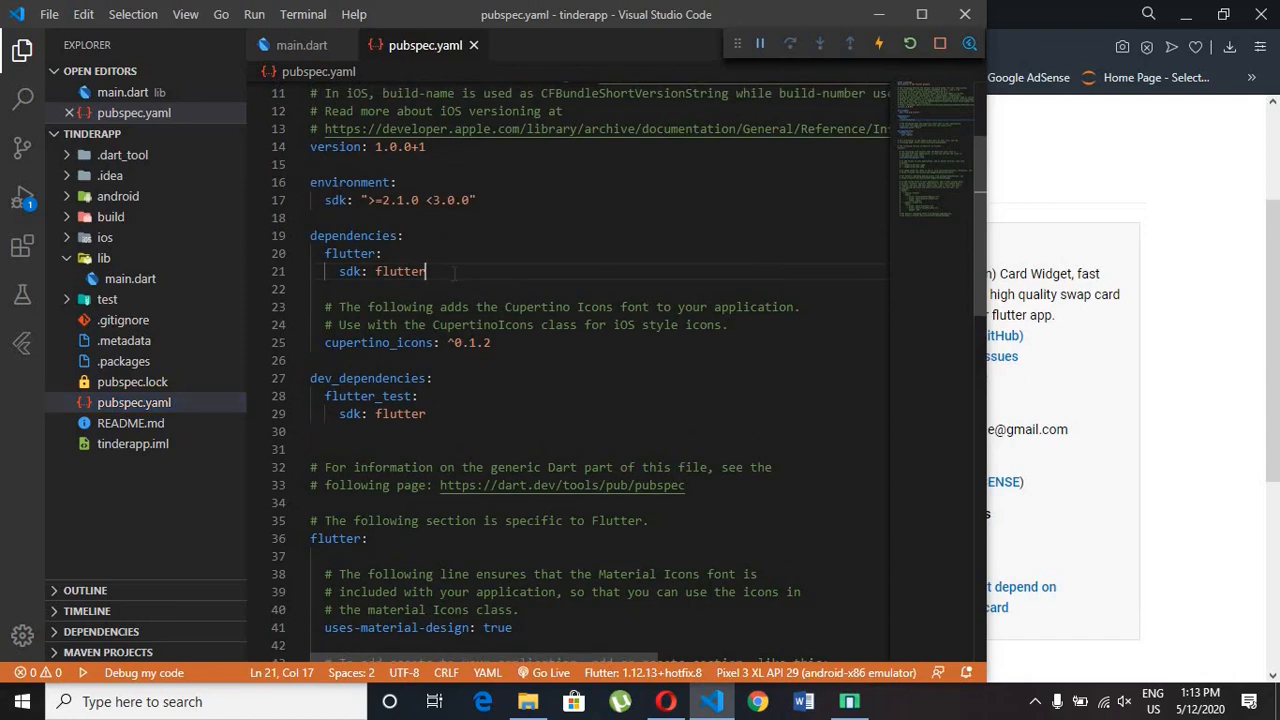
key("Enter")
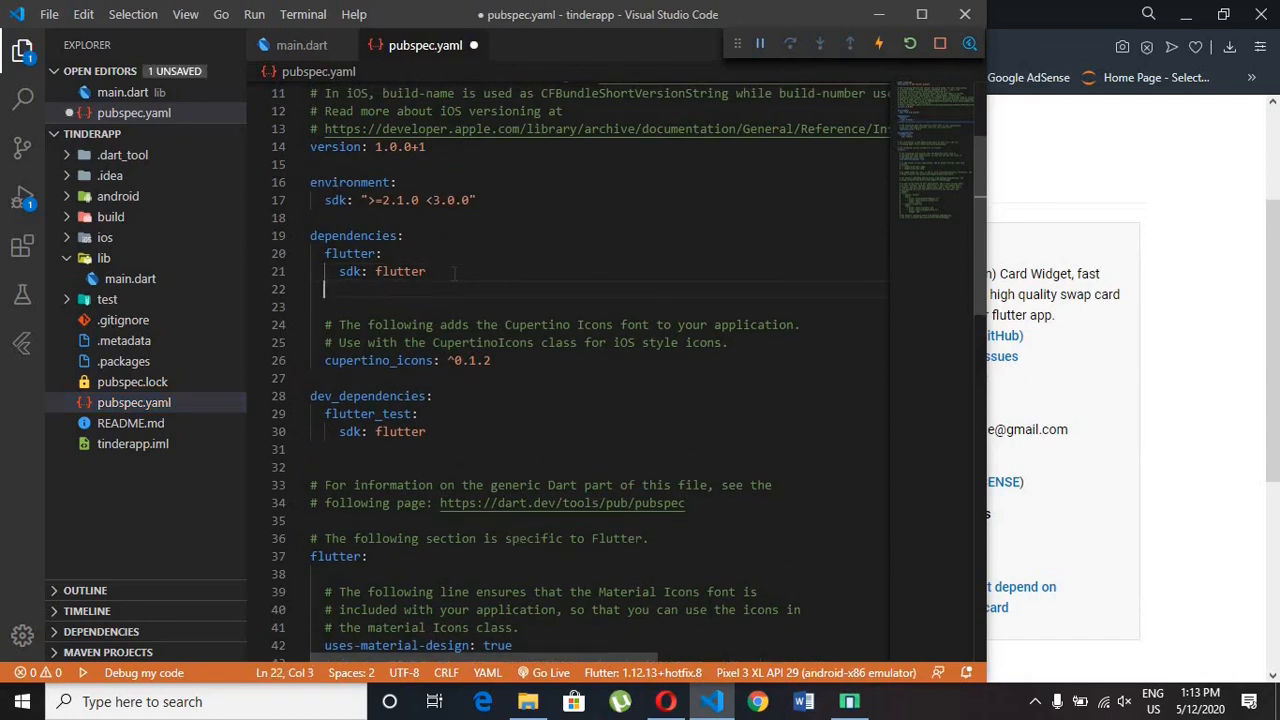
type("flutter_tindercard: ^0.1.8")
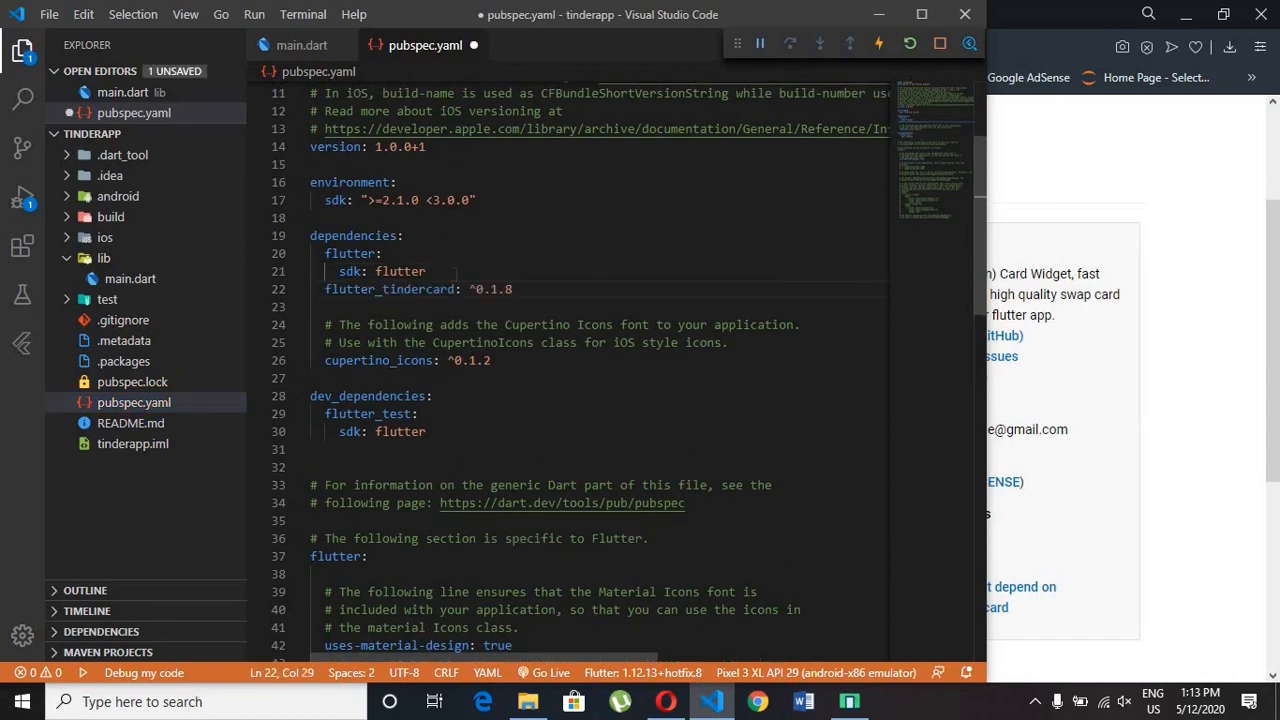
key("ctrl+s")
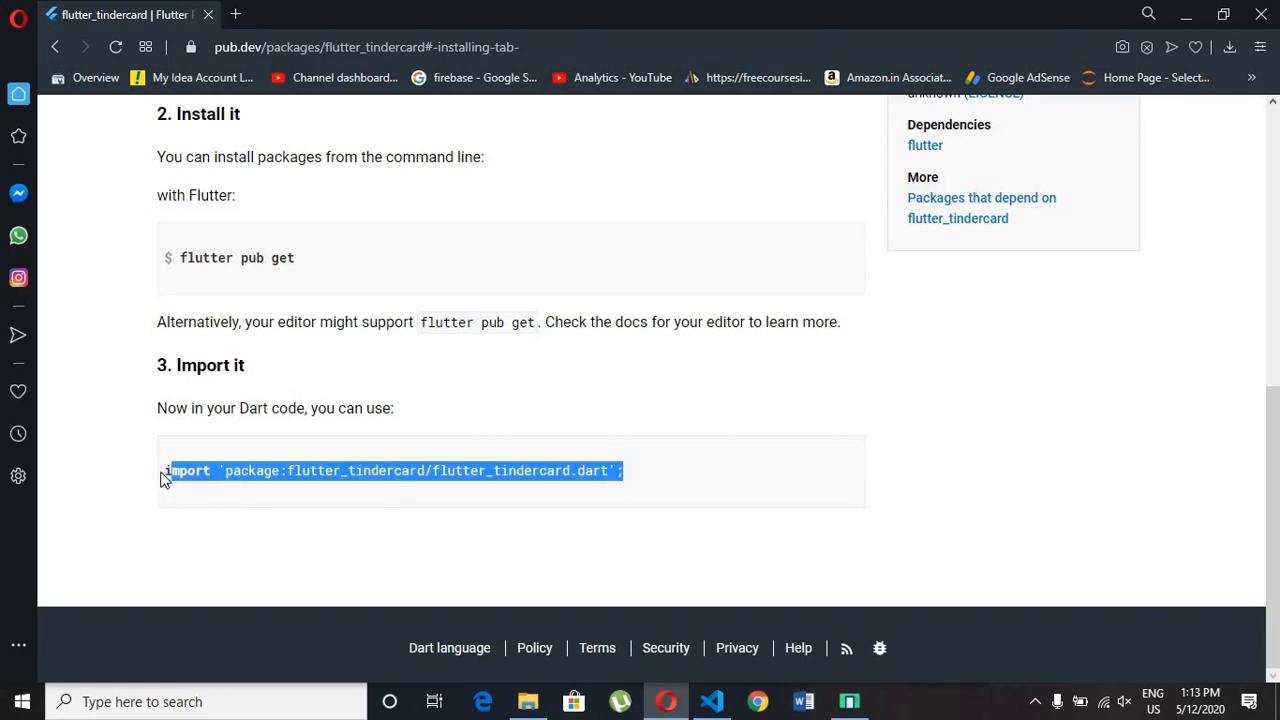
- Copy the package import from pub.dev and paste import 'package:flutter_tindercard/flutter_tindercard.dart' into main.dart
right_click(390, 471)
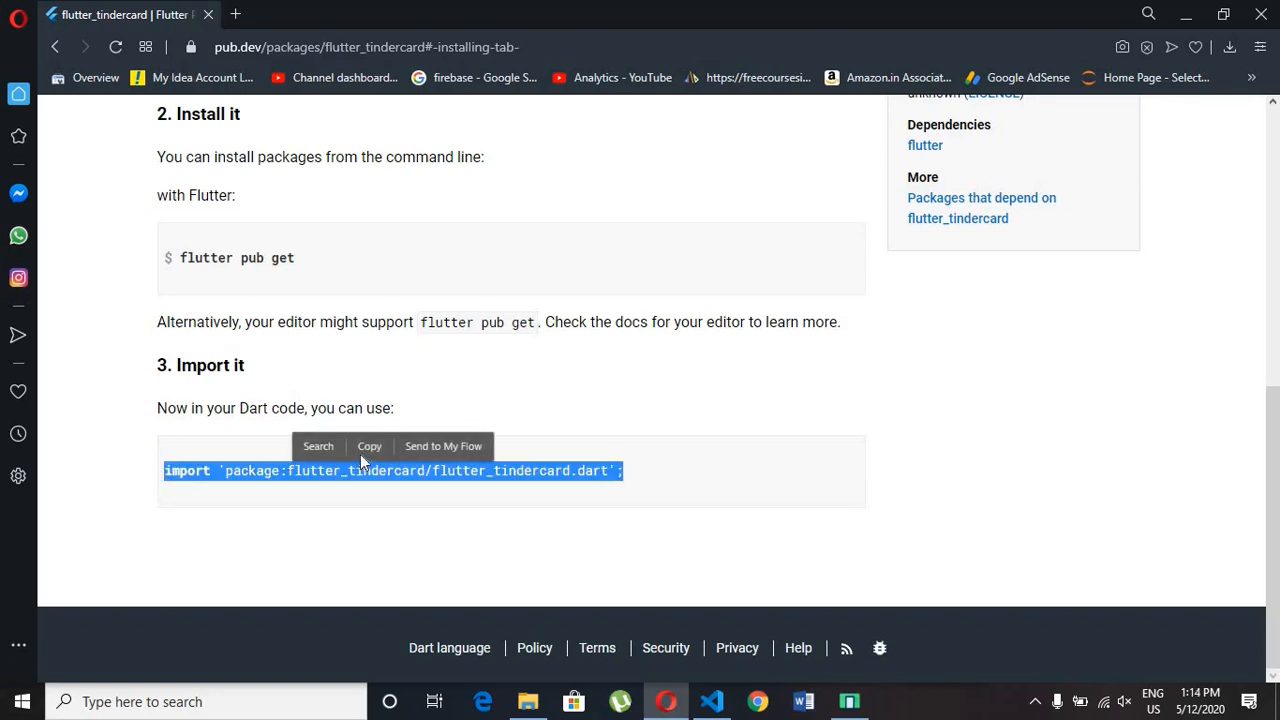
left_click(711, 701)
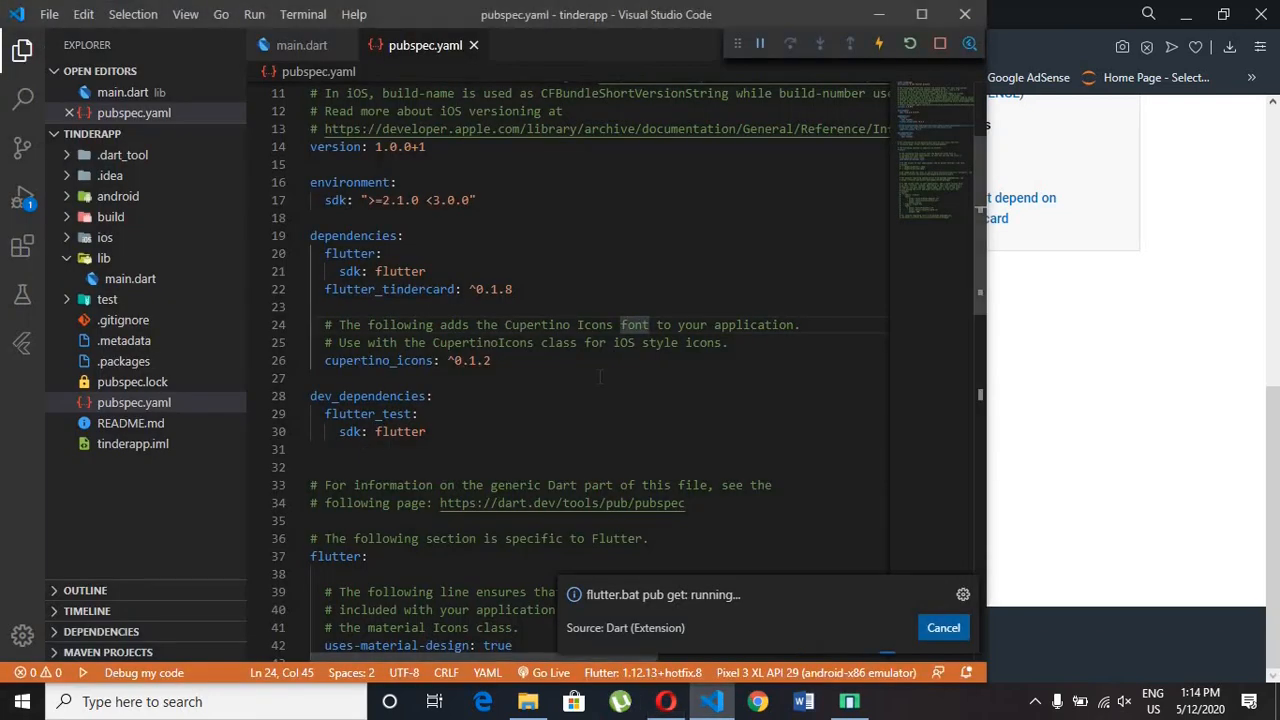
scroll("up", 3)
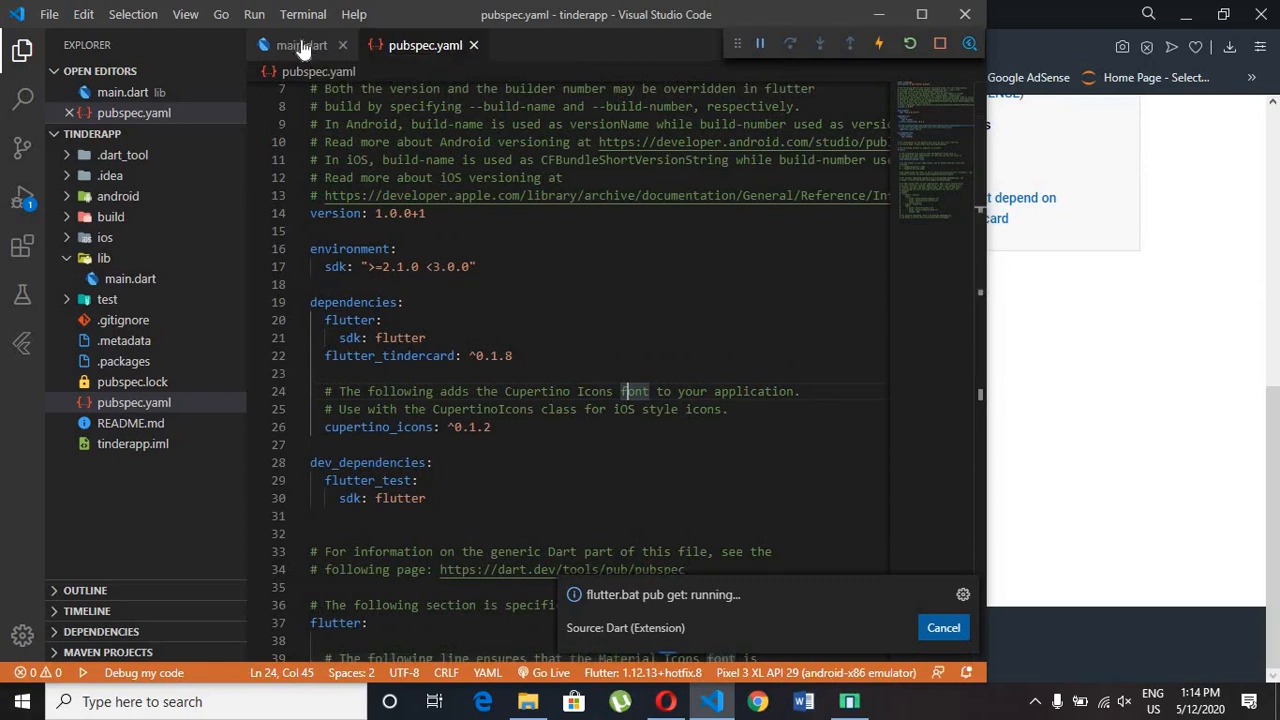
left_click(300, 45)
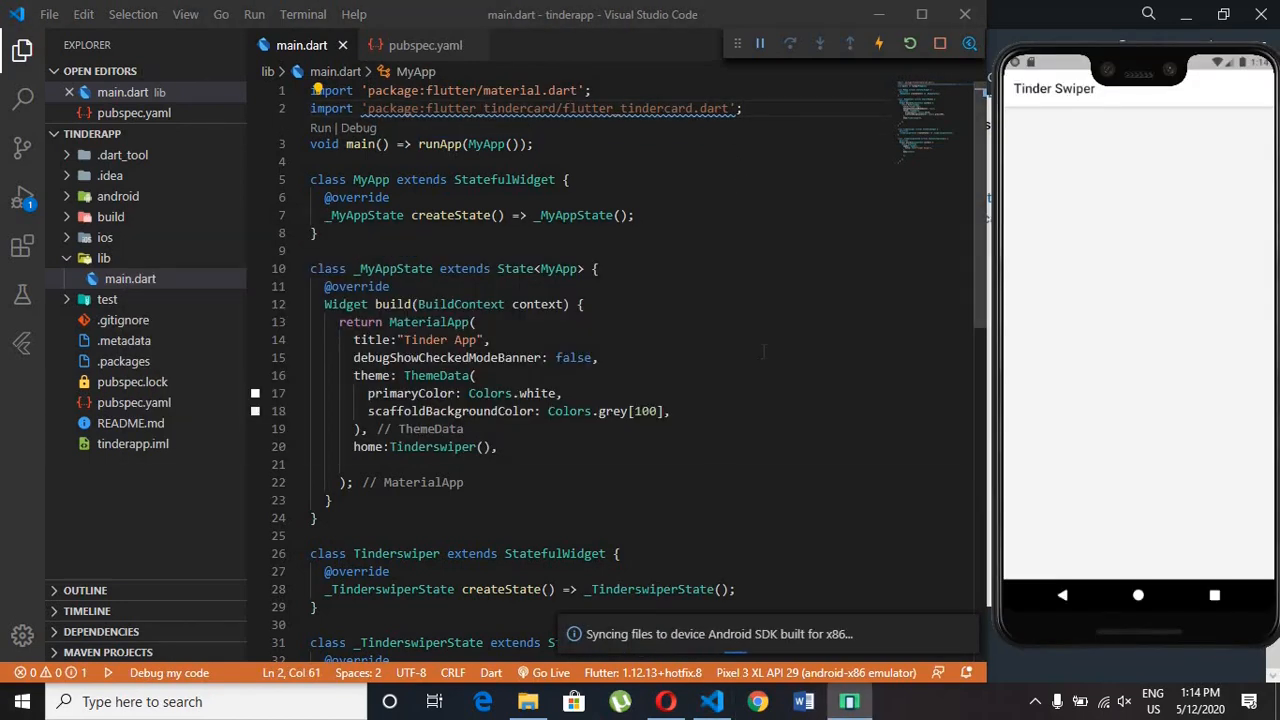
scroll("down", 3)
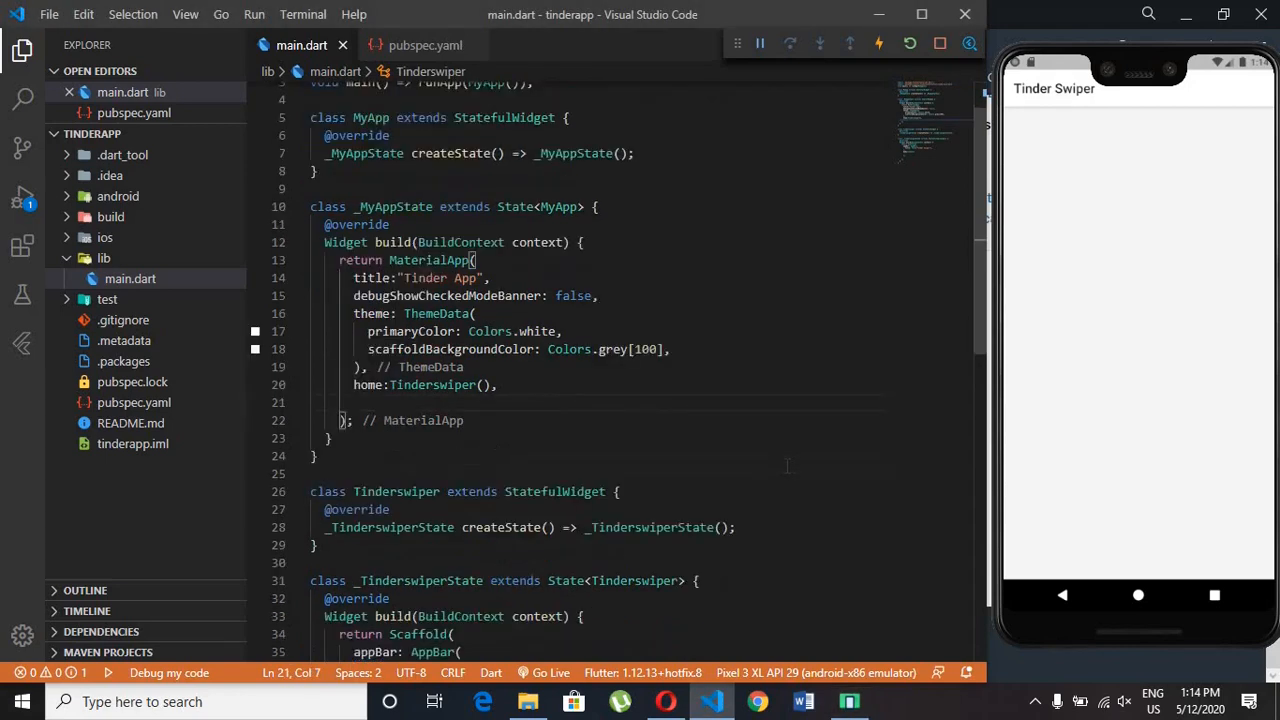
scroll("down", 3)
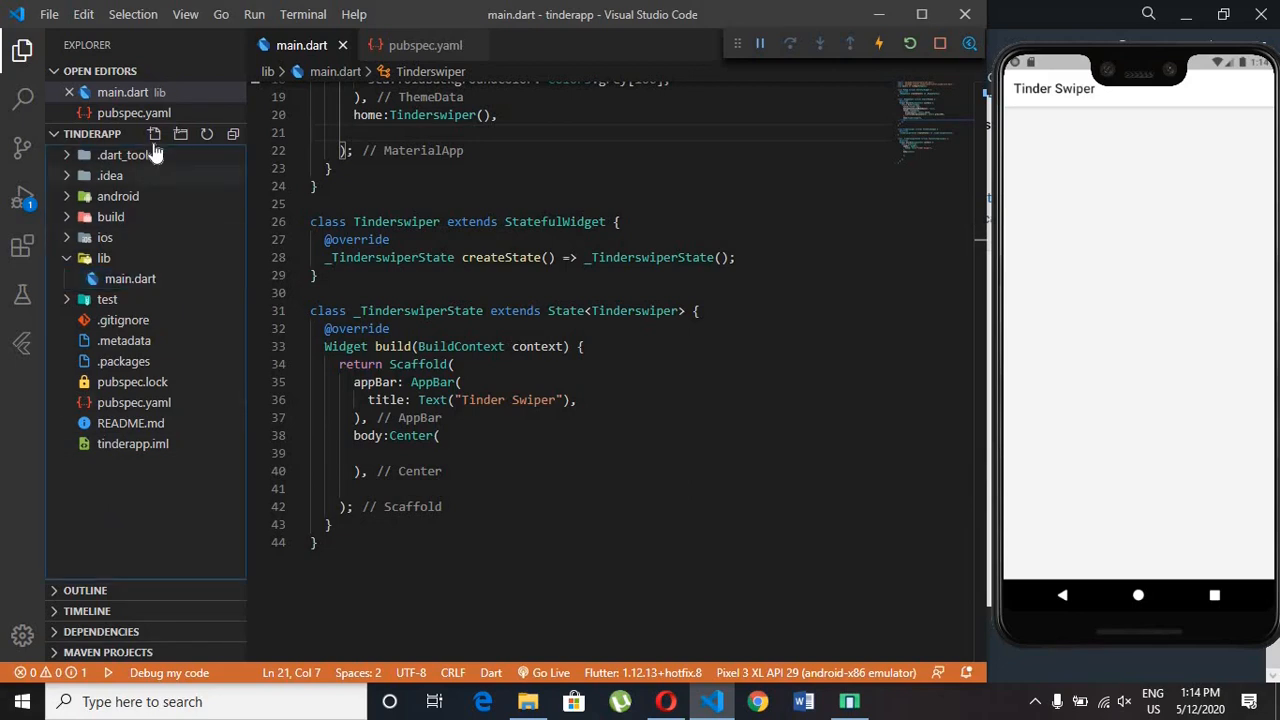
- Create an assets/images folder in the project root holding 1.png through 5.png
left_click(181, 133)
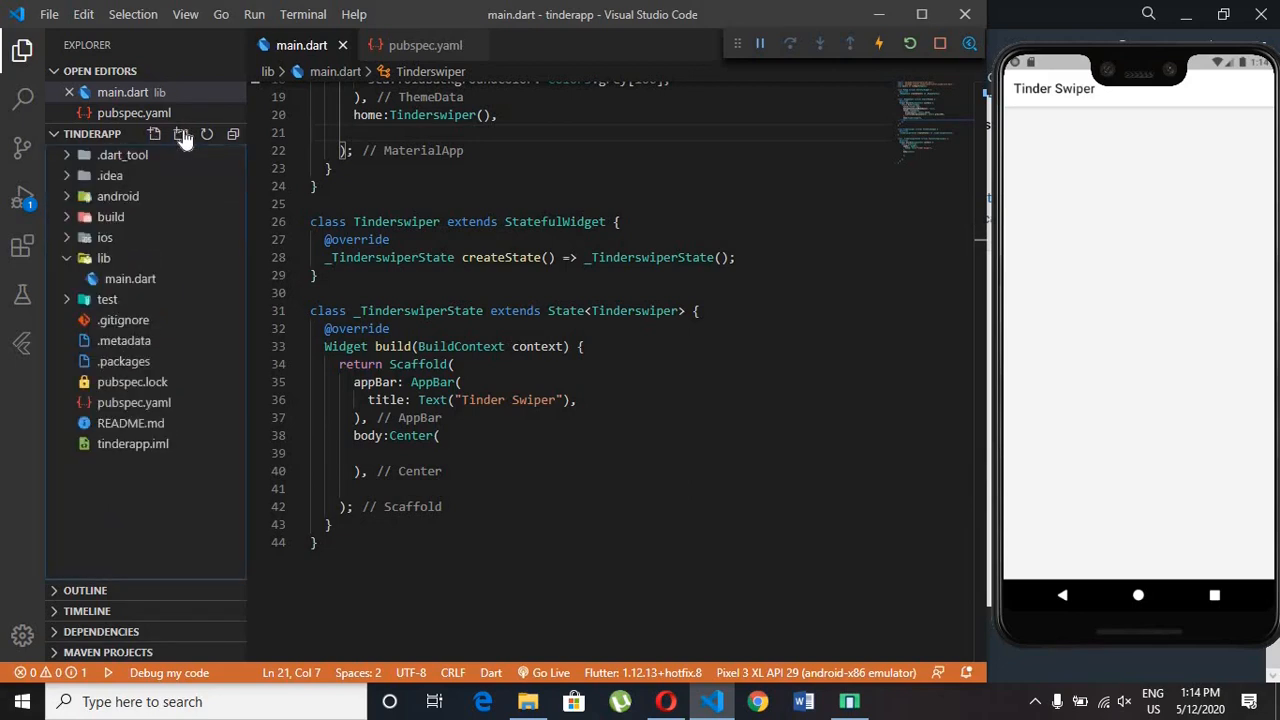
left_click(181, 133)
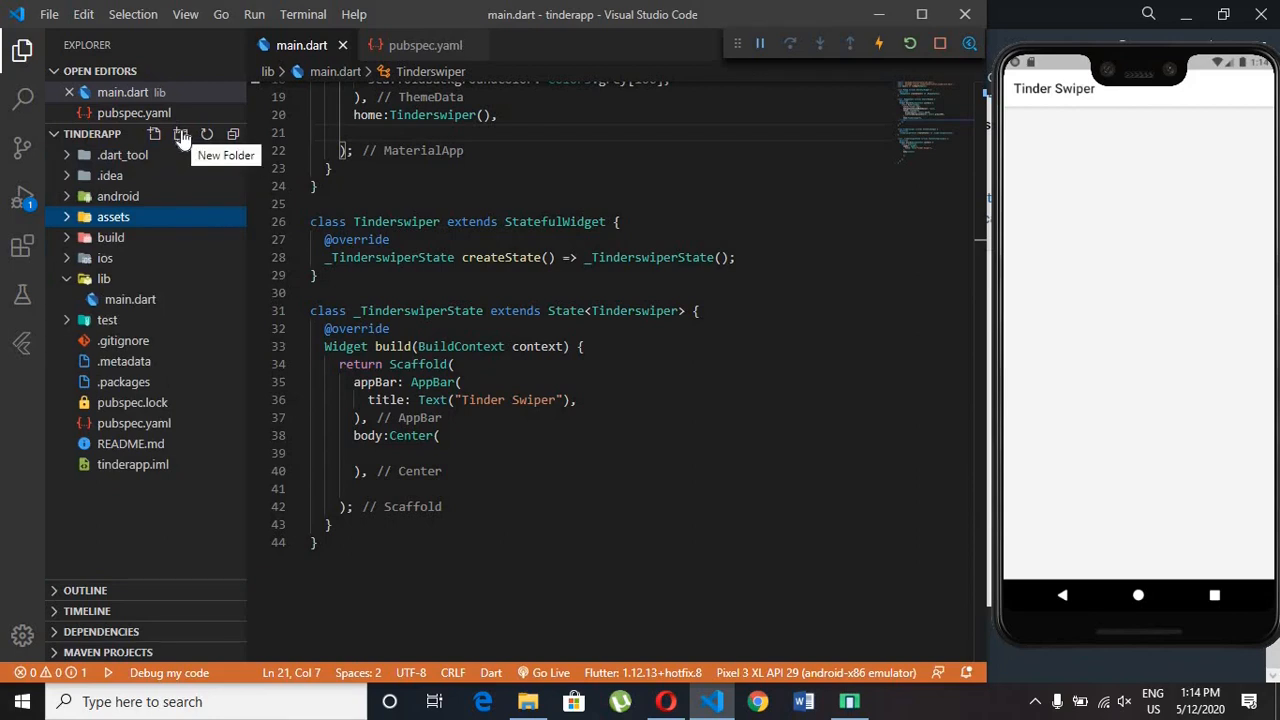
left_click(181, 134)
type("images")
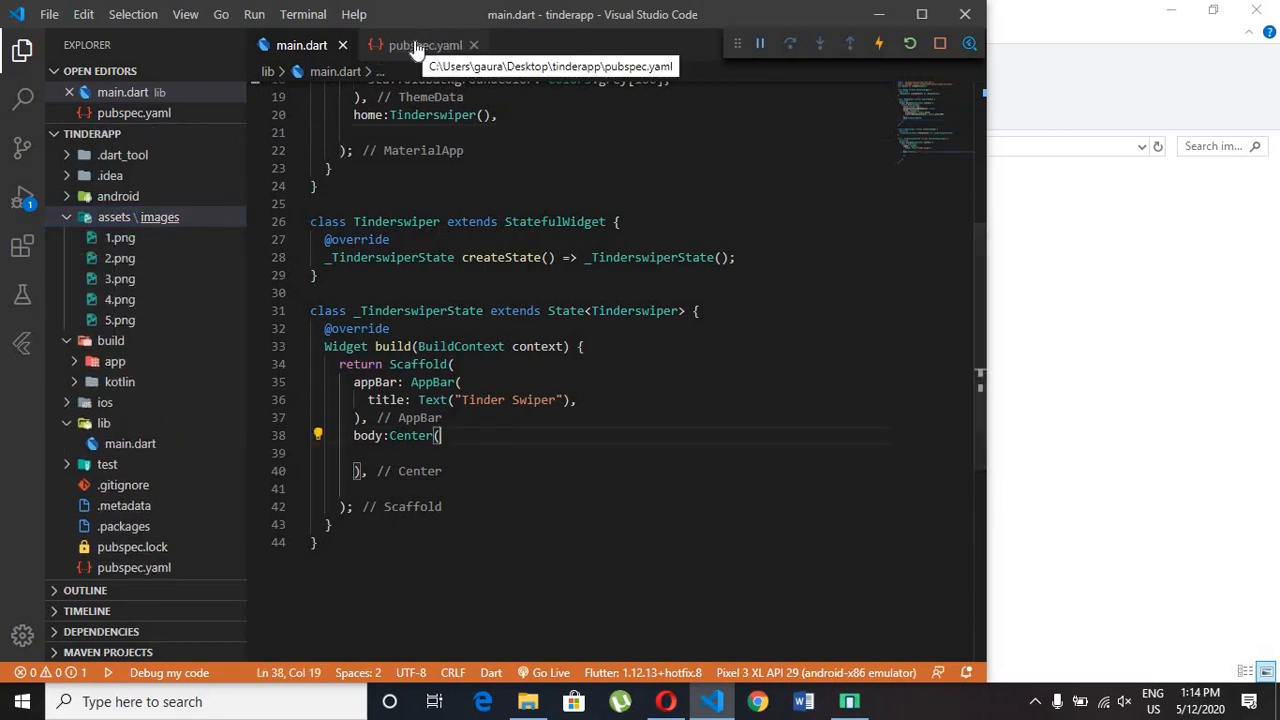
- Add 'assets:' with '- assets/images/' to pubspec.yaml, save, and return to main.dart
left_click(425, 45)
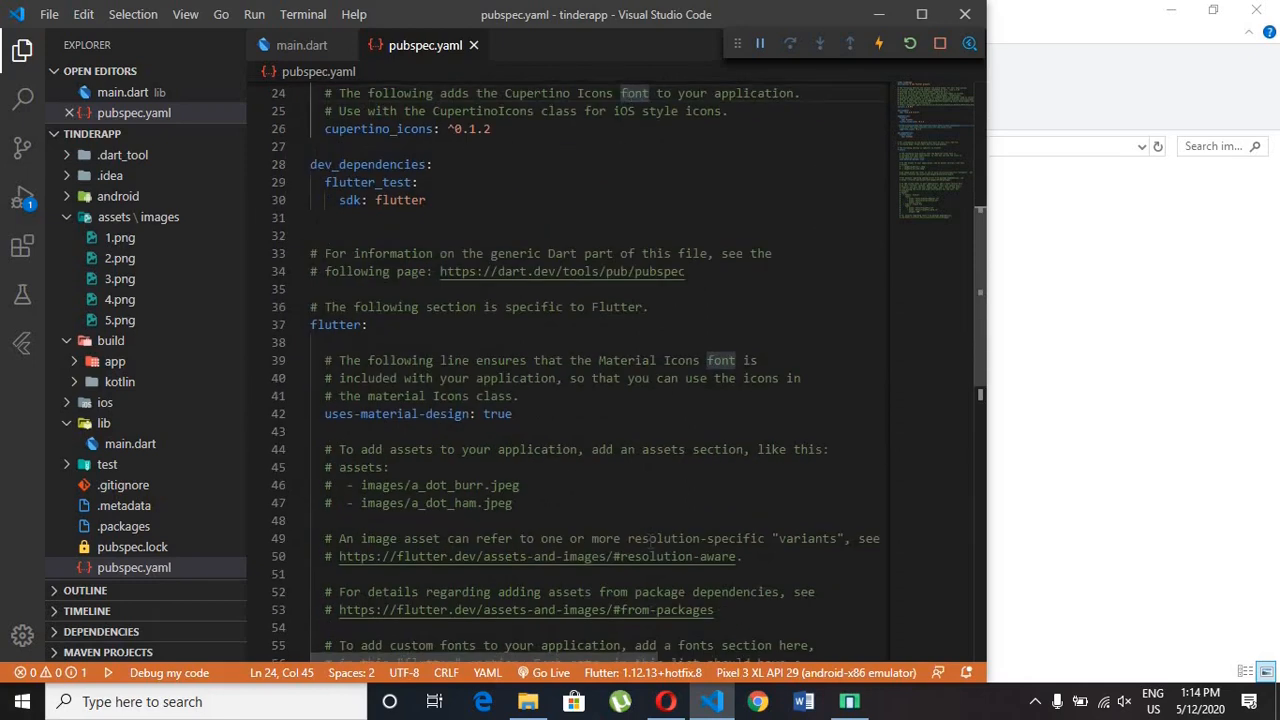
scroll("down", 3)
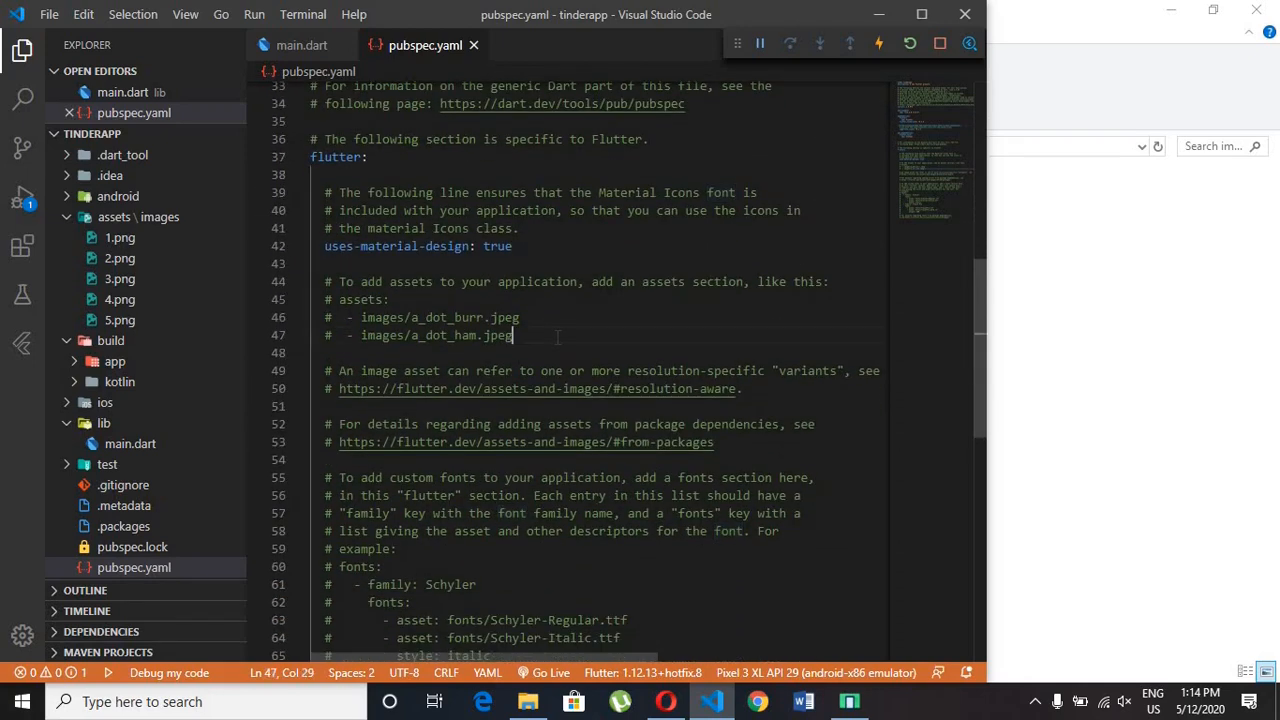
key("enter")
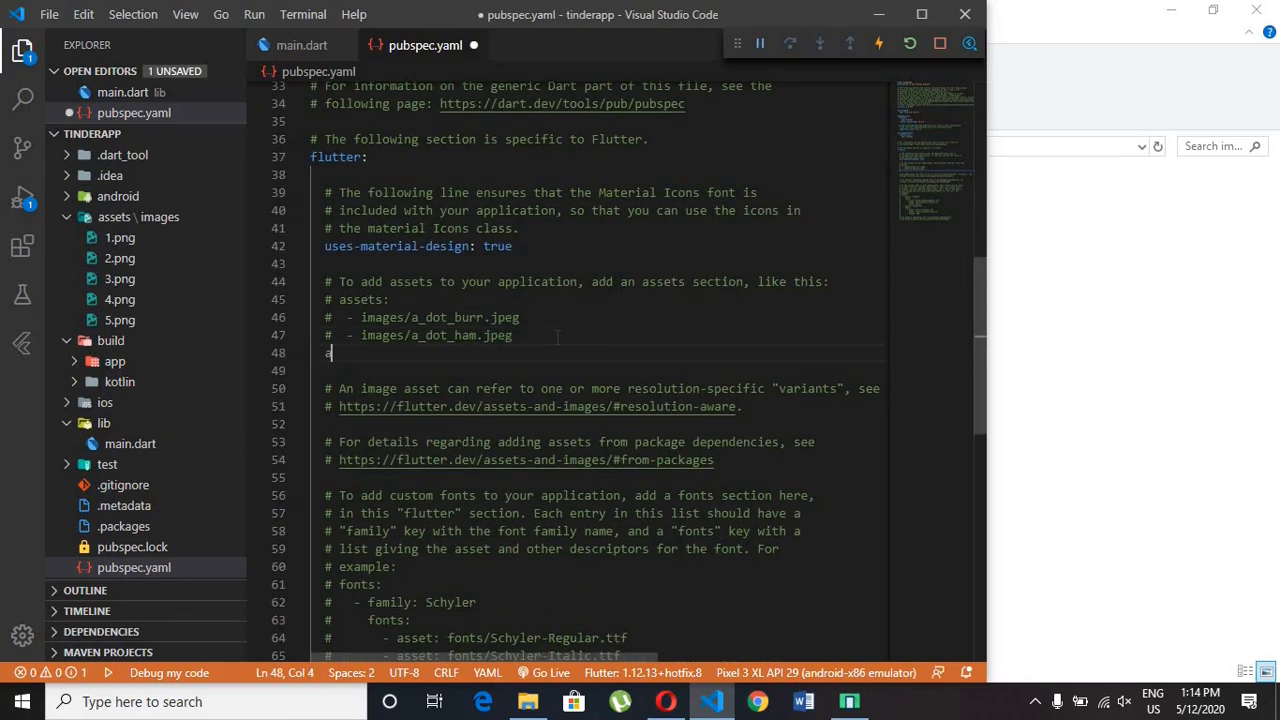
type("ssets:")
type("- ass")
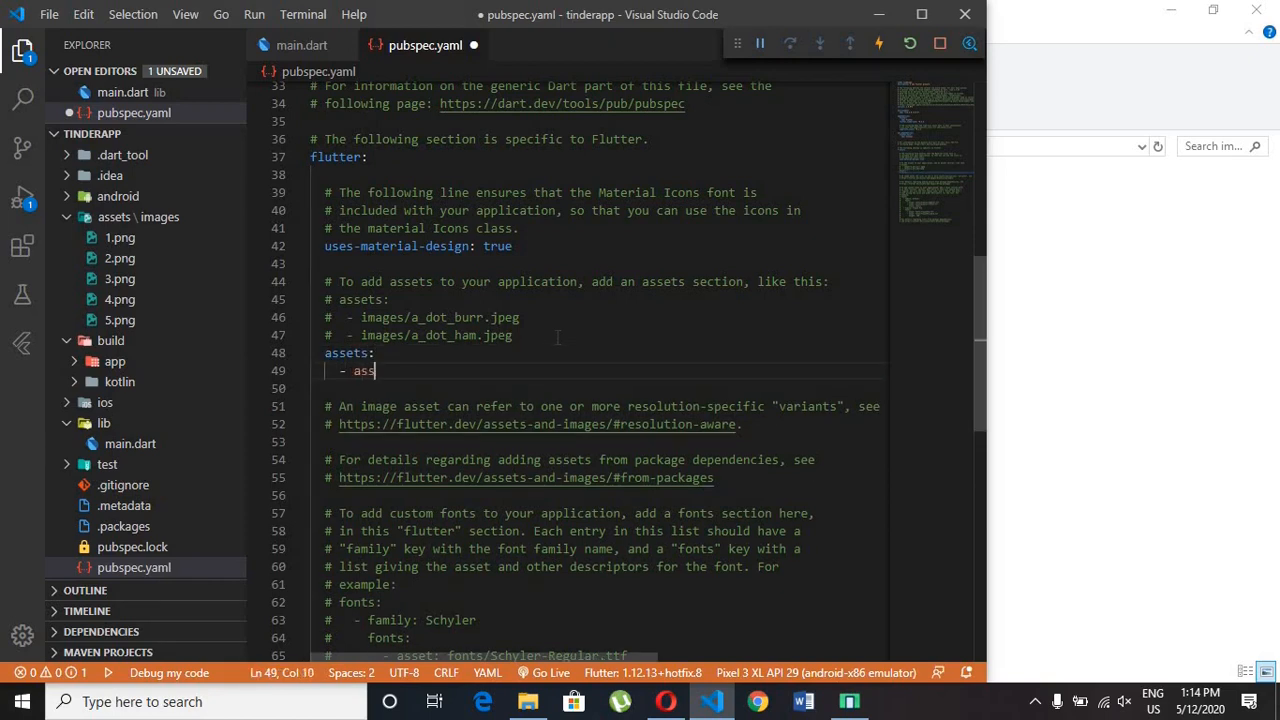
type("ets")
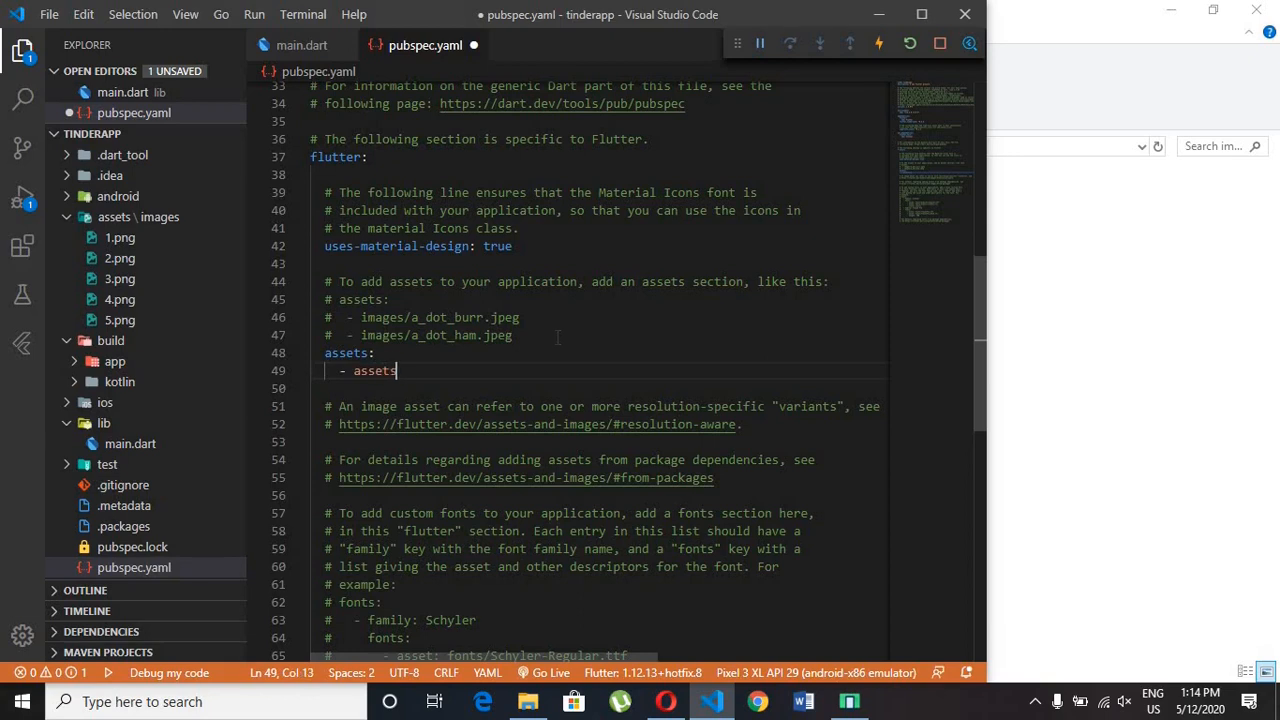
type("/image")
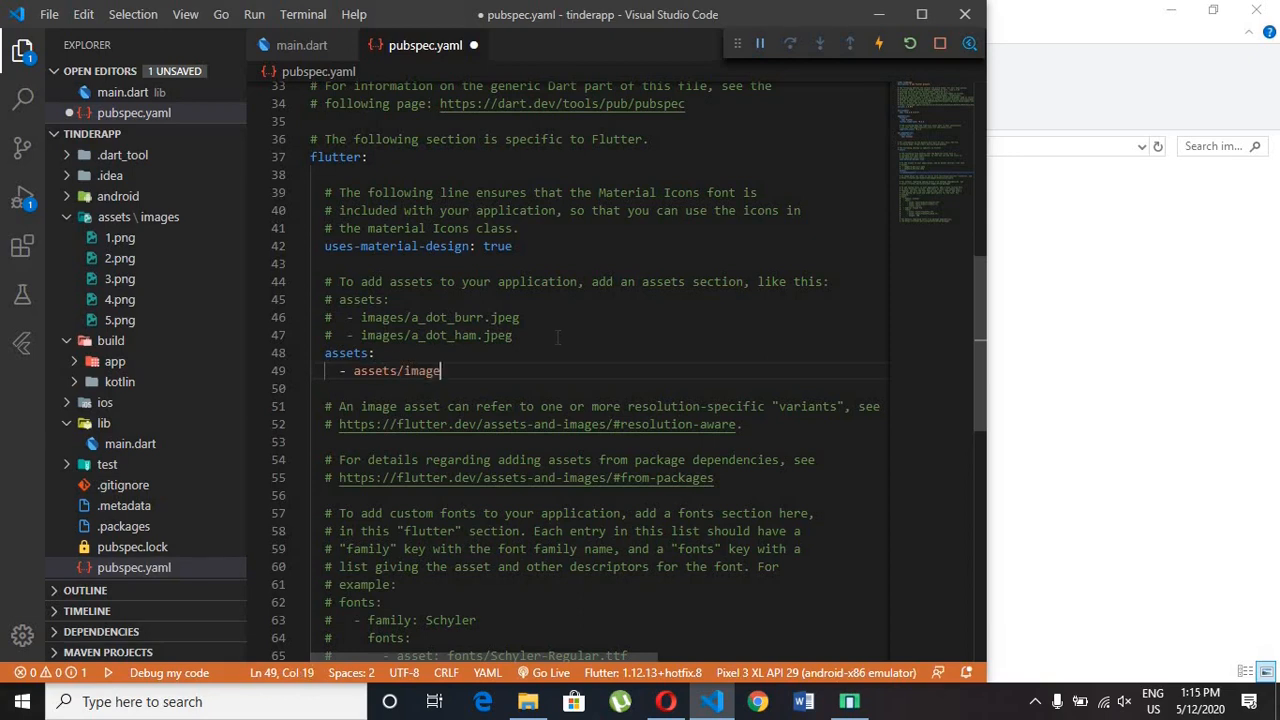
type("s/")
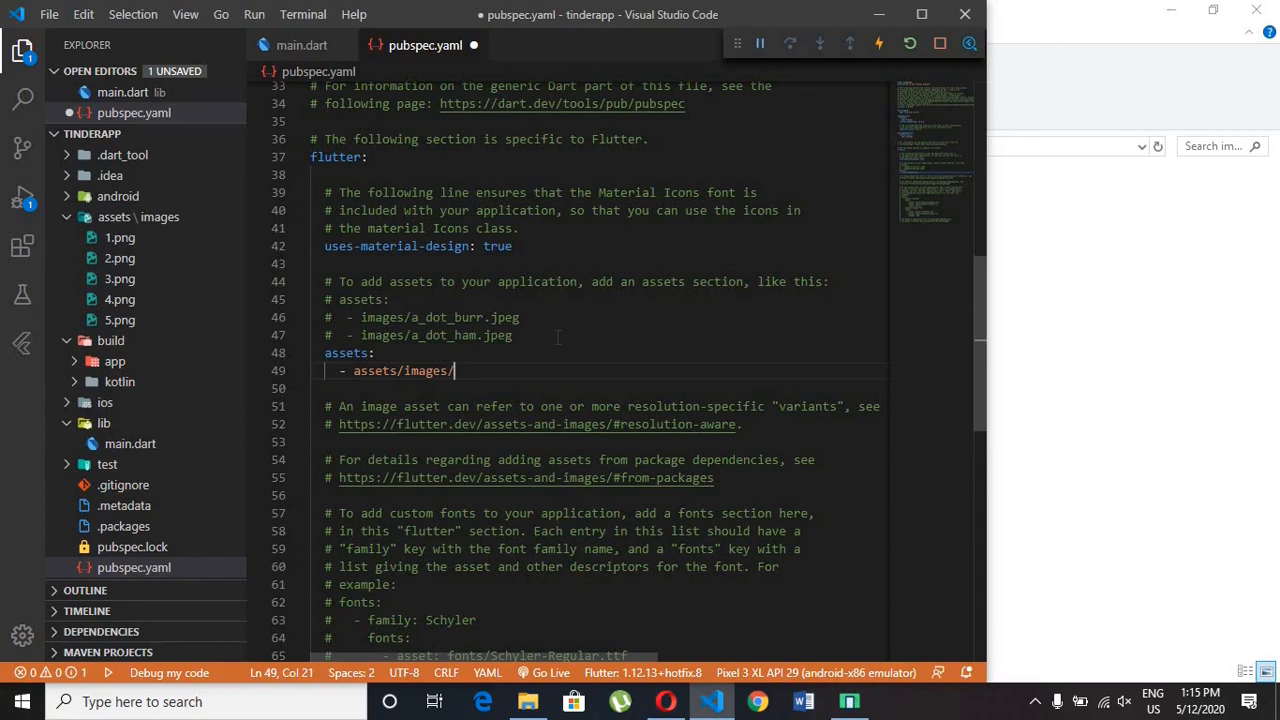
key("ctrl+s")
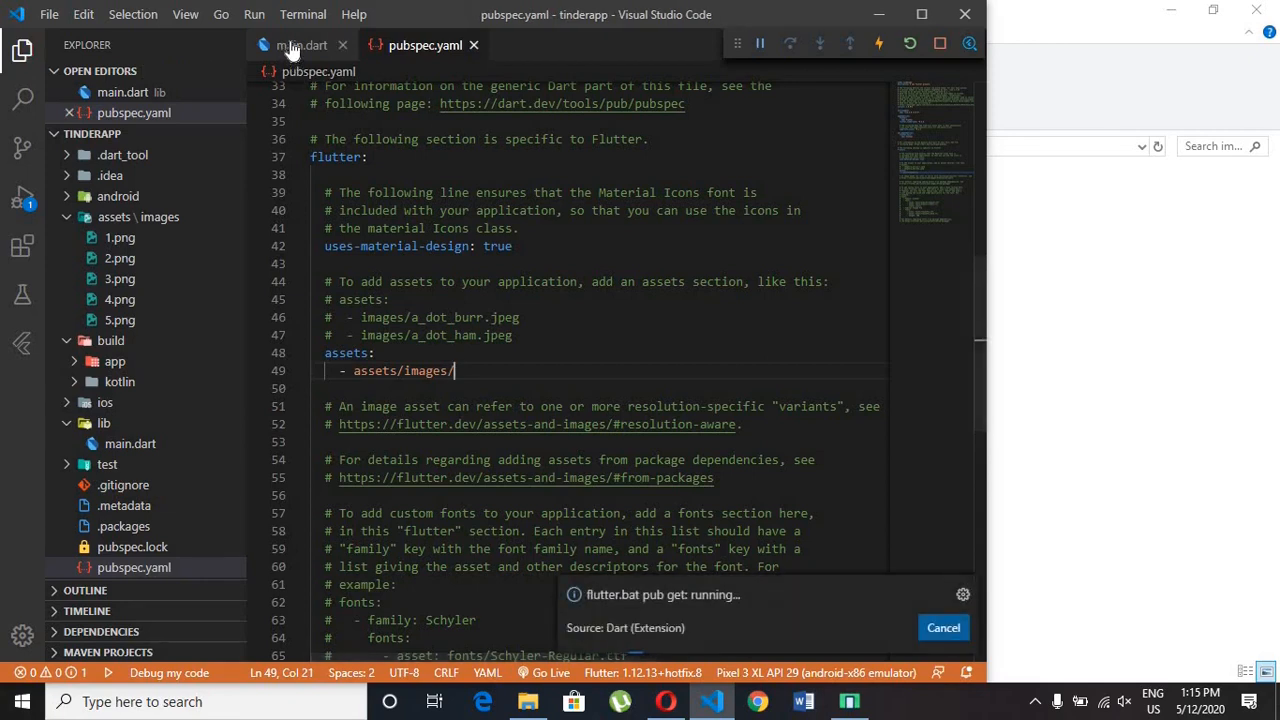
left_click(301, 45)
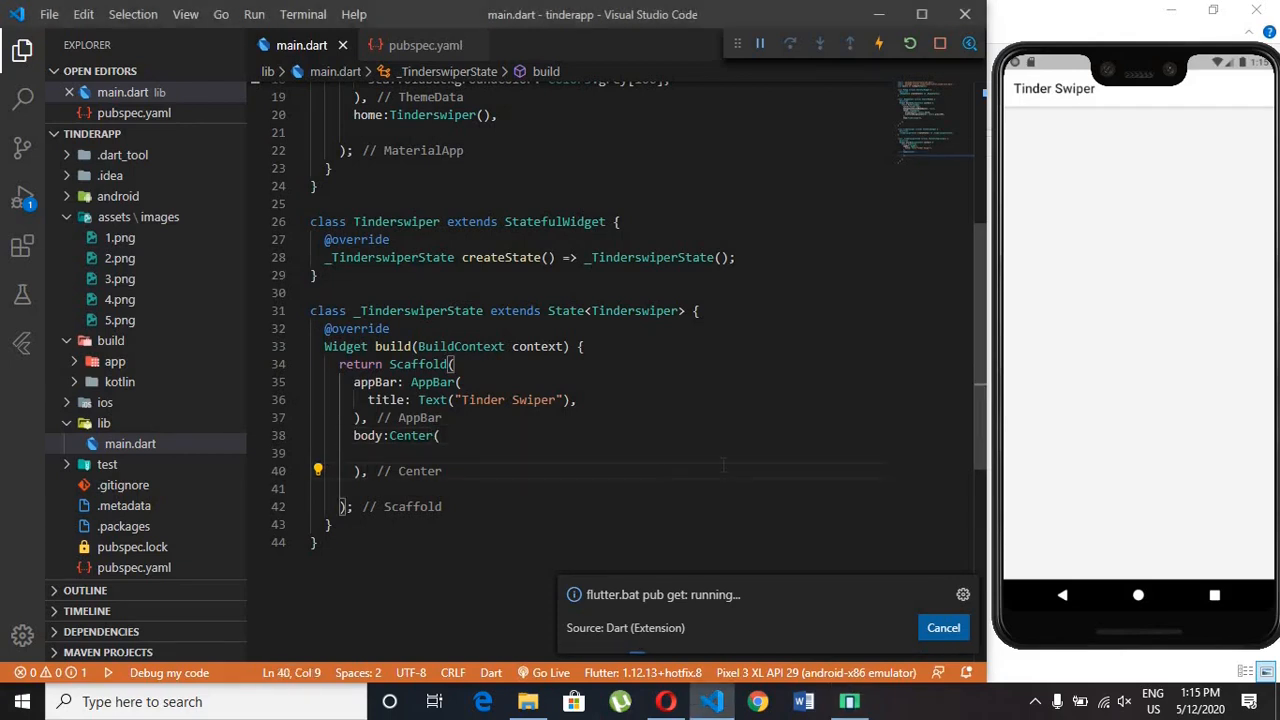
- Append 'with TickerProviderStateMixin' to the _TinderswiperState class
scroll("up", 3)
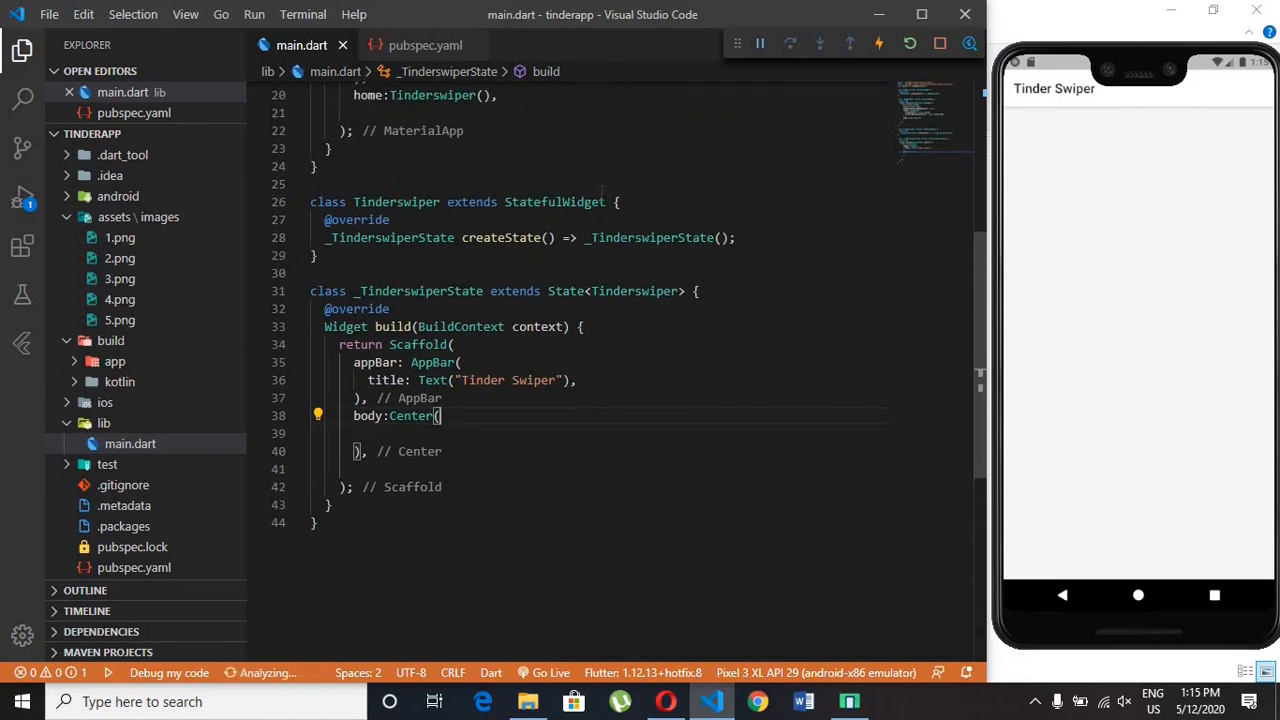
mouse_move(555, 201)
type("with ")
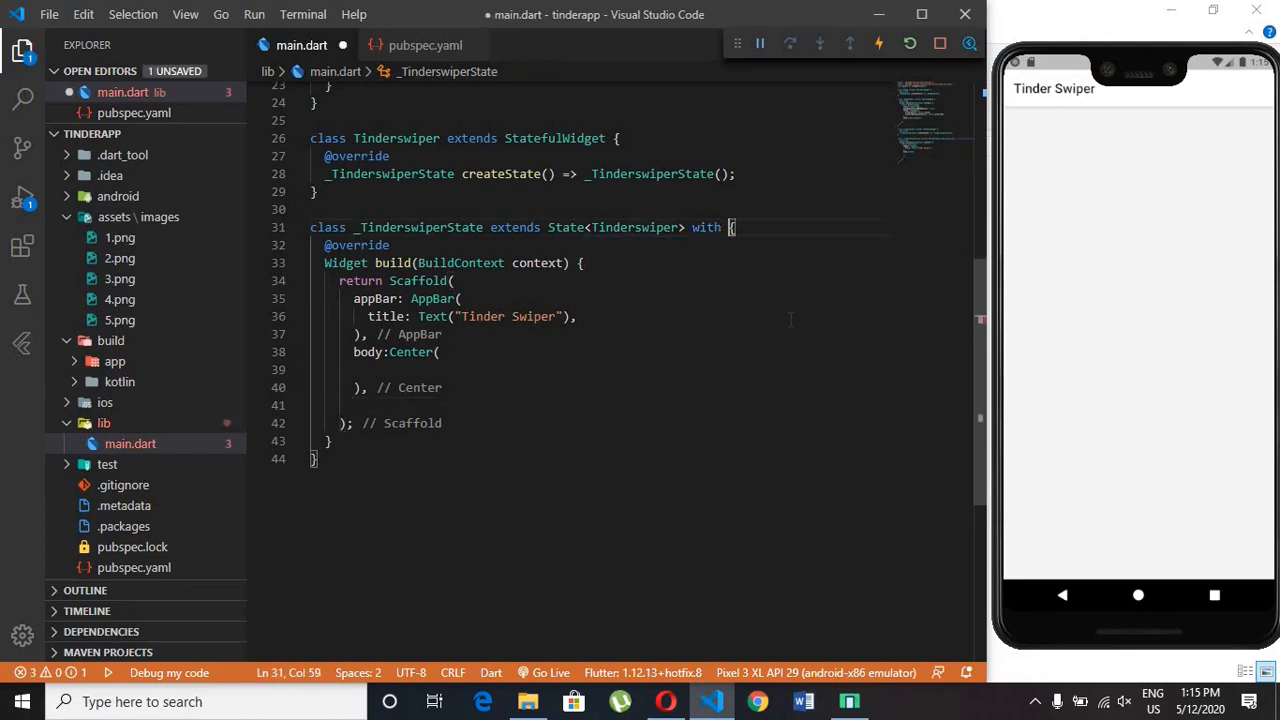
type("Tick")
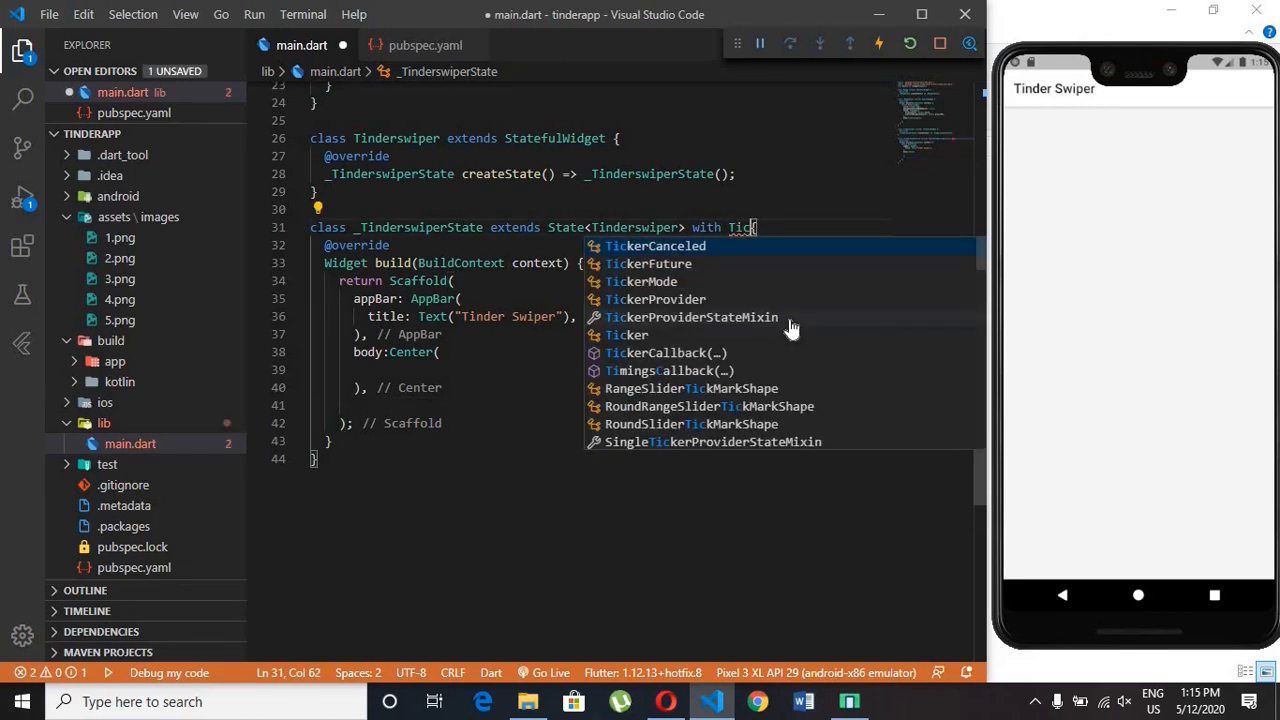
mouse_move(790, 317)
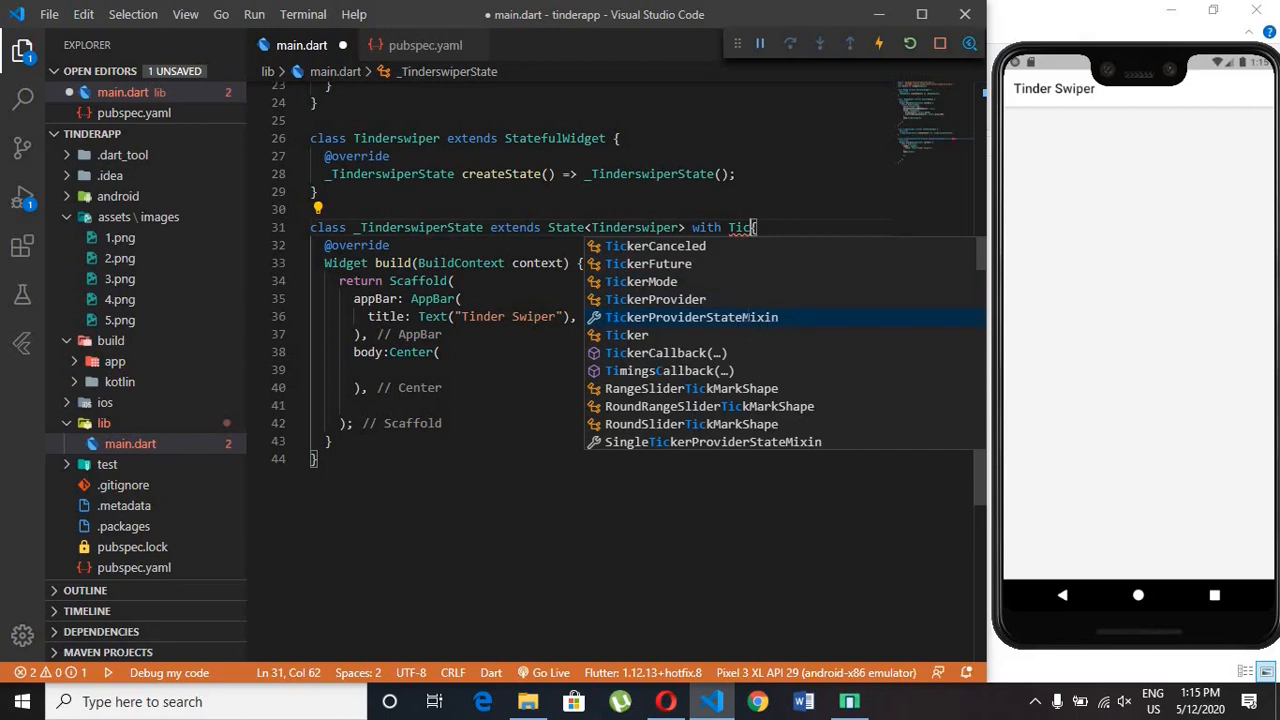
left_click(691, 317)
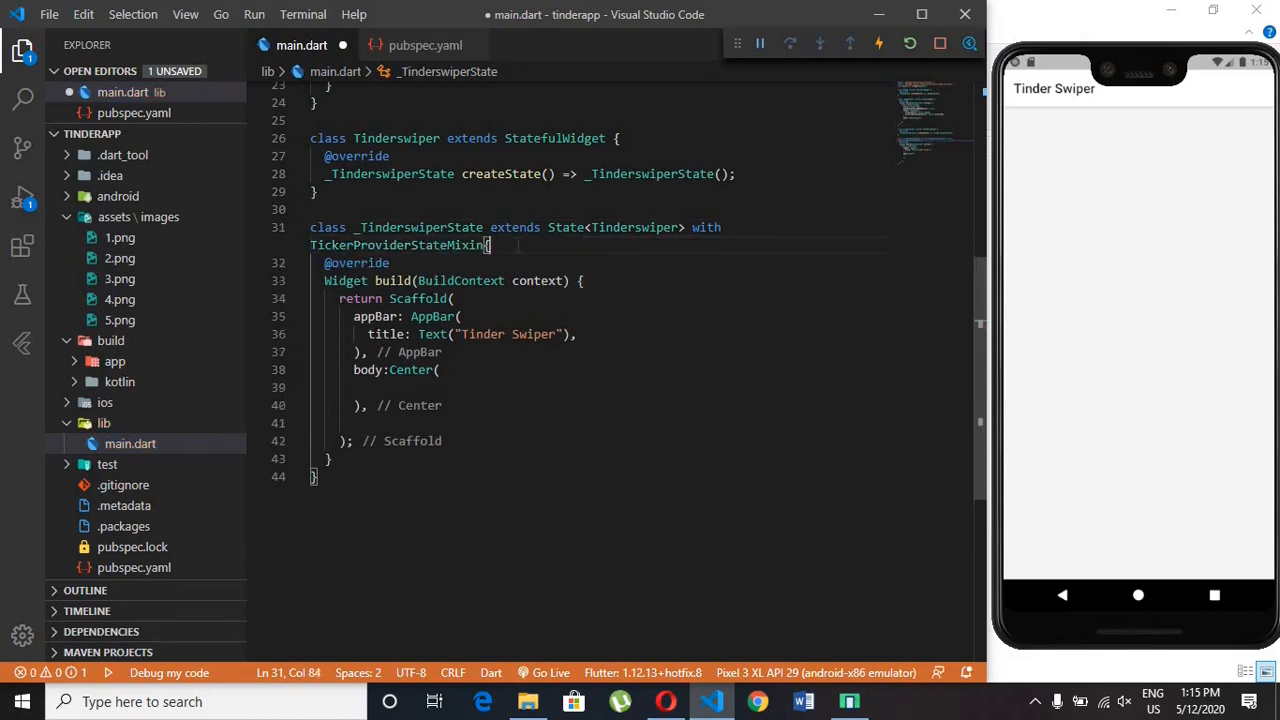
key("Enter")
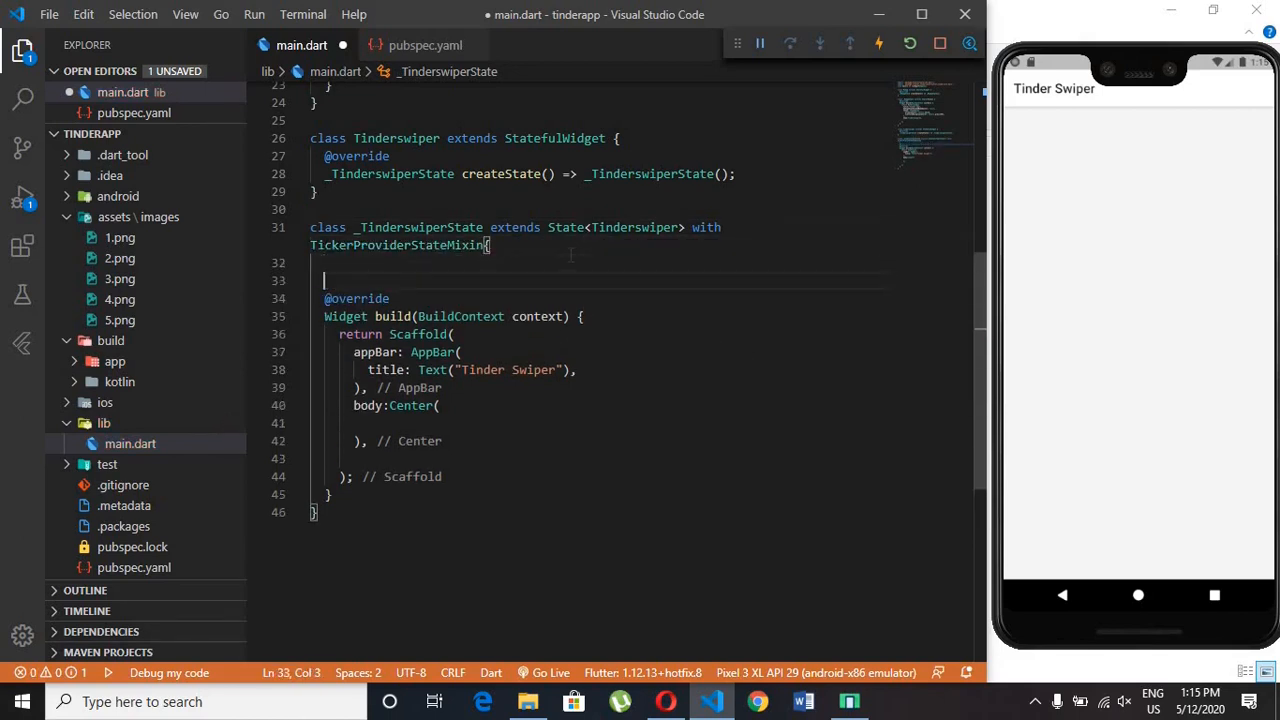
- Declare List<String> tinderimages starting with "assets/images/1.png"
type("List")
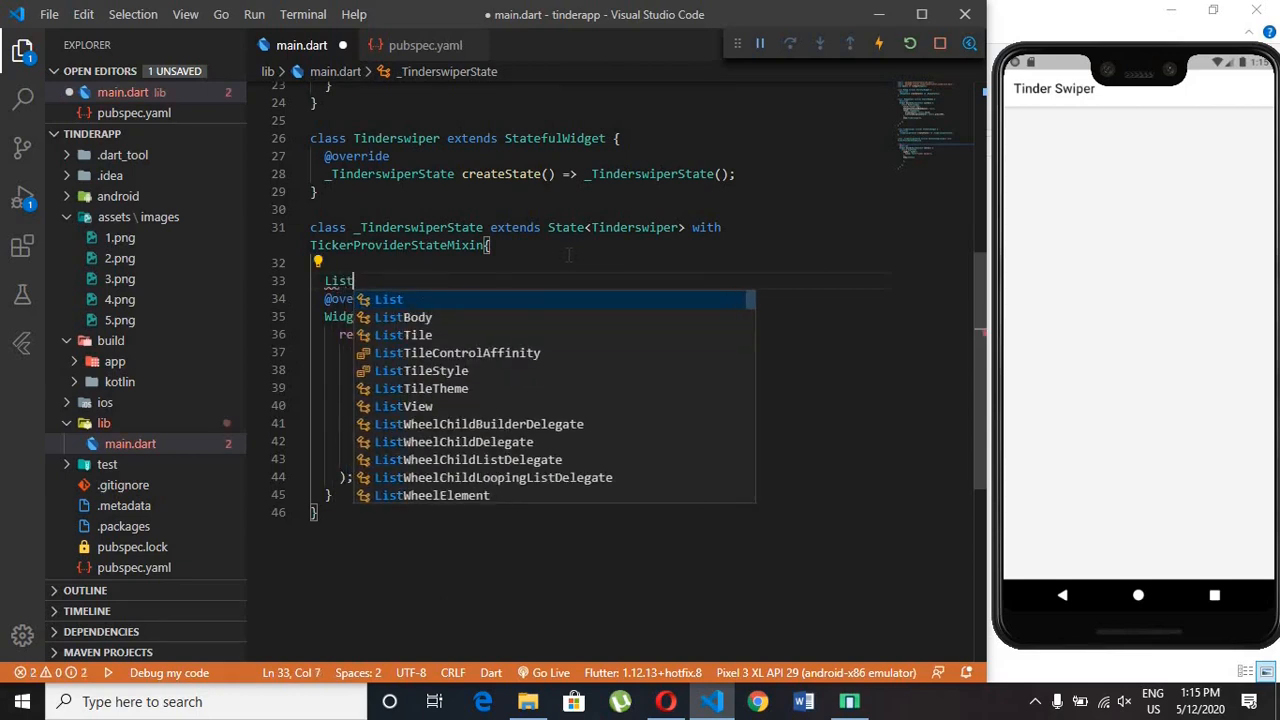
type("<S")
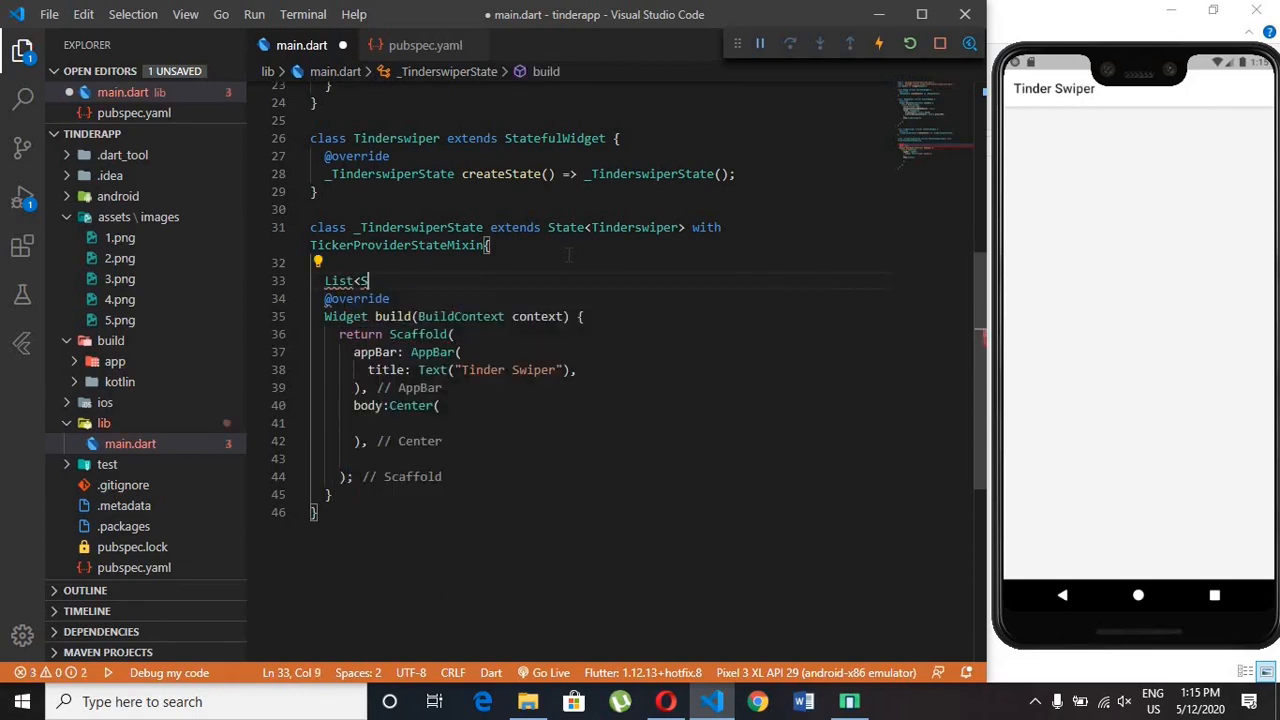
type("tring>")
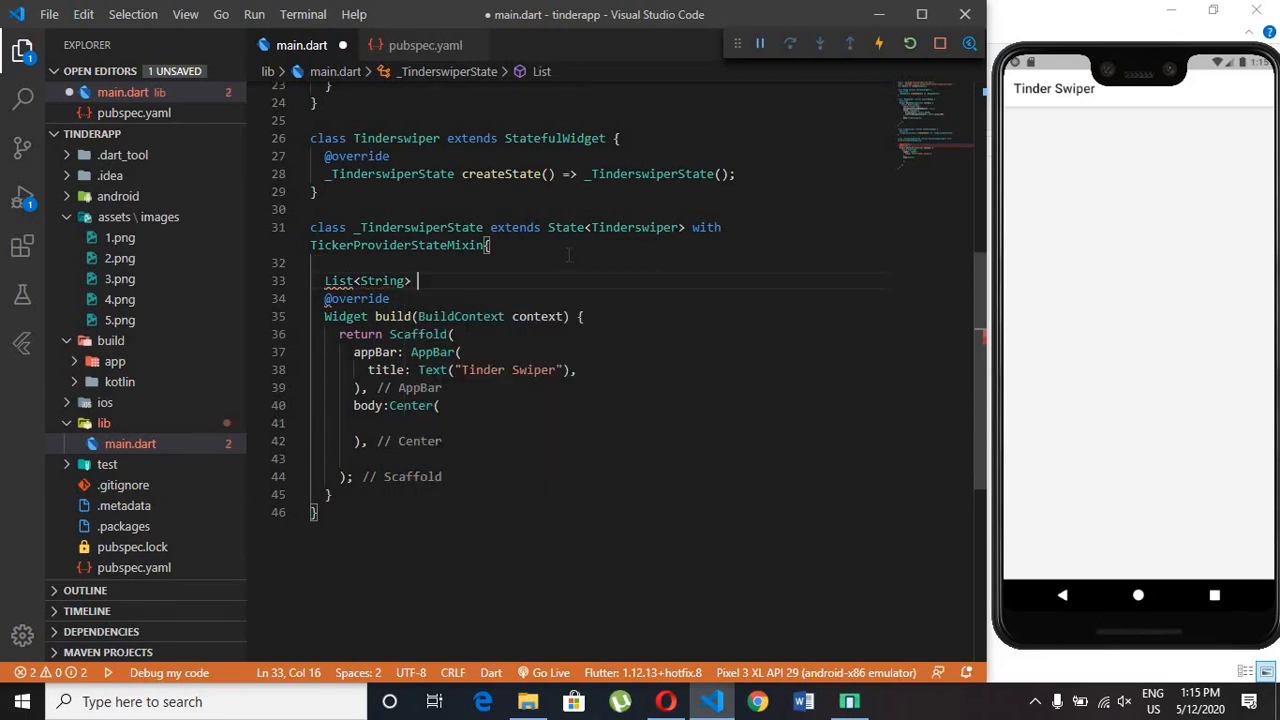
type("t")
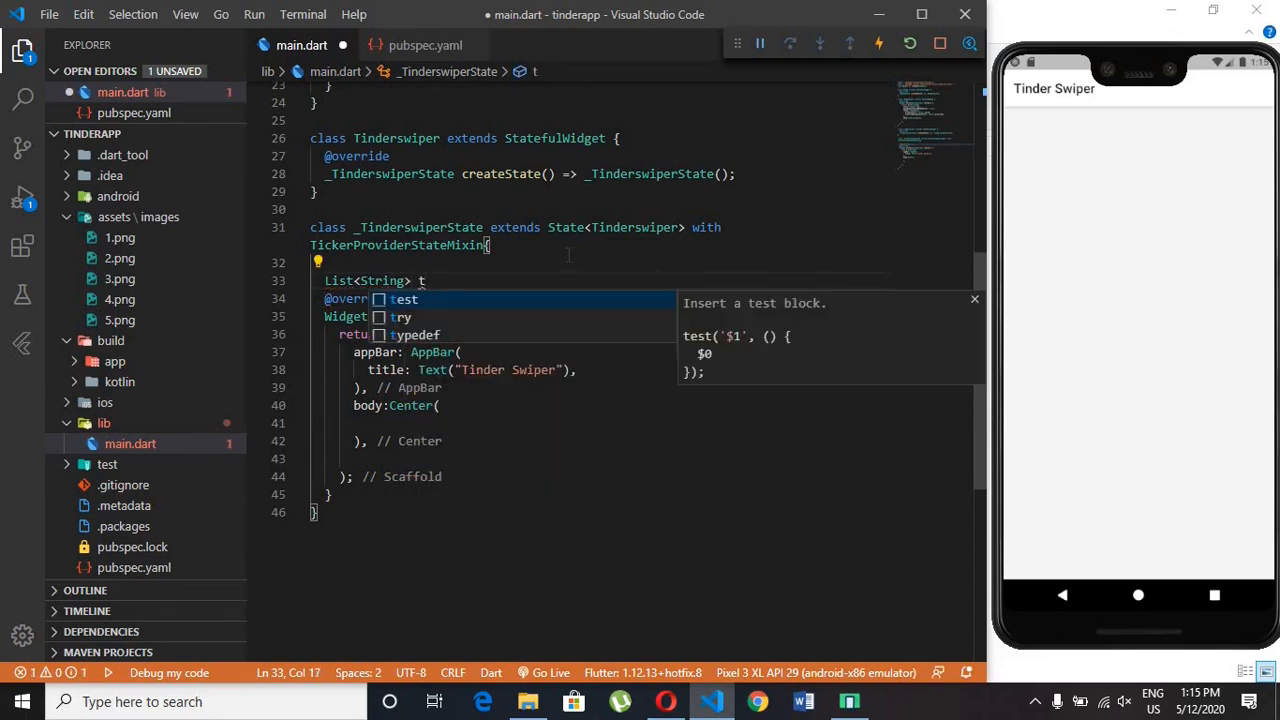
type("inderim")
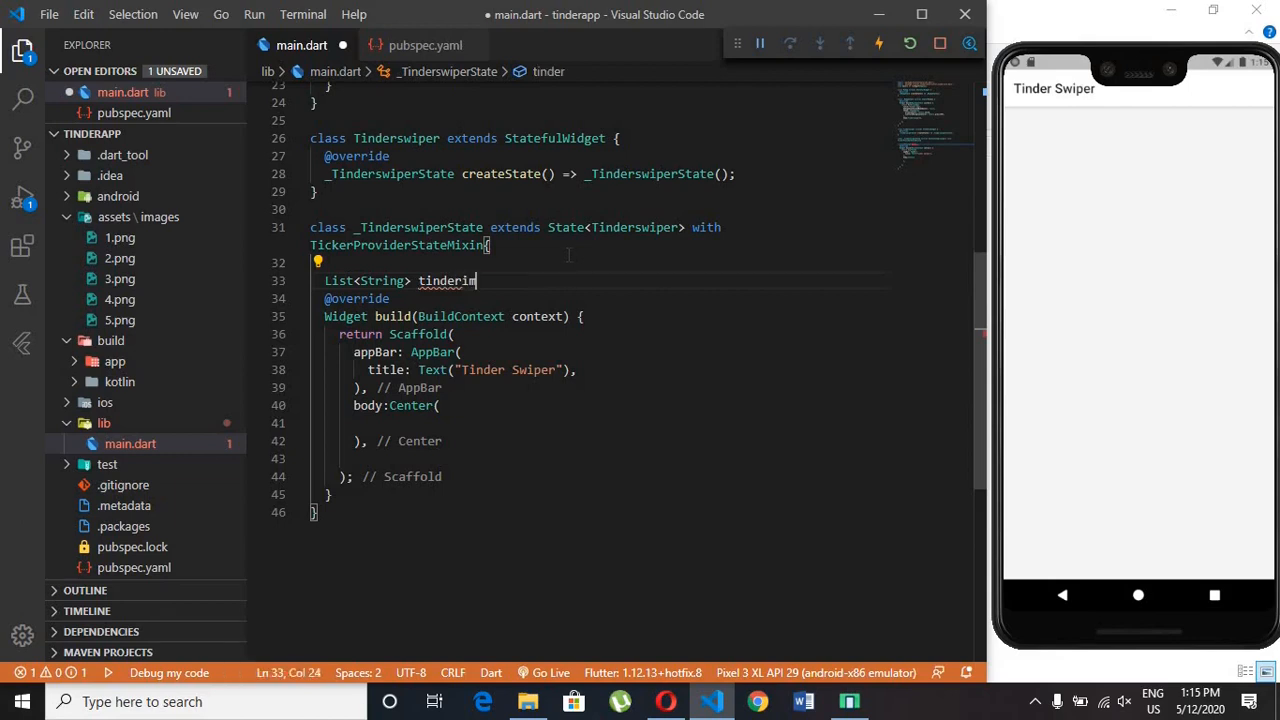
type("ages=")
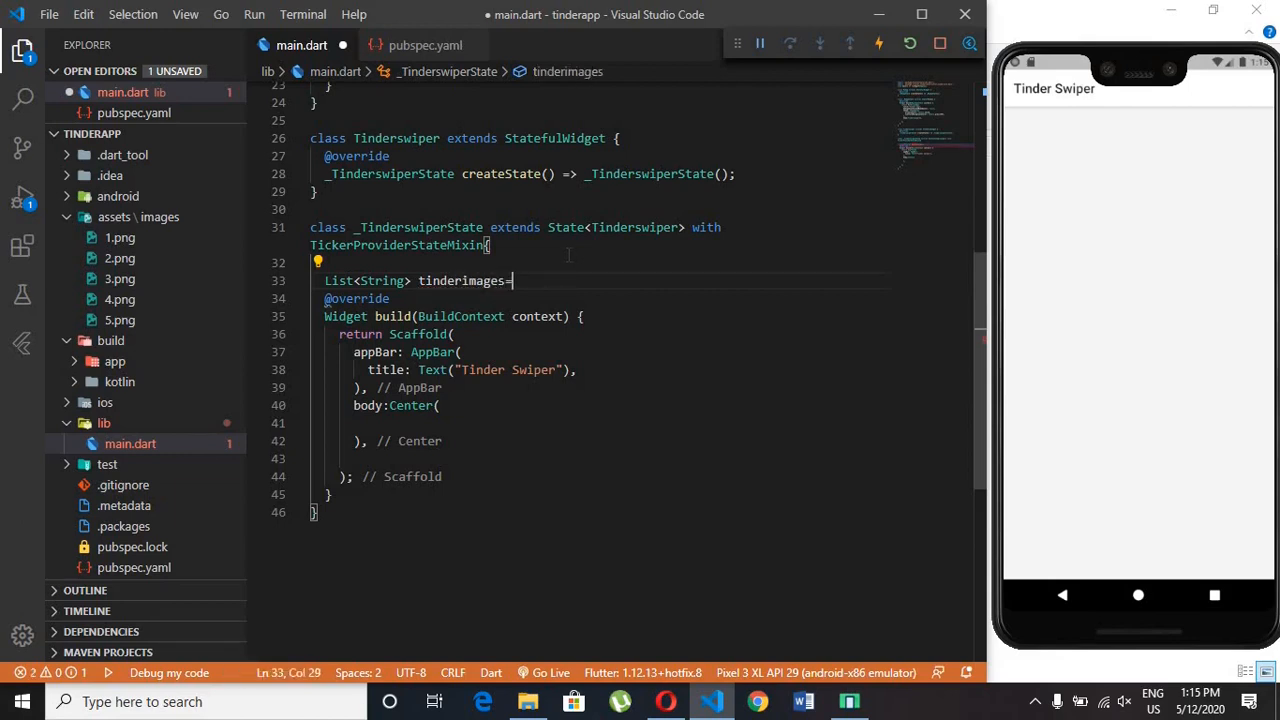
type("[];")
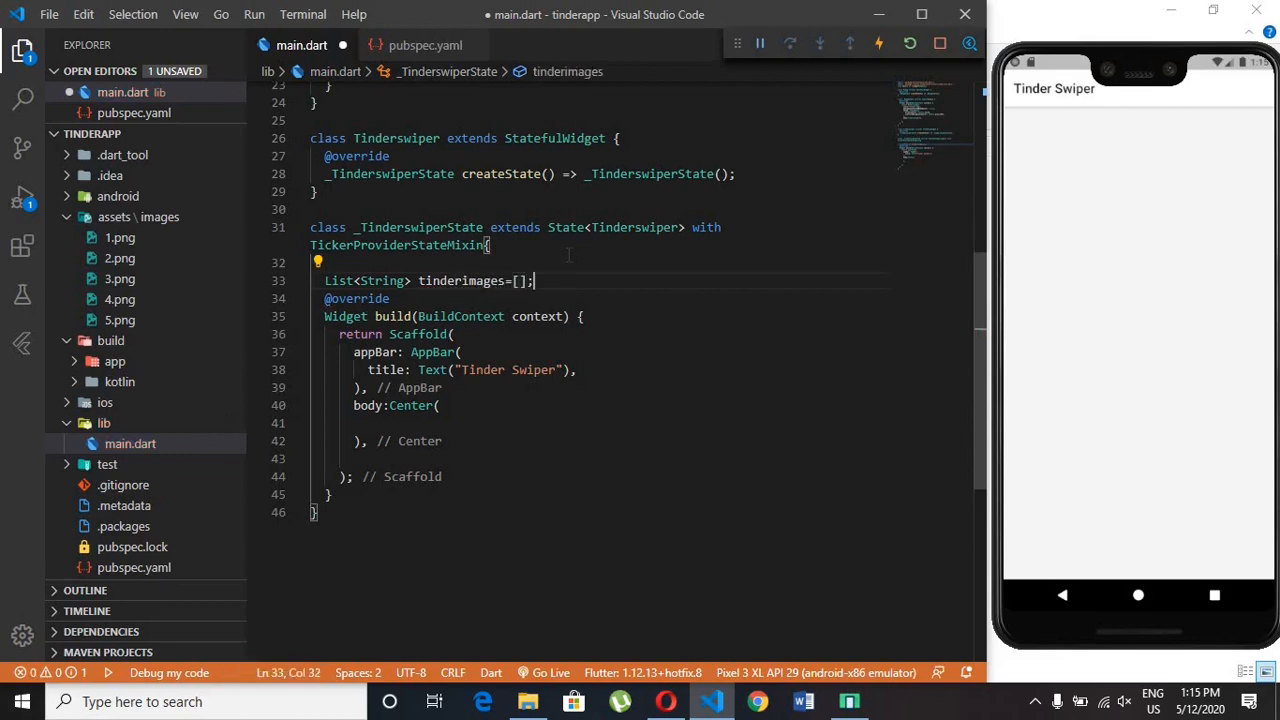
type("\"ass\"")
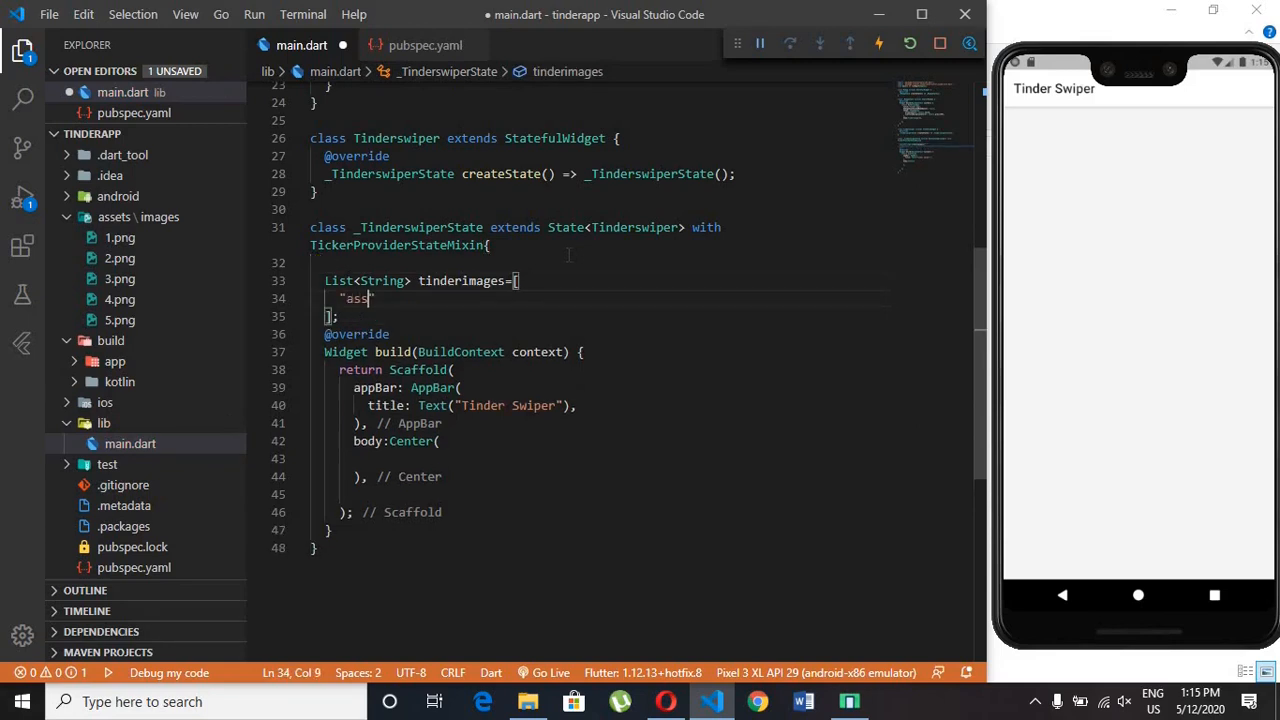
type("ets/")
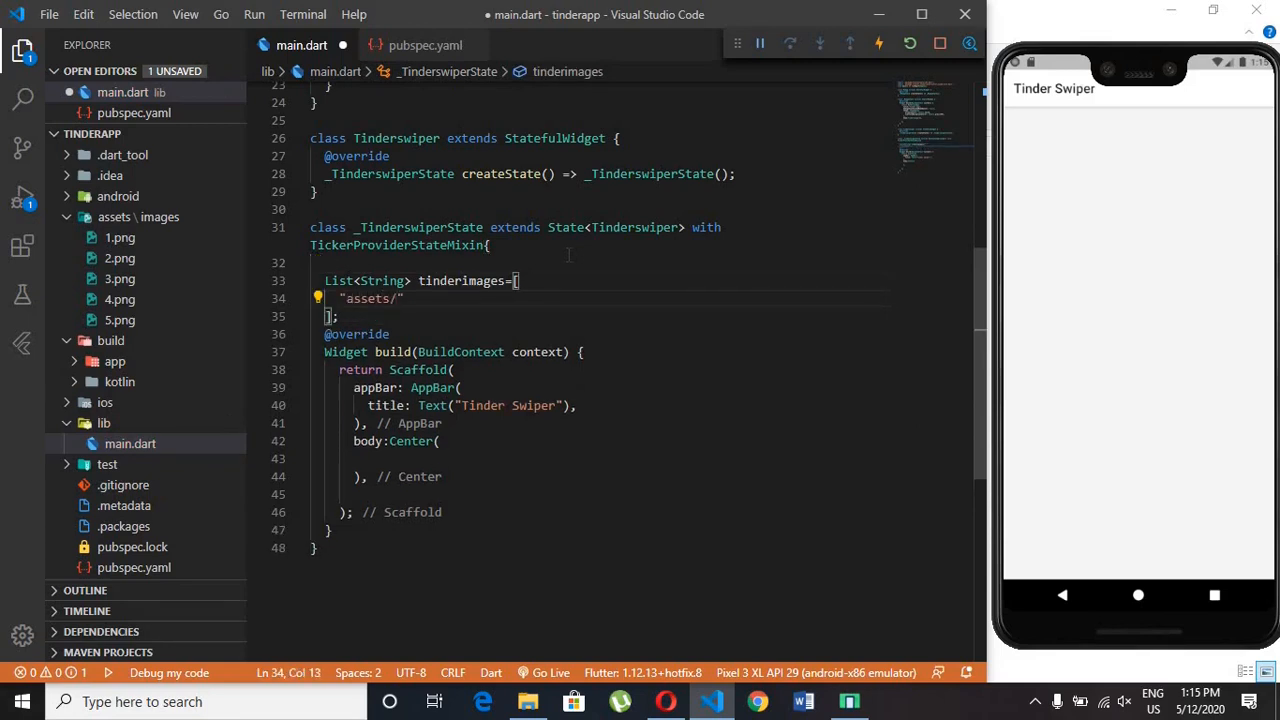
type("images")
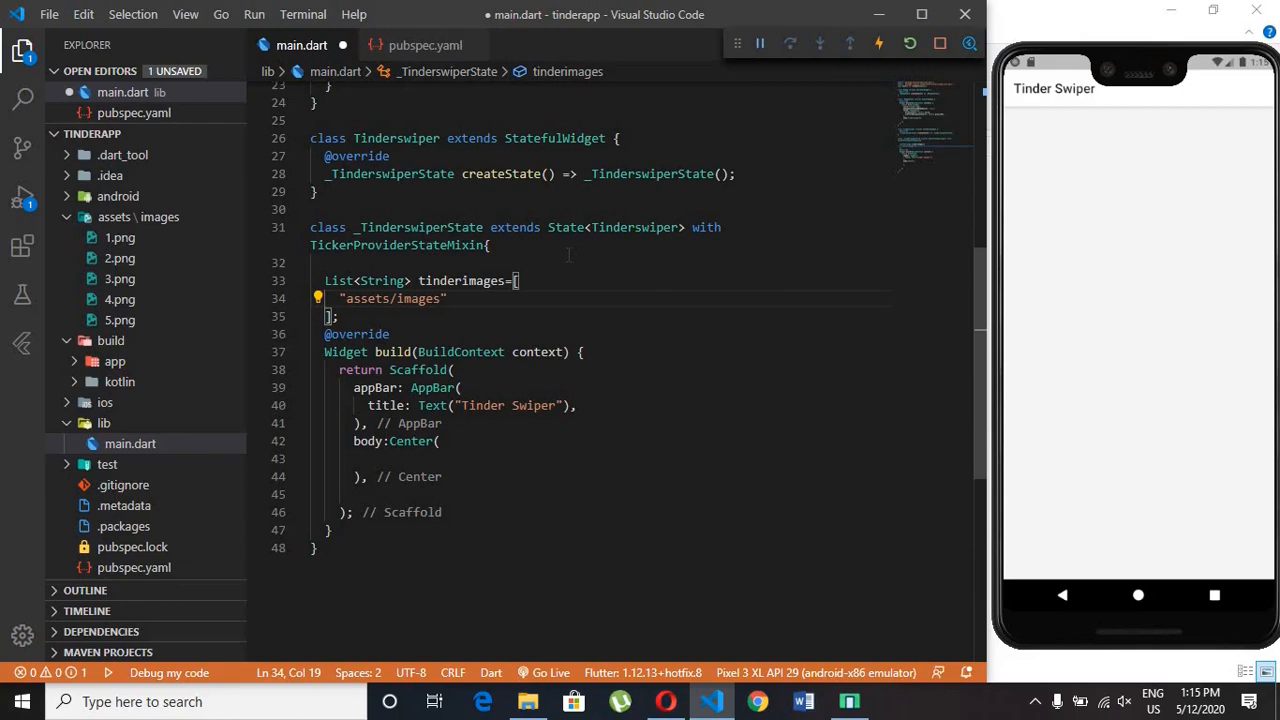
type("/1.p")
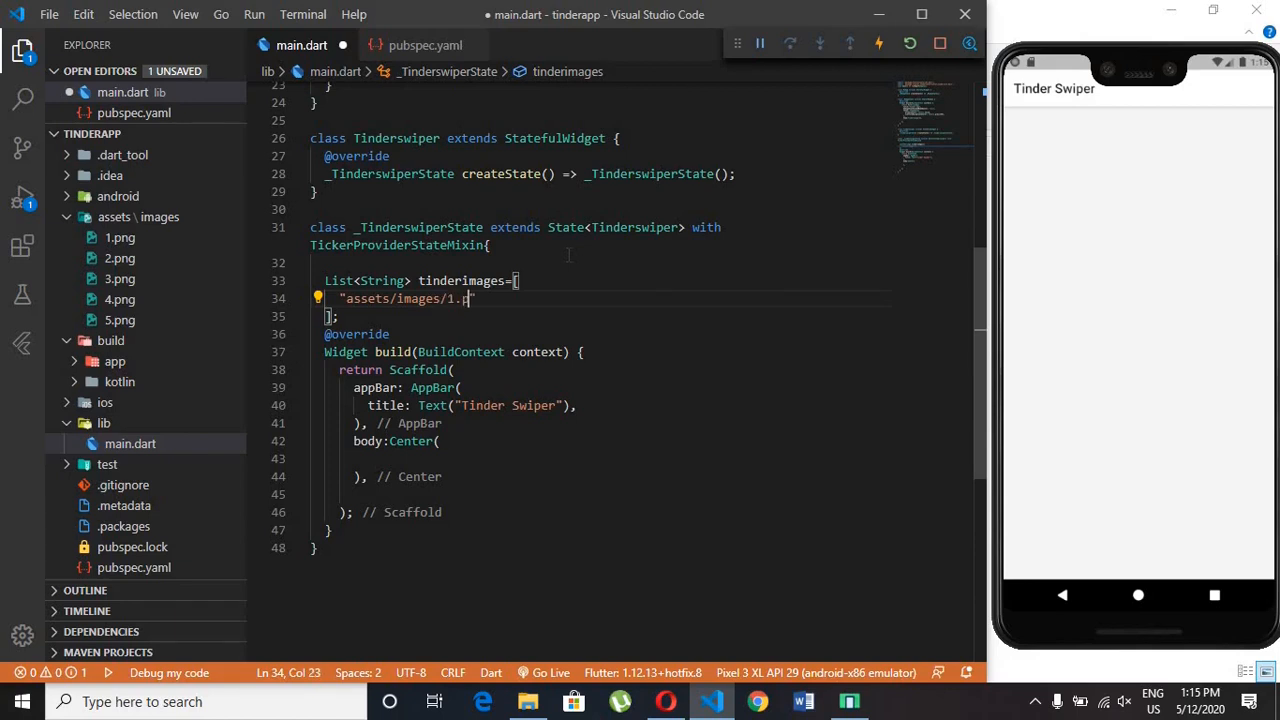
type("ng")
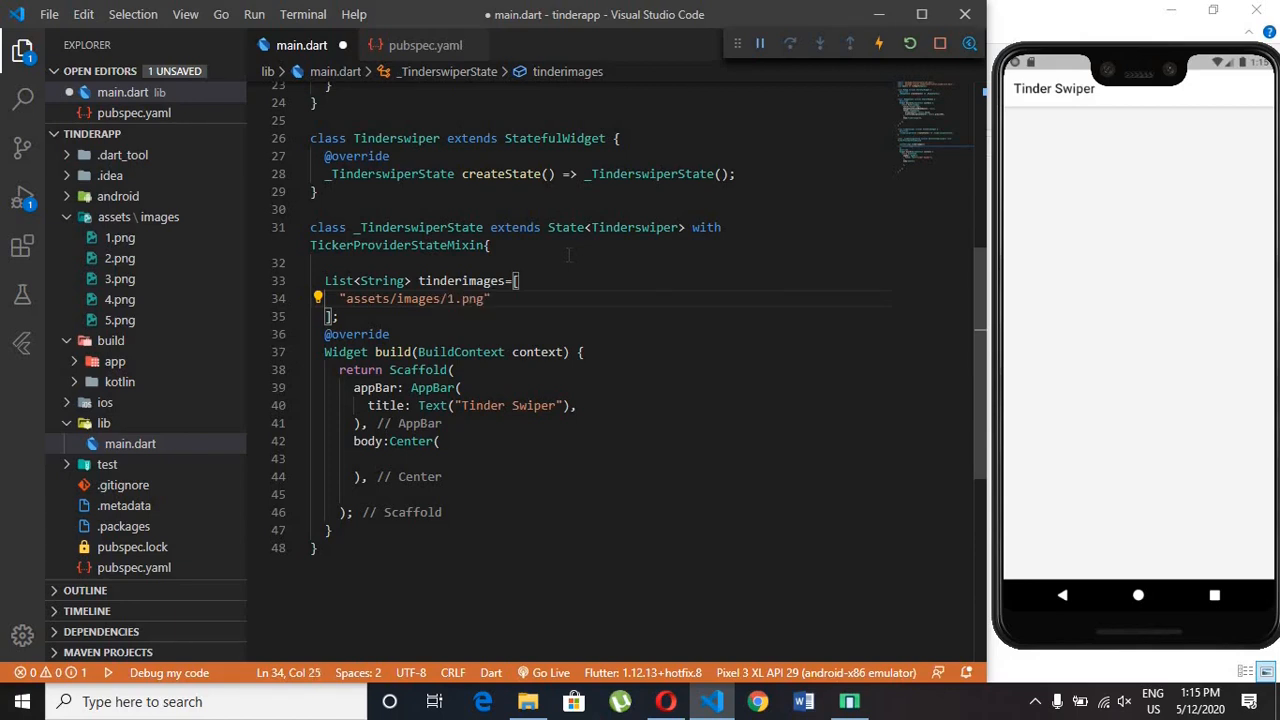
type(",")
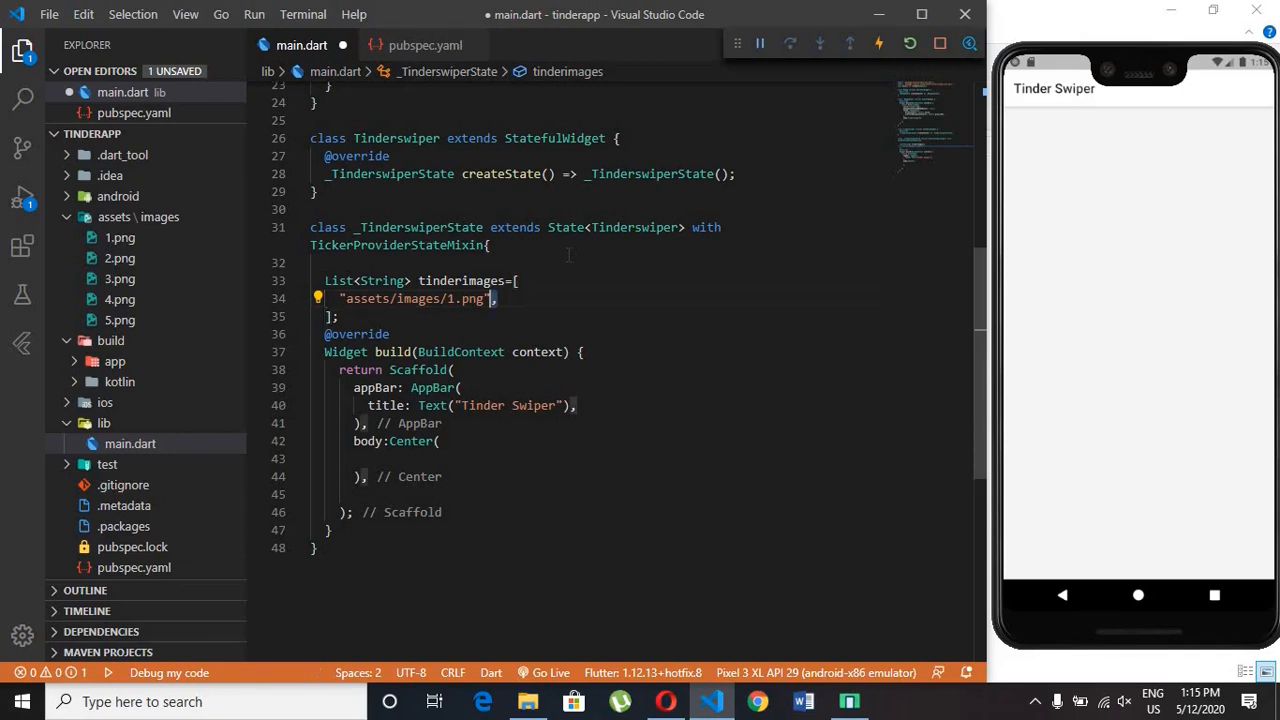
- Duplicate the path to fill tinderimages with assets/images/1.png through 5.png
double_click(413, 298)
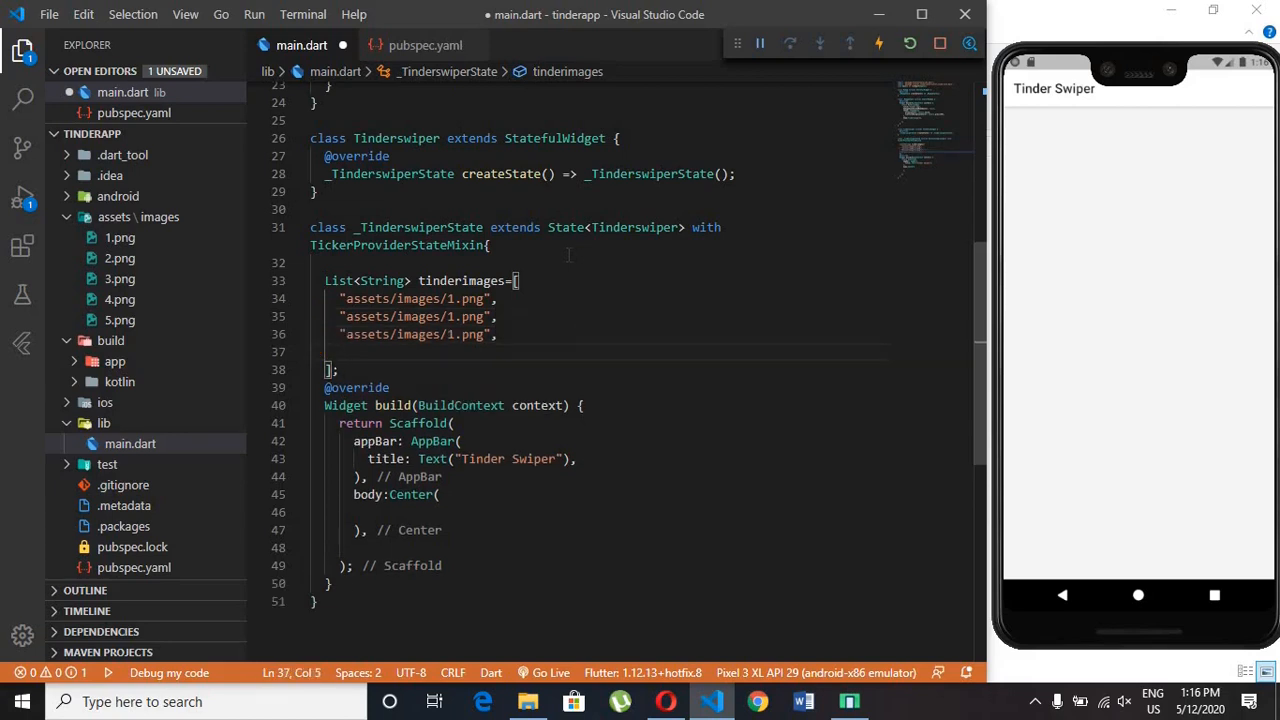
type("\"assets/images/1.png\",")
left_click(600, 316)
type("2")
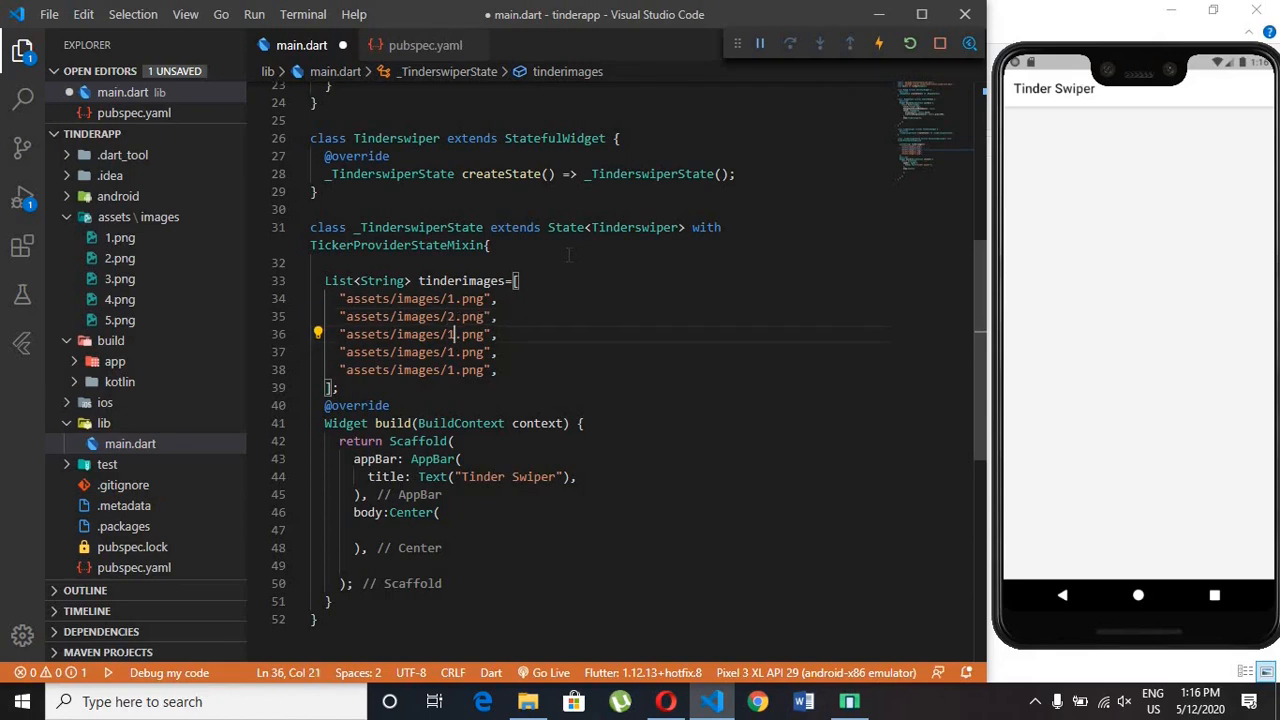
type("4")
left_click(419, 369)
type("5")
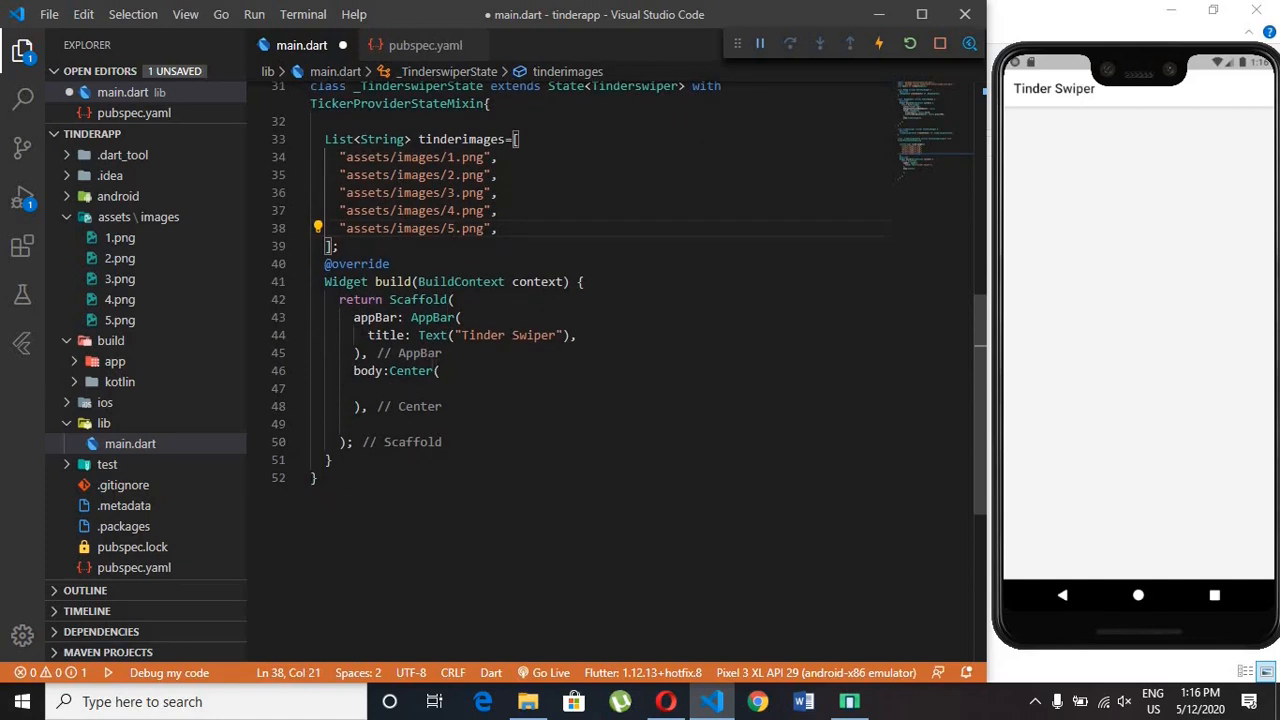
type("child: Container(")
type("height:")
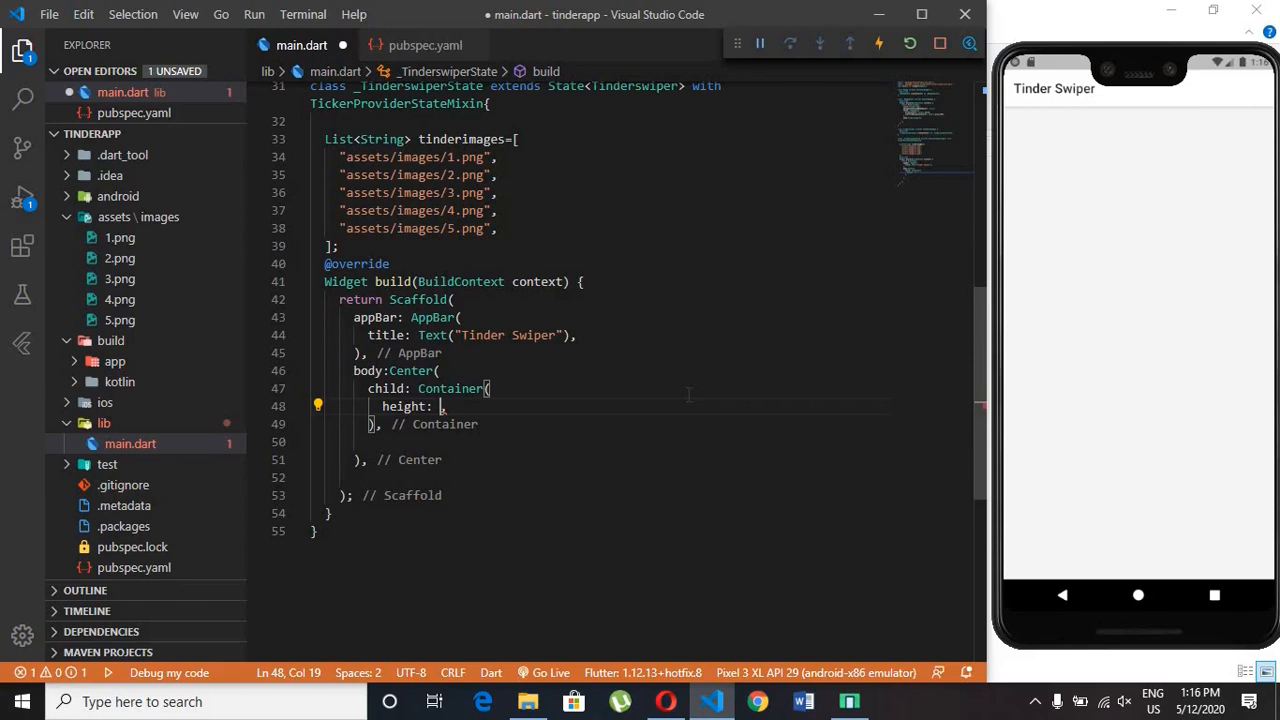
- Set the Container height to MediaQuery.of(context).size.height*0.6
type("MediaQuery.of(context")
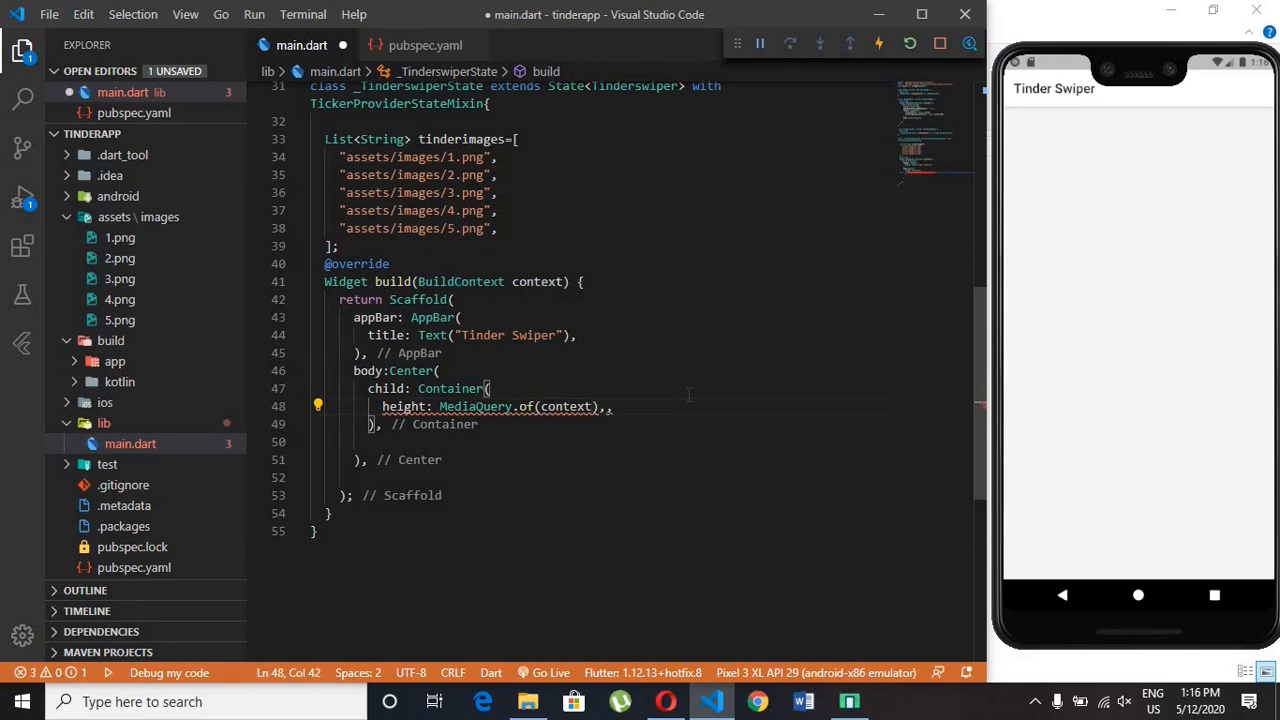
type(".size")
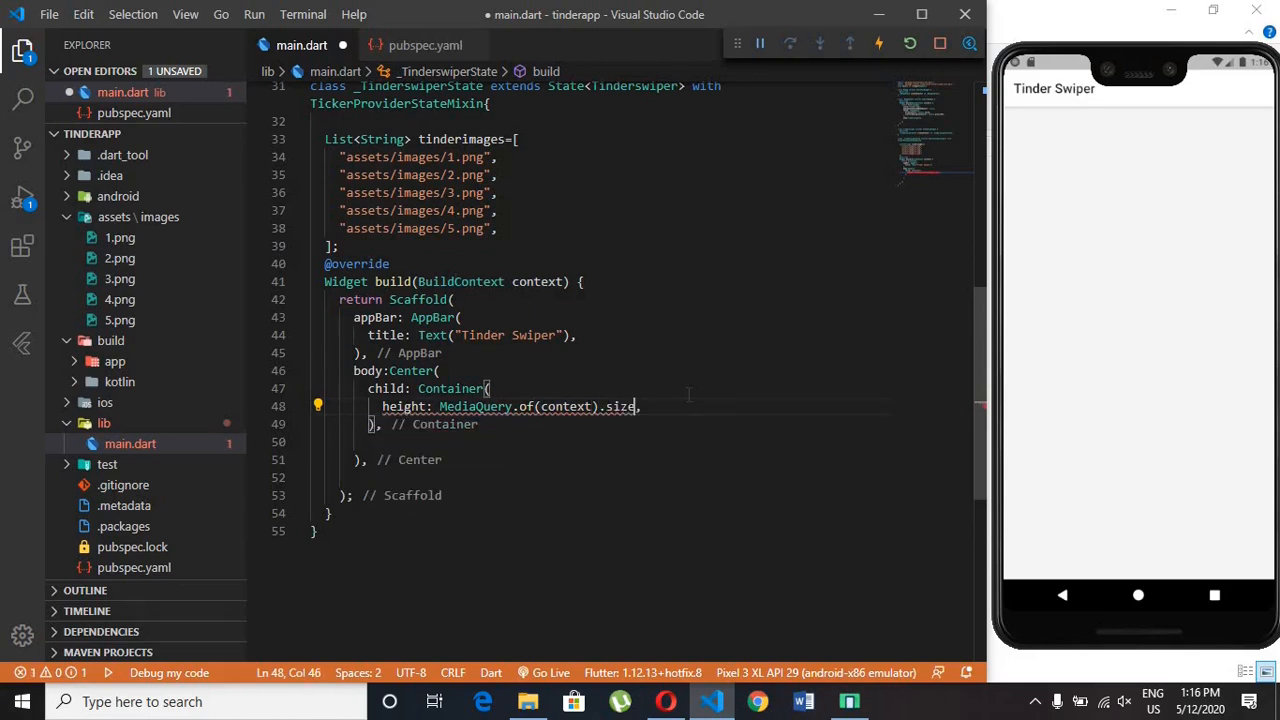
type(".height")
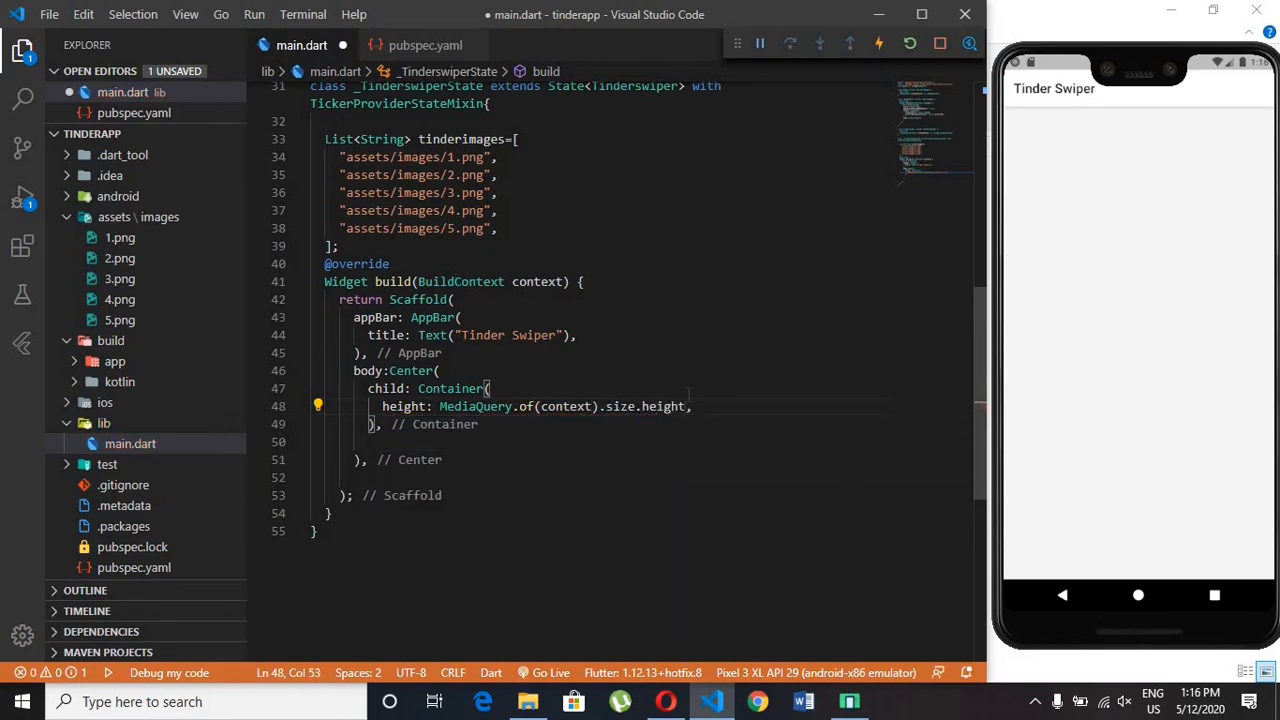
type("*0.6")
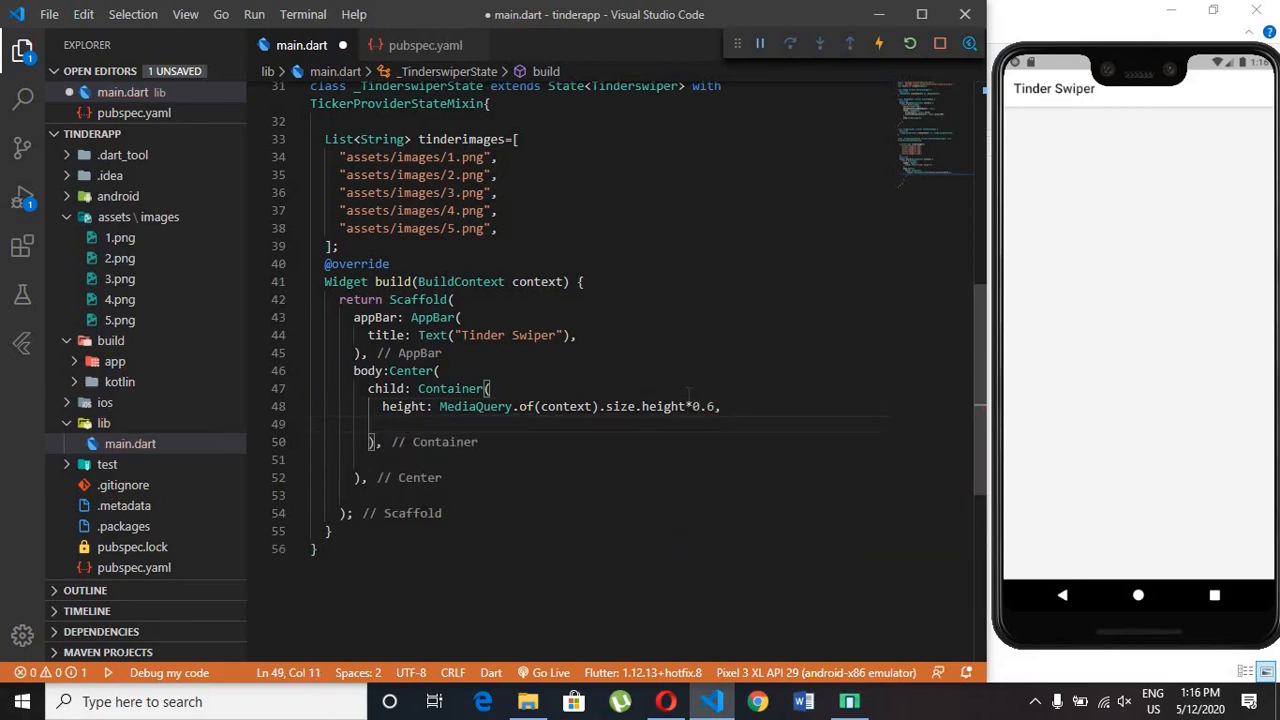
type("child: T,")
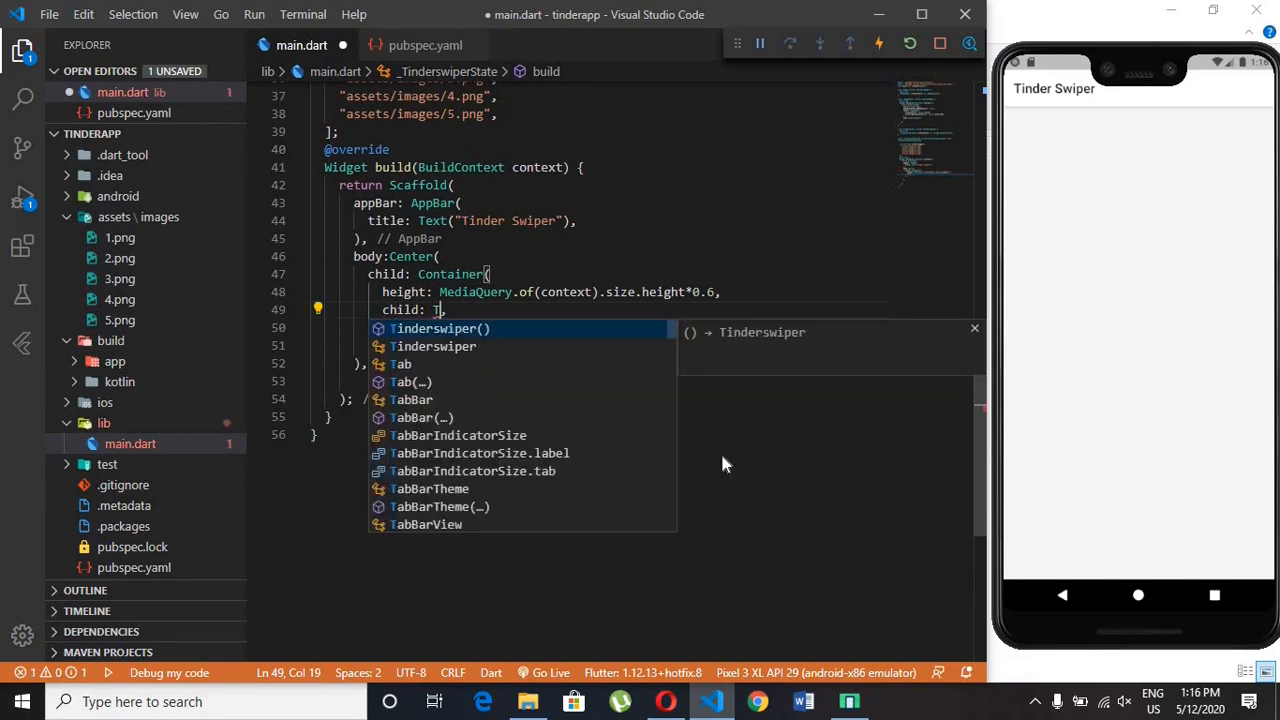
- Add a TinderSwapCard child with orientation AmassOrientation.TOP, totalNum 5 and stackNum 3
type("inderSwapCard(")
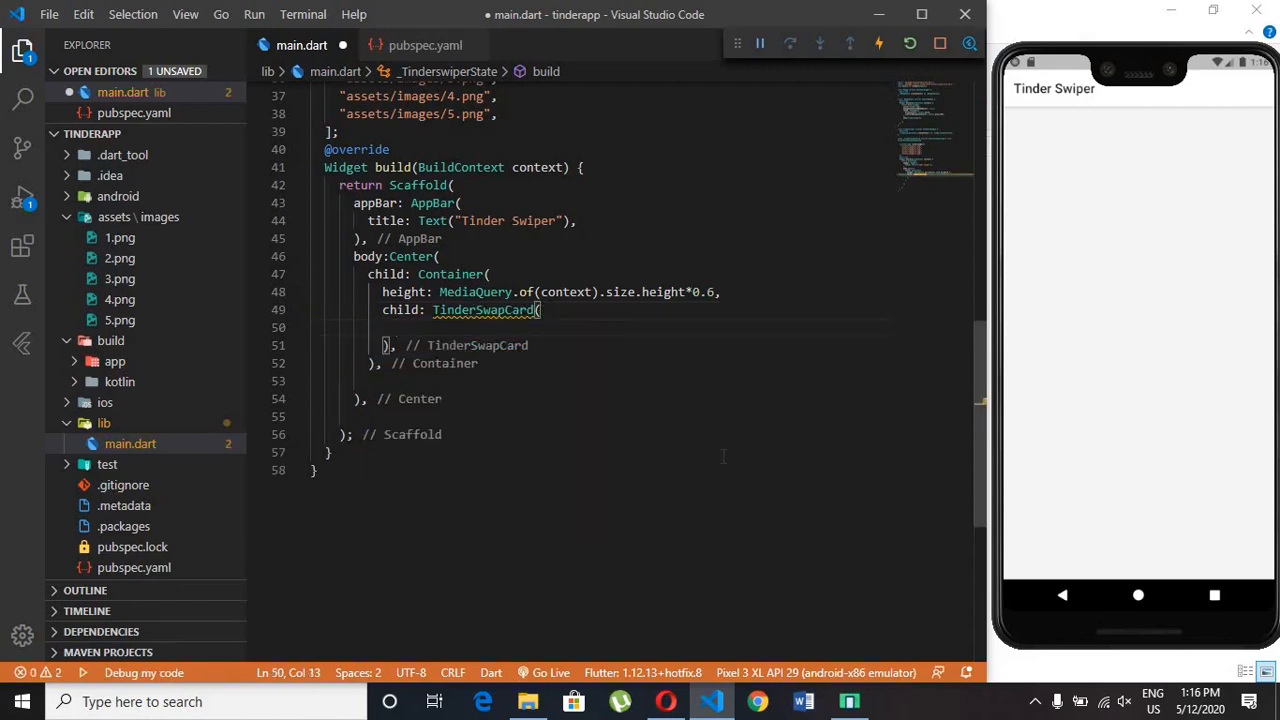
type("ori")
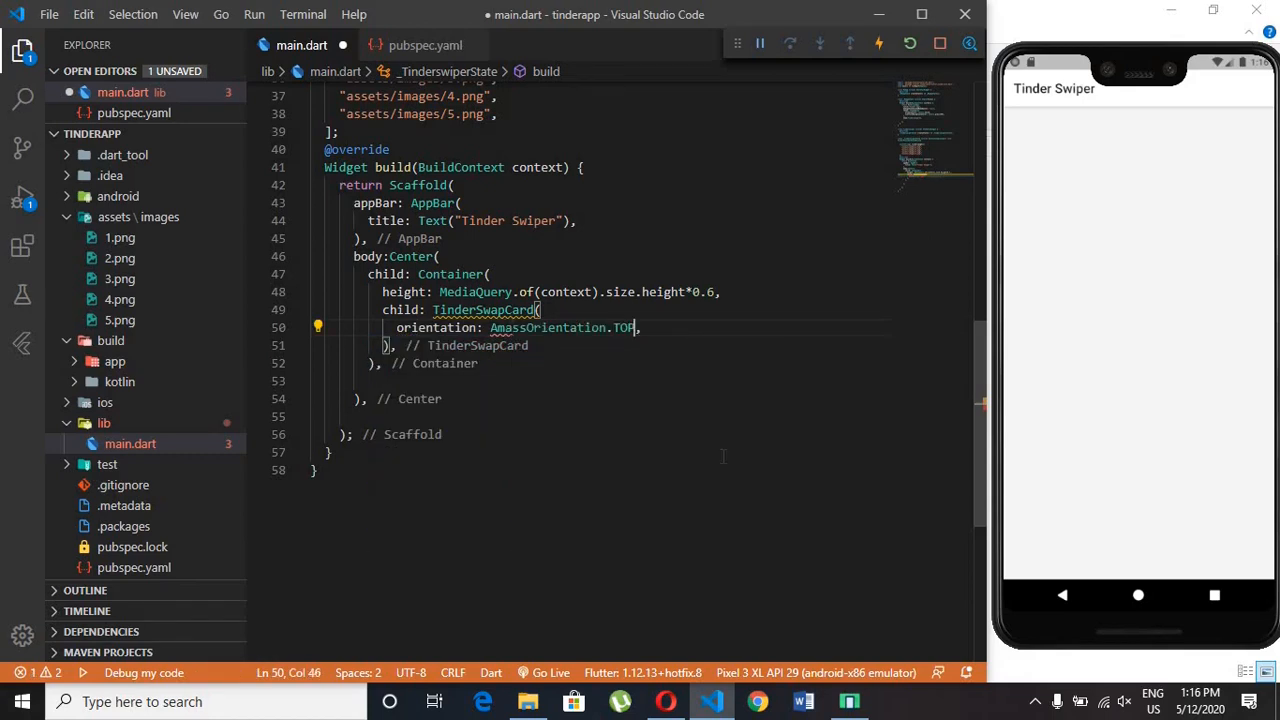
key("Enter")
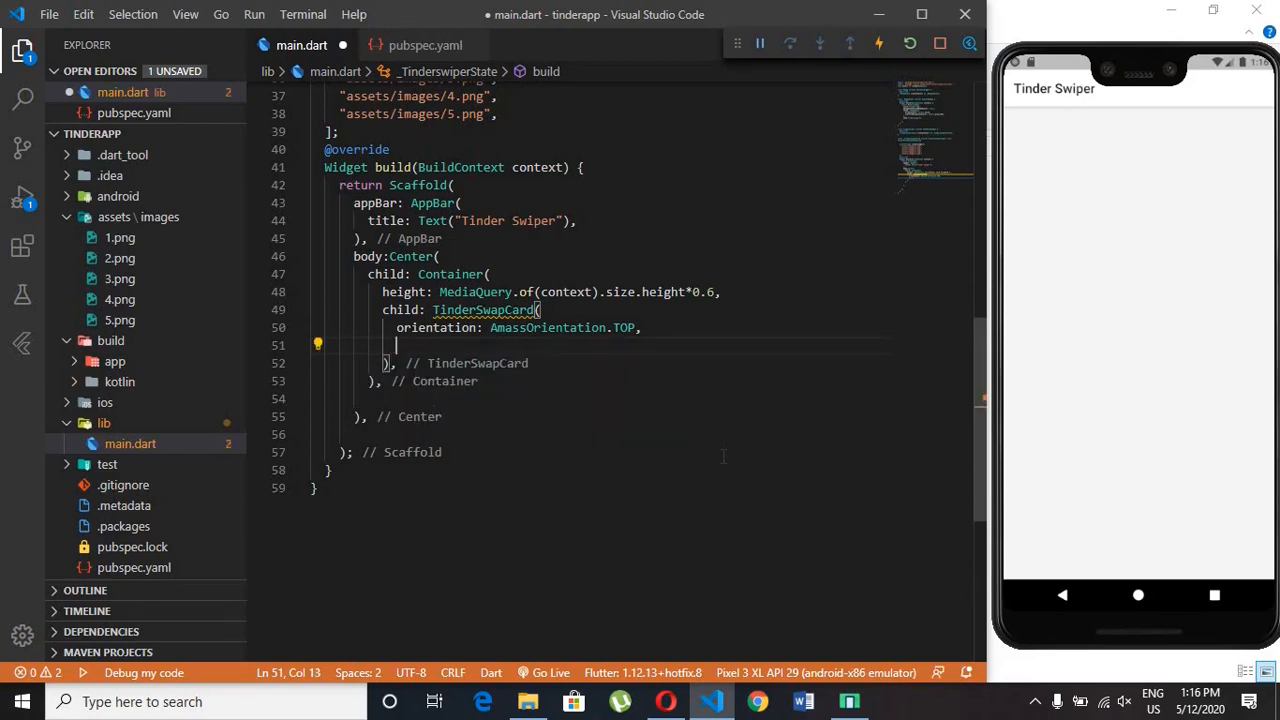
type("totalNum: ,")
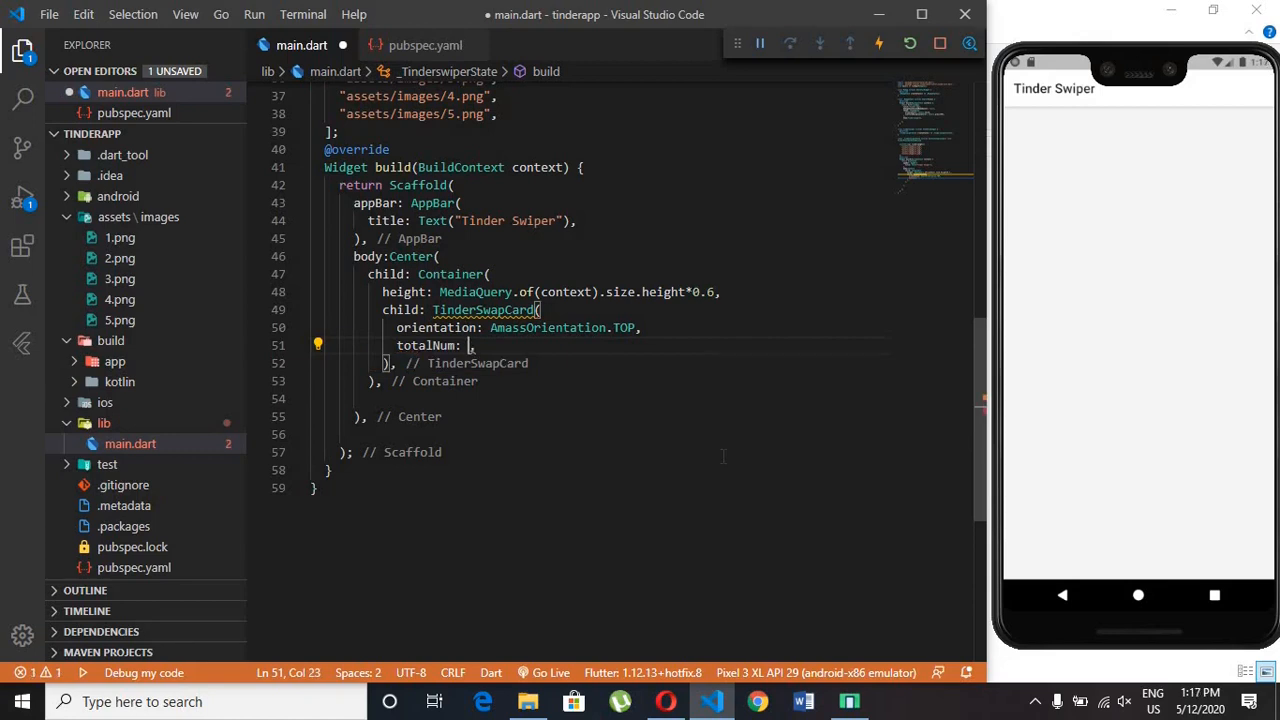
scroll("up", 3)
type("5")
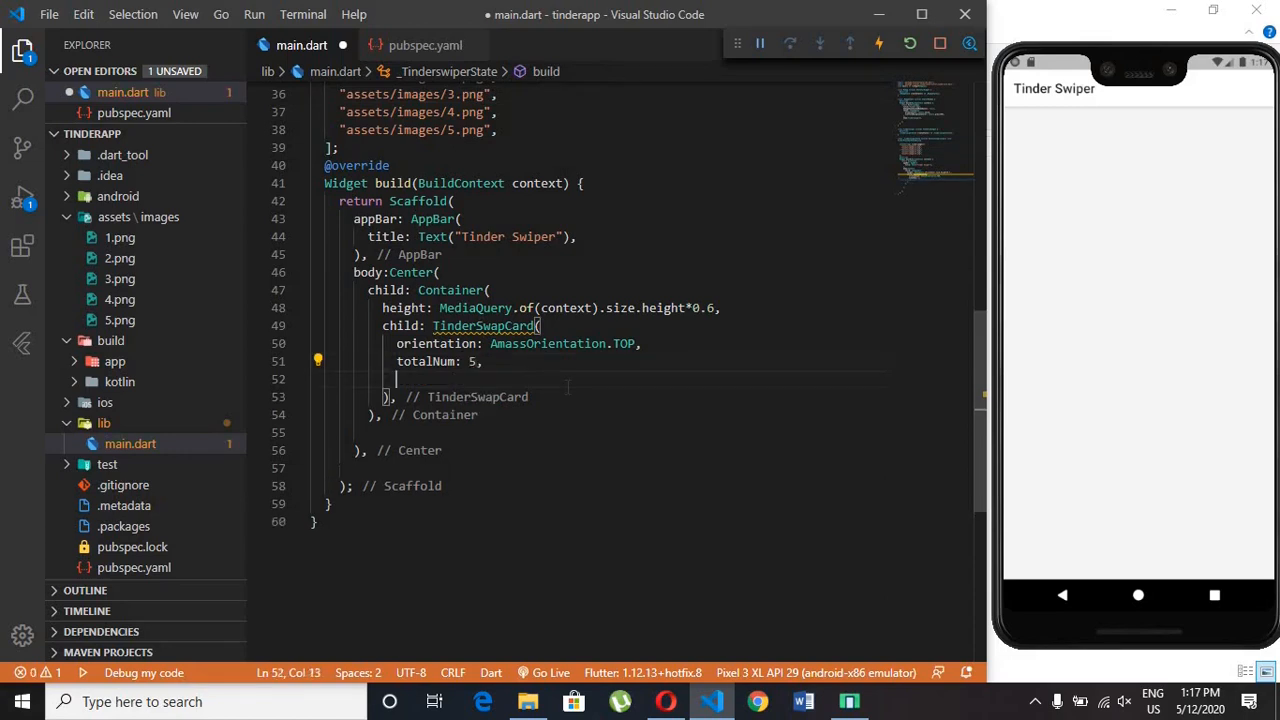
type("stackNum: ,")
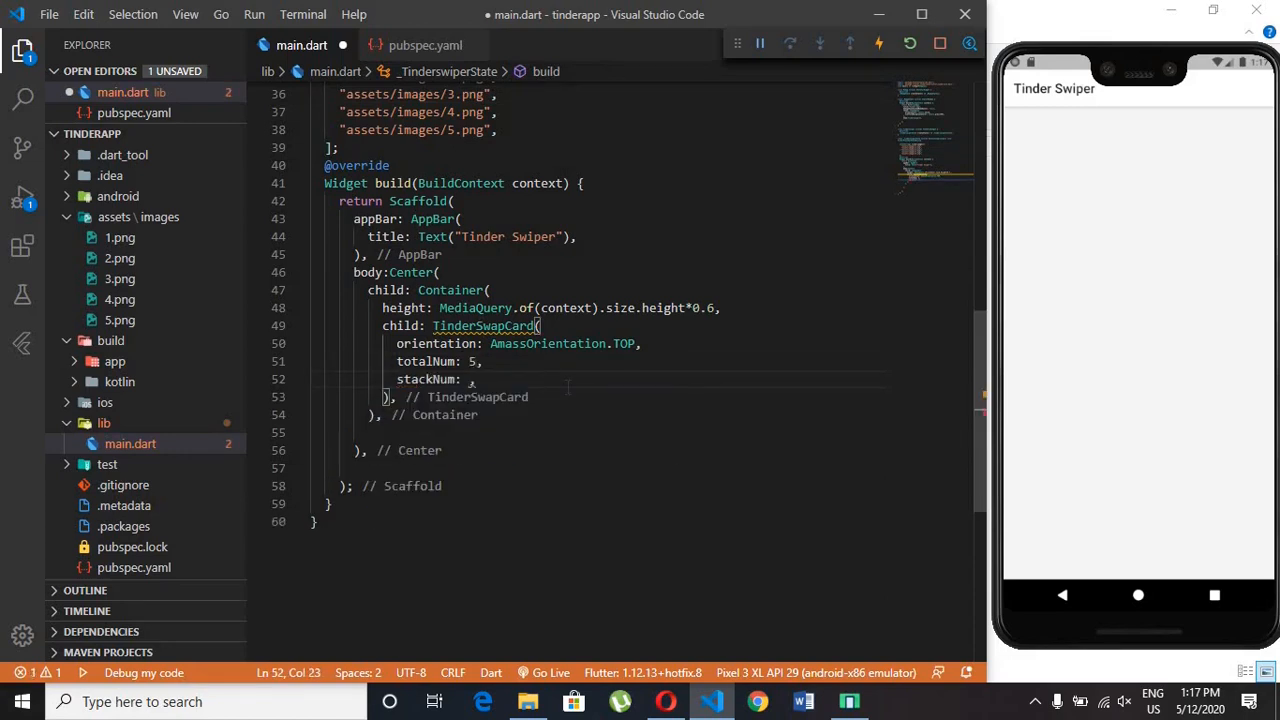
type("3")
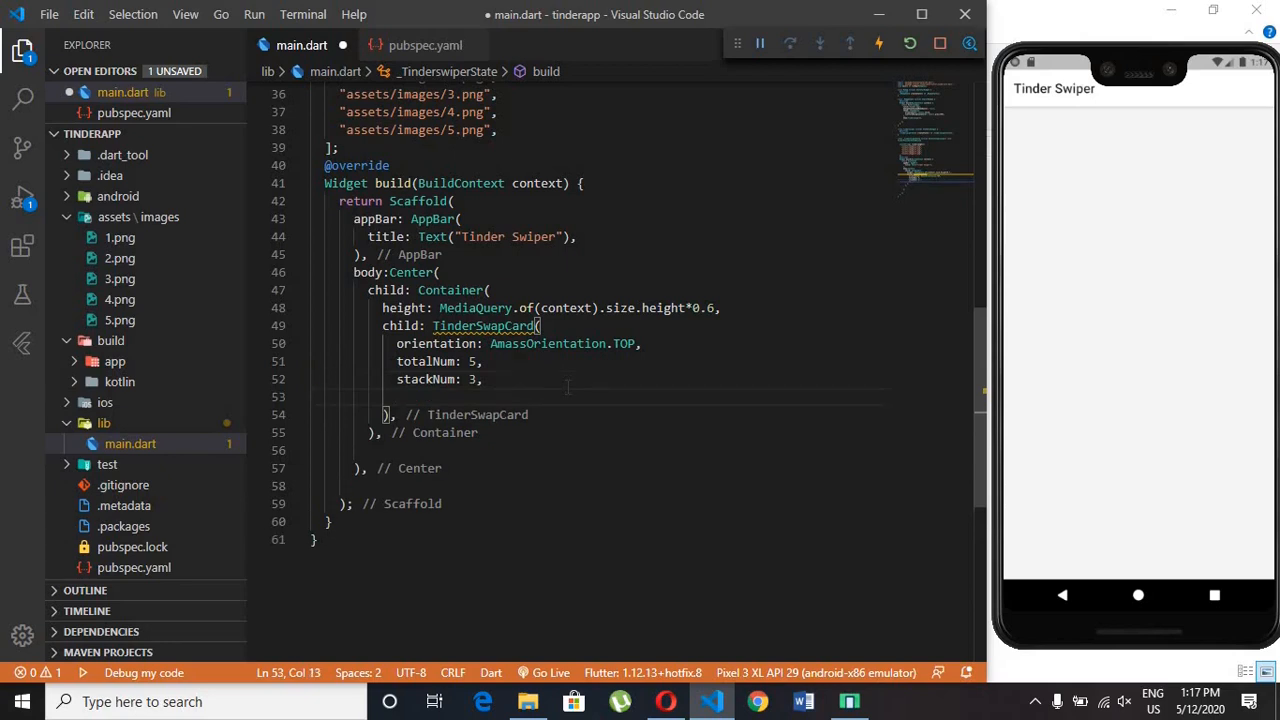
type("ma")
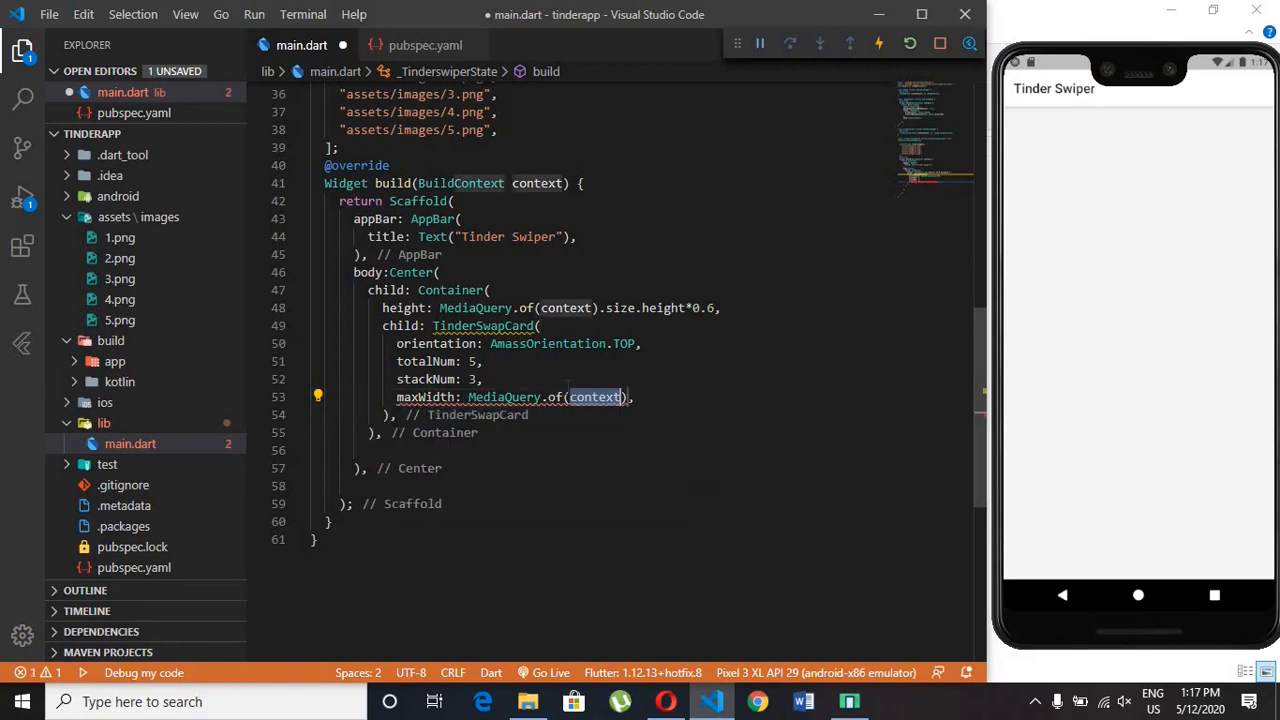
- Set maxWidth and maxHeight to MediaQuery.of(context).size.width*0.9
type(".size.width")
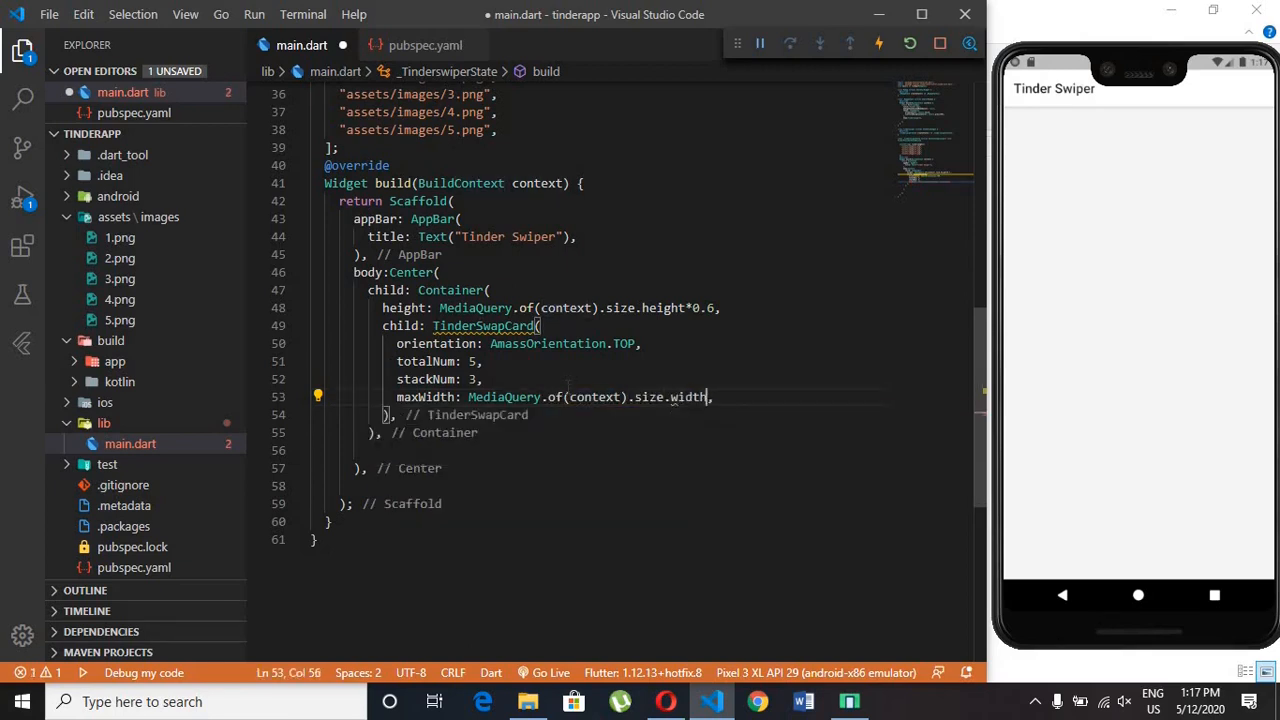
type("*")
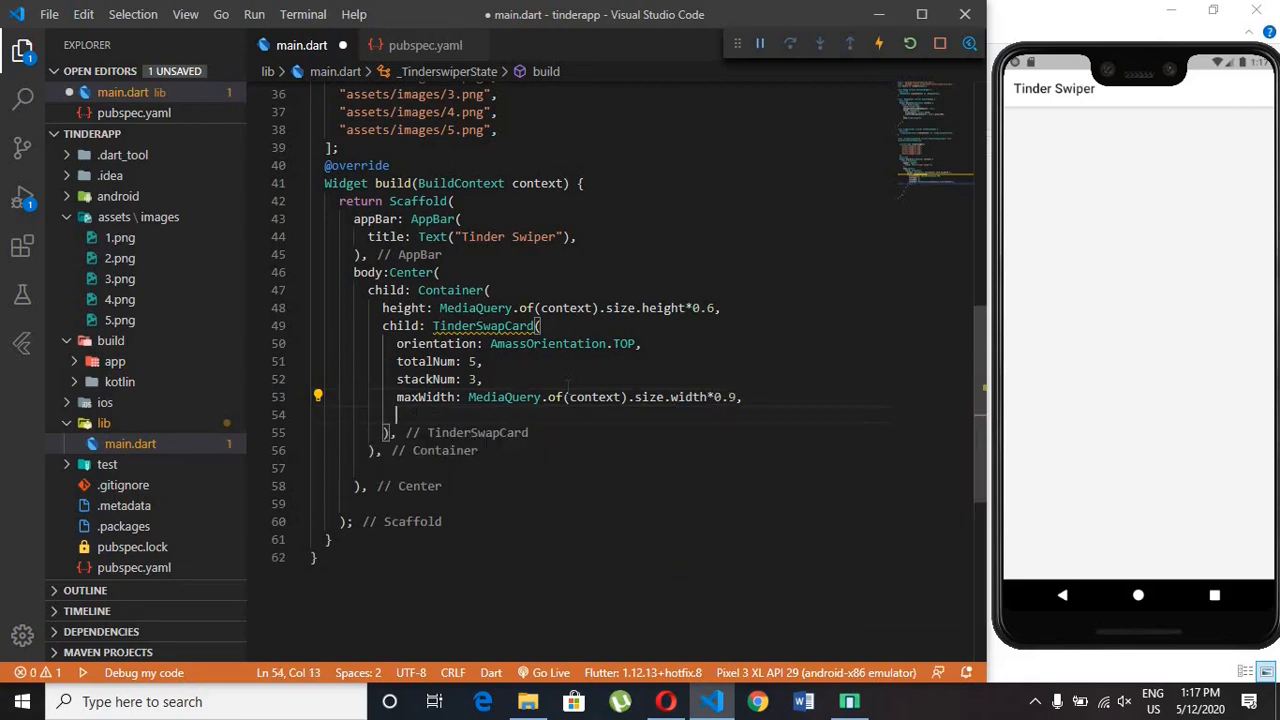
type("min")
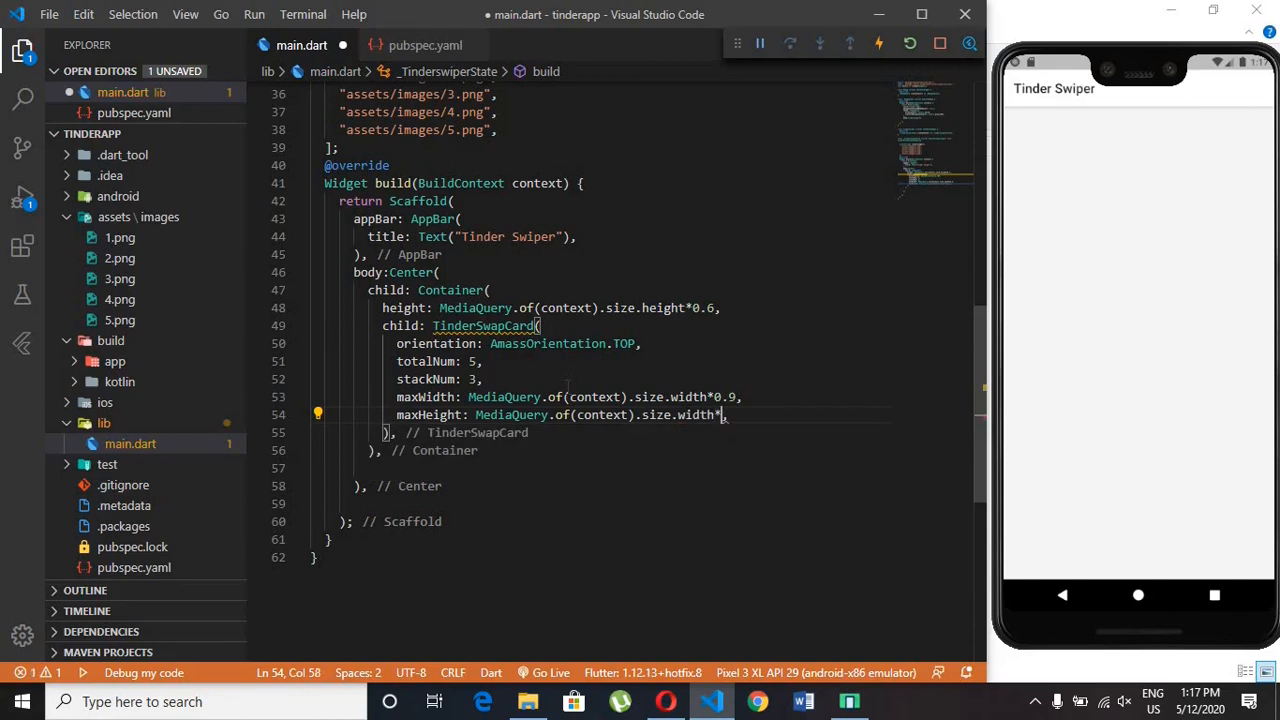
type("0.9")
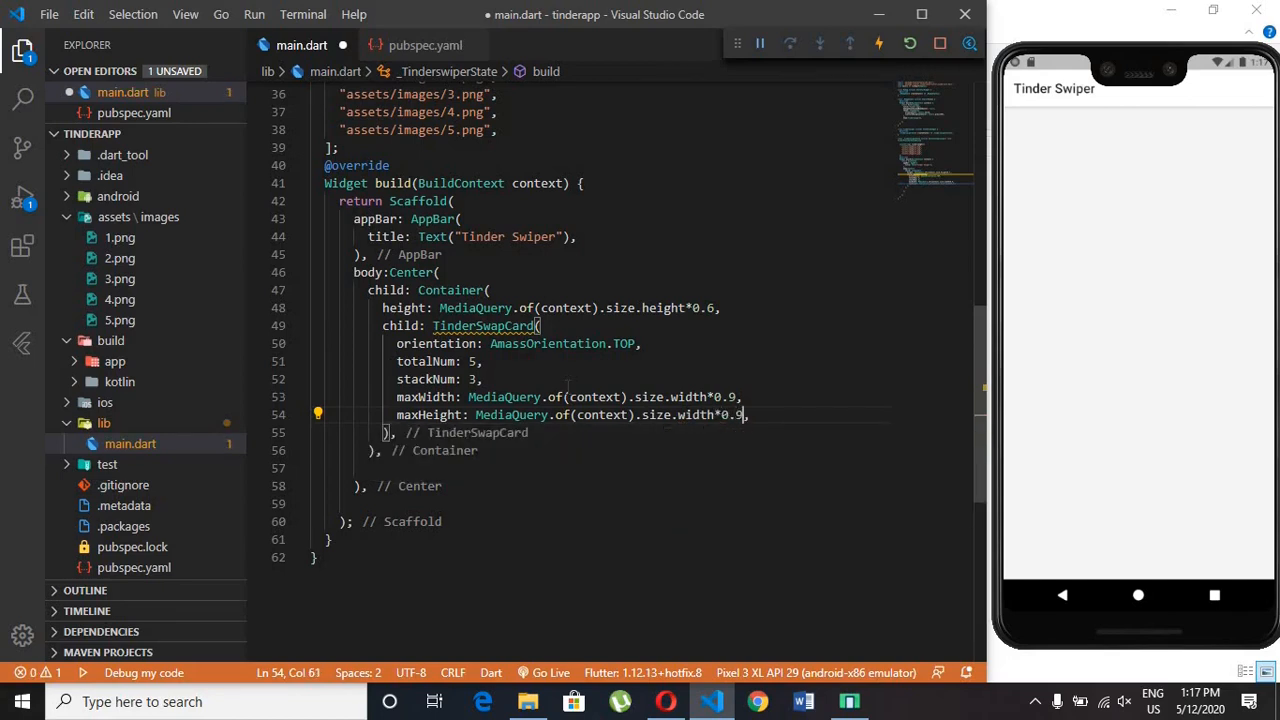
type("minWidth: ,")
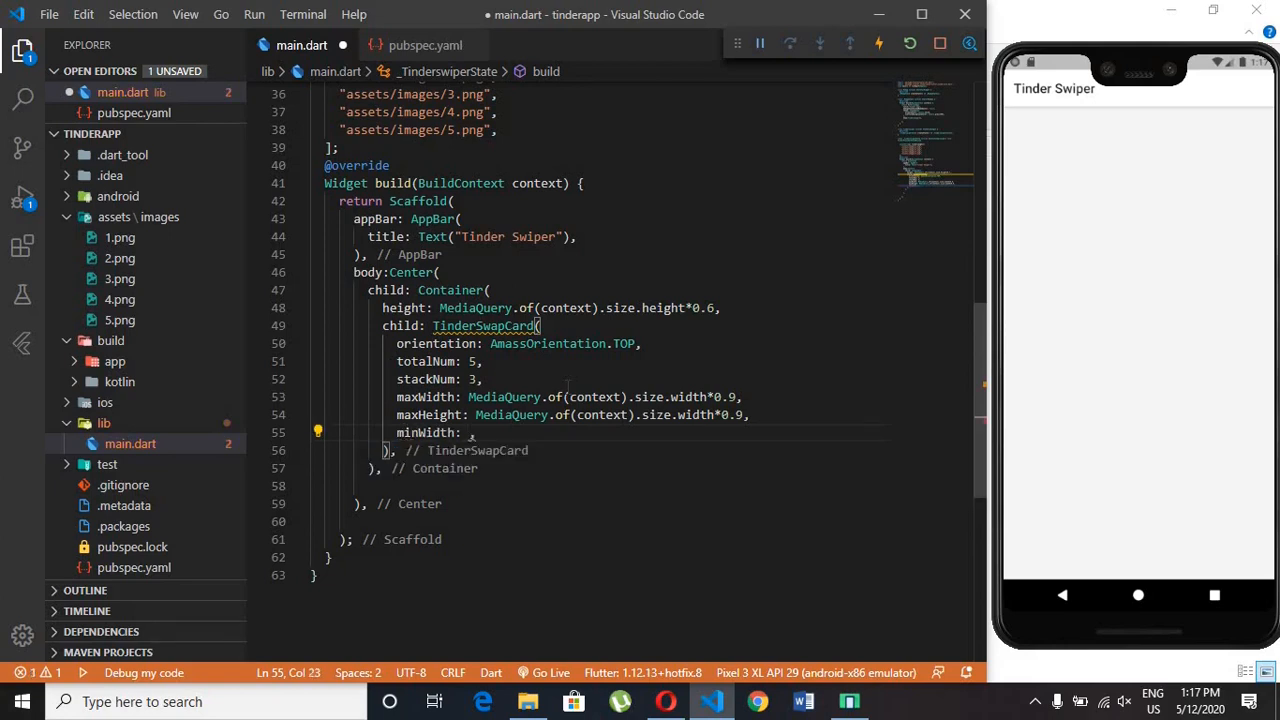
- Set minWidth and minHeight to MediaQuery.of(context).size.width*0.8
type("MediaQuery.")
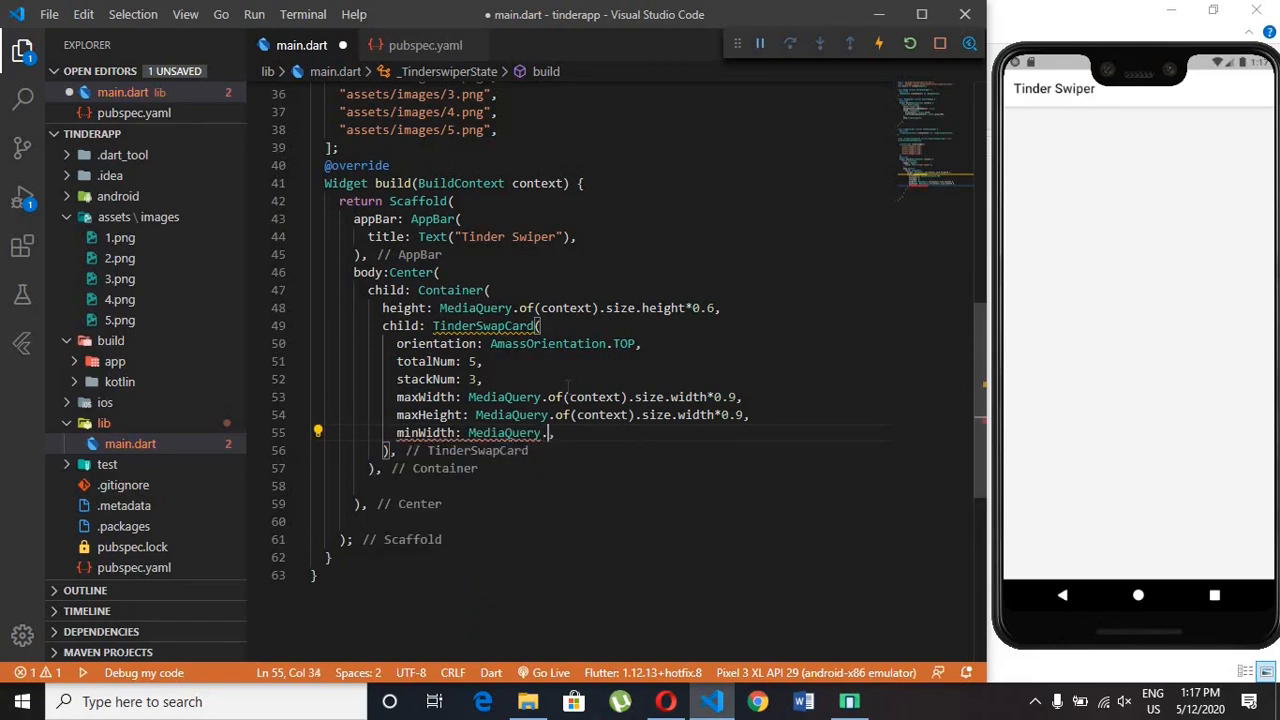
type("of(context)")
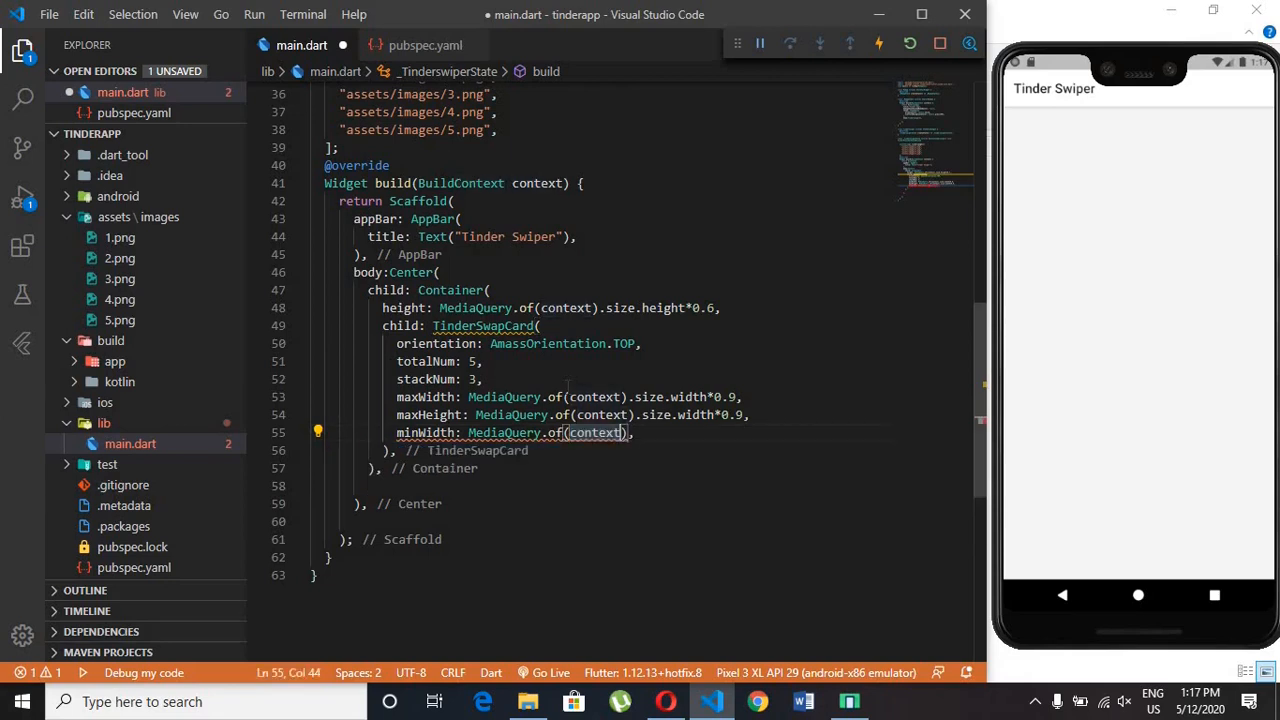
type(".size")
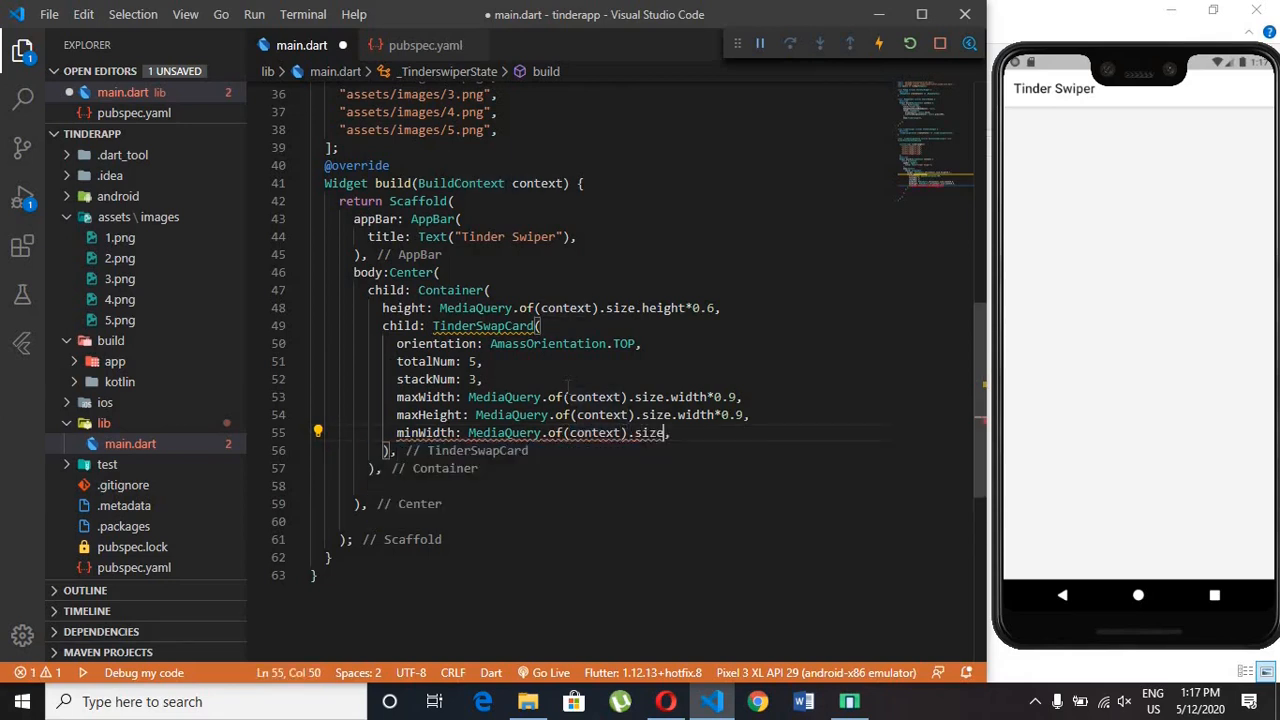
type(".width")
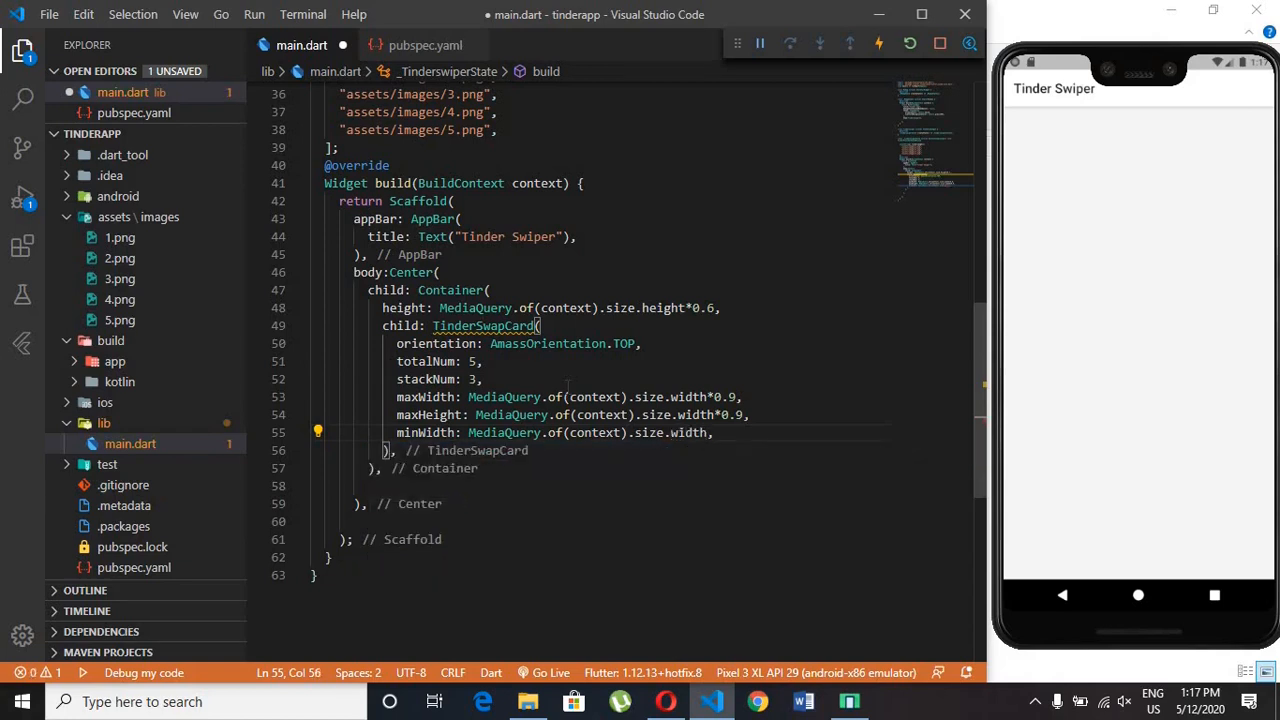
type("*0.8")
type("minHeight: M,")
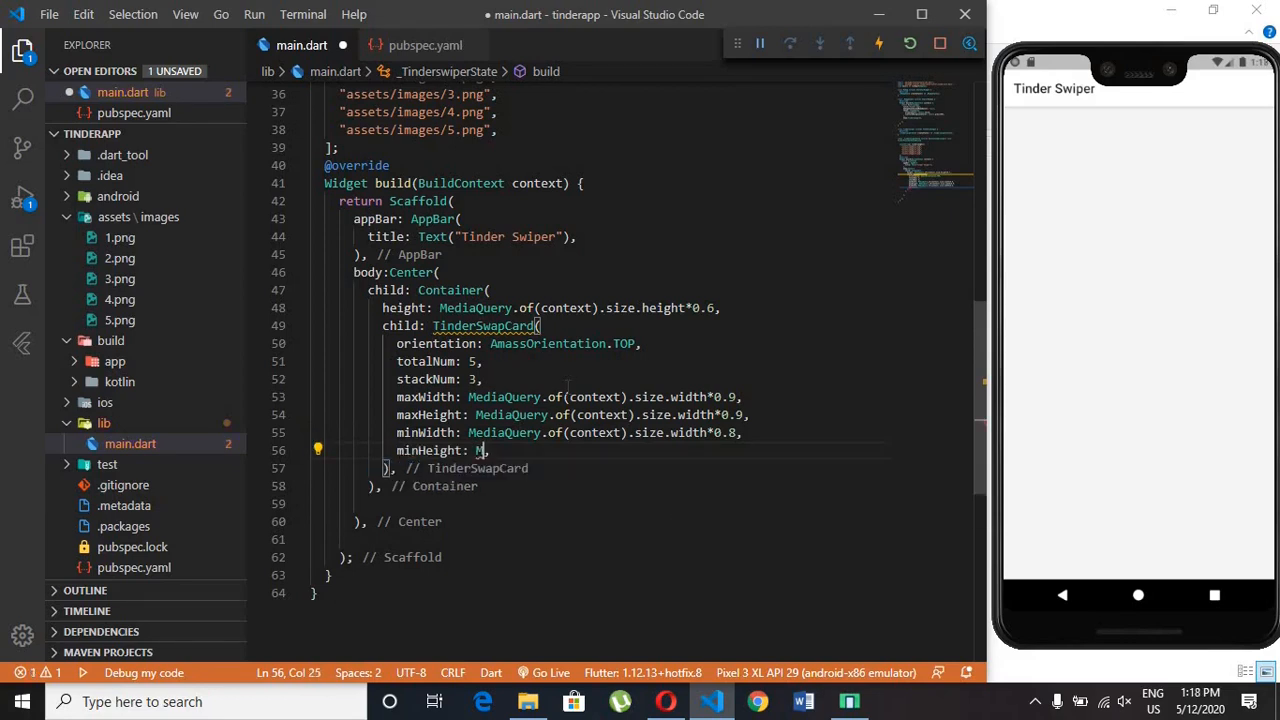
type("ediaQuery")
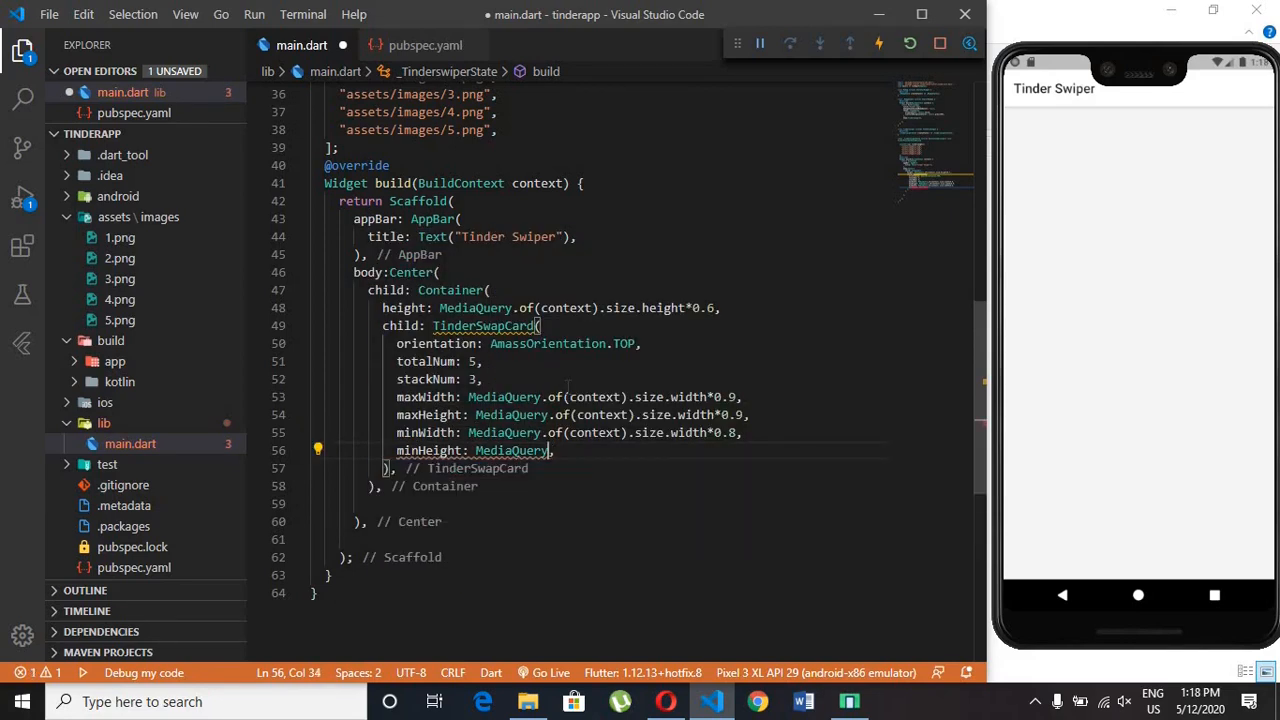
type("of(context).size.width")
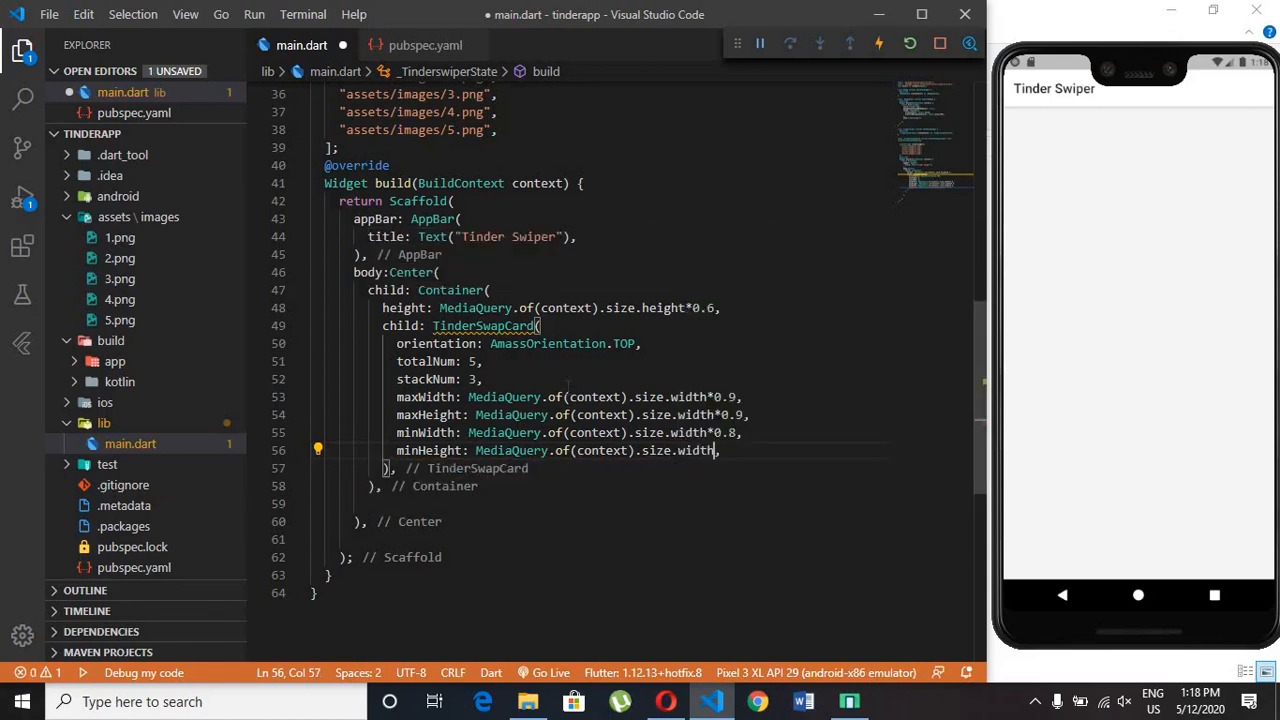
type("*0.8")
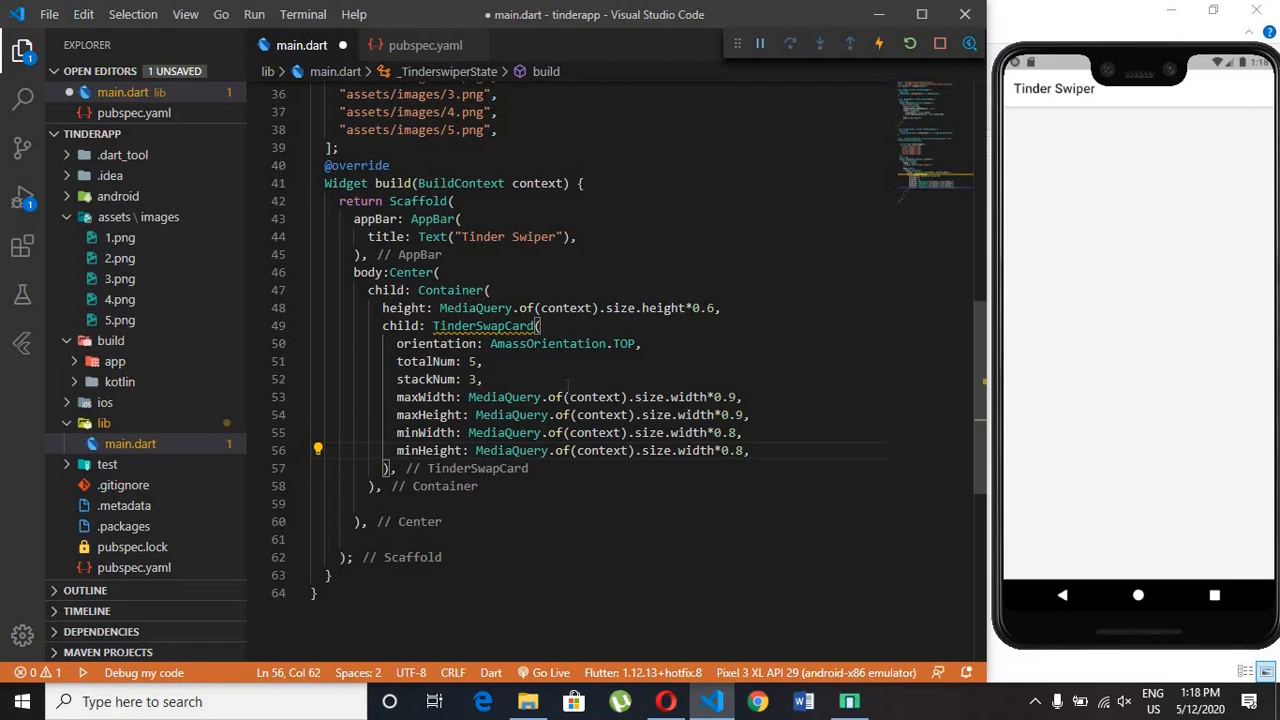
type("cardBuilder: (context")
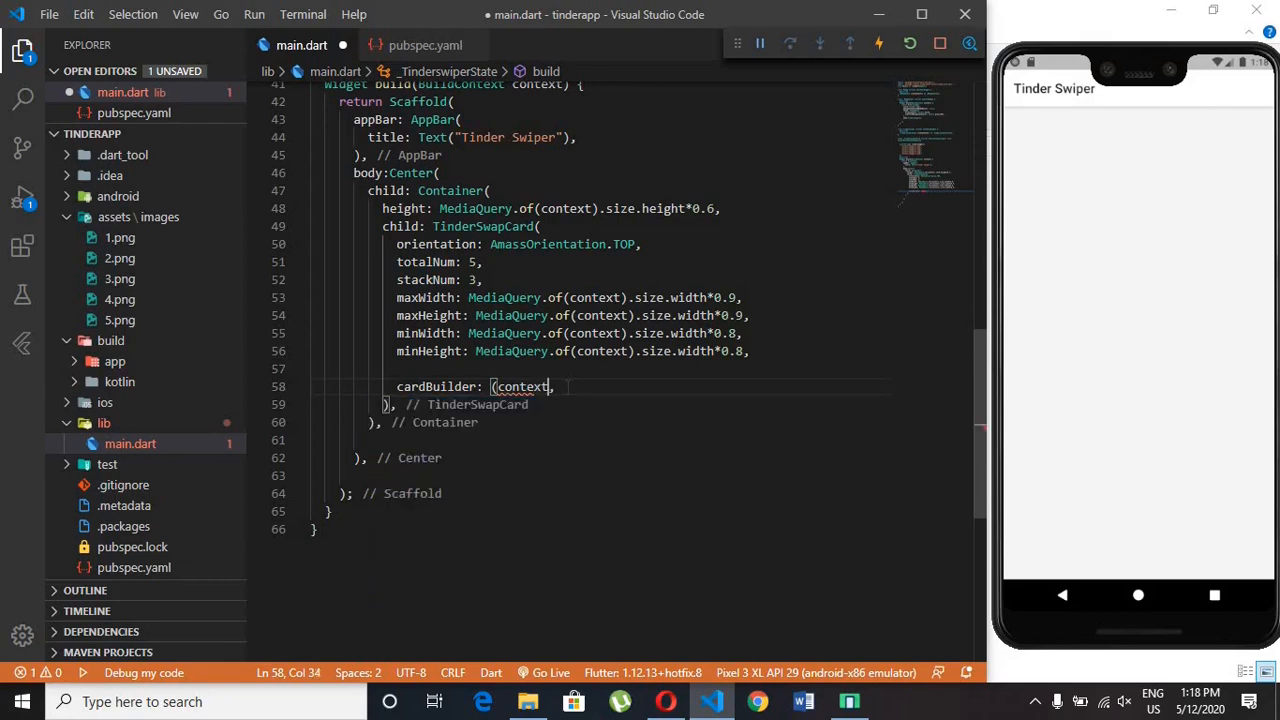
- Add cardBuilder: (context,index)=>Card() and save to hot reload a blank card
type(",")
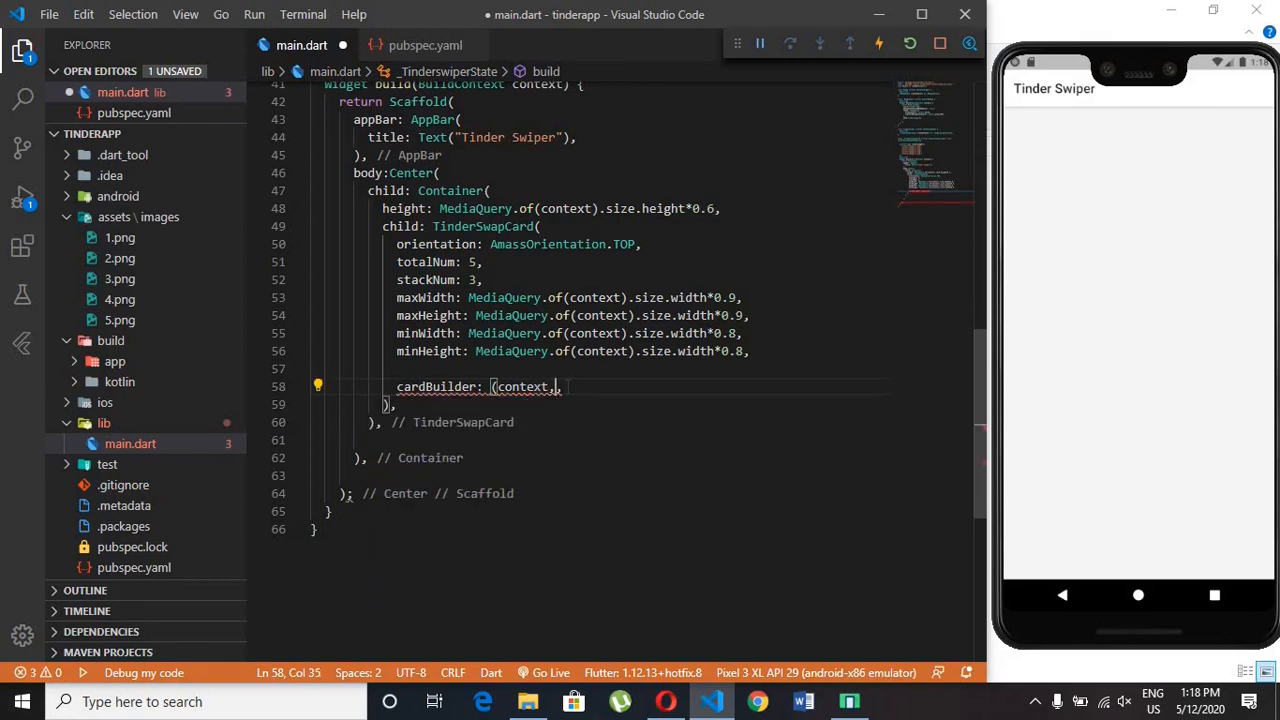
type("index,")
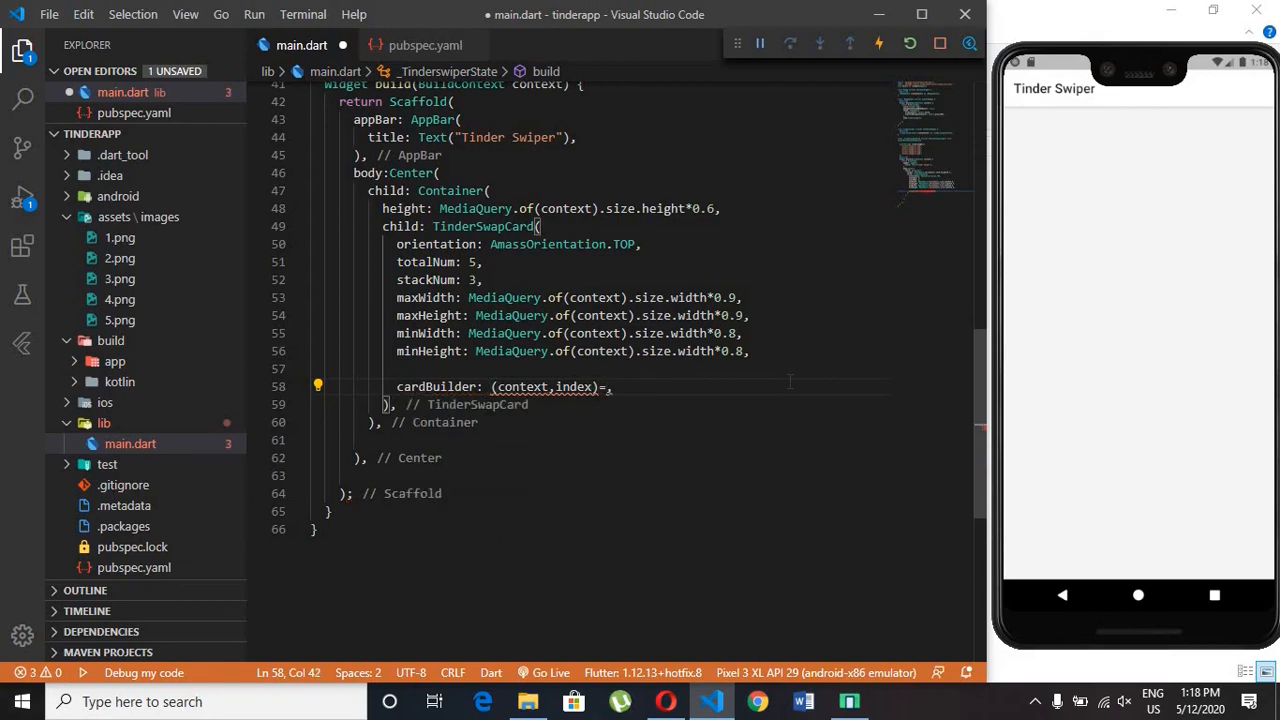
type("Card(")
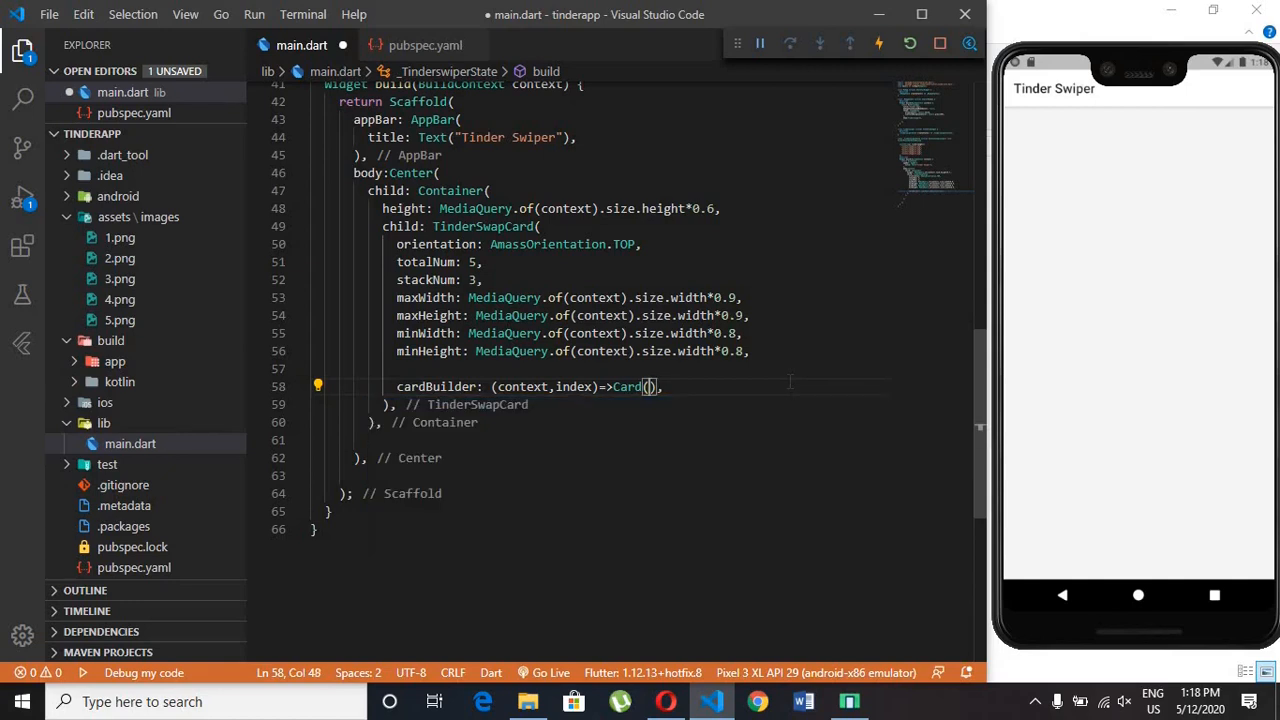
key("Enter")
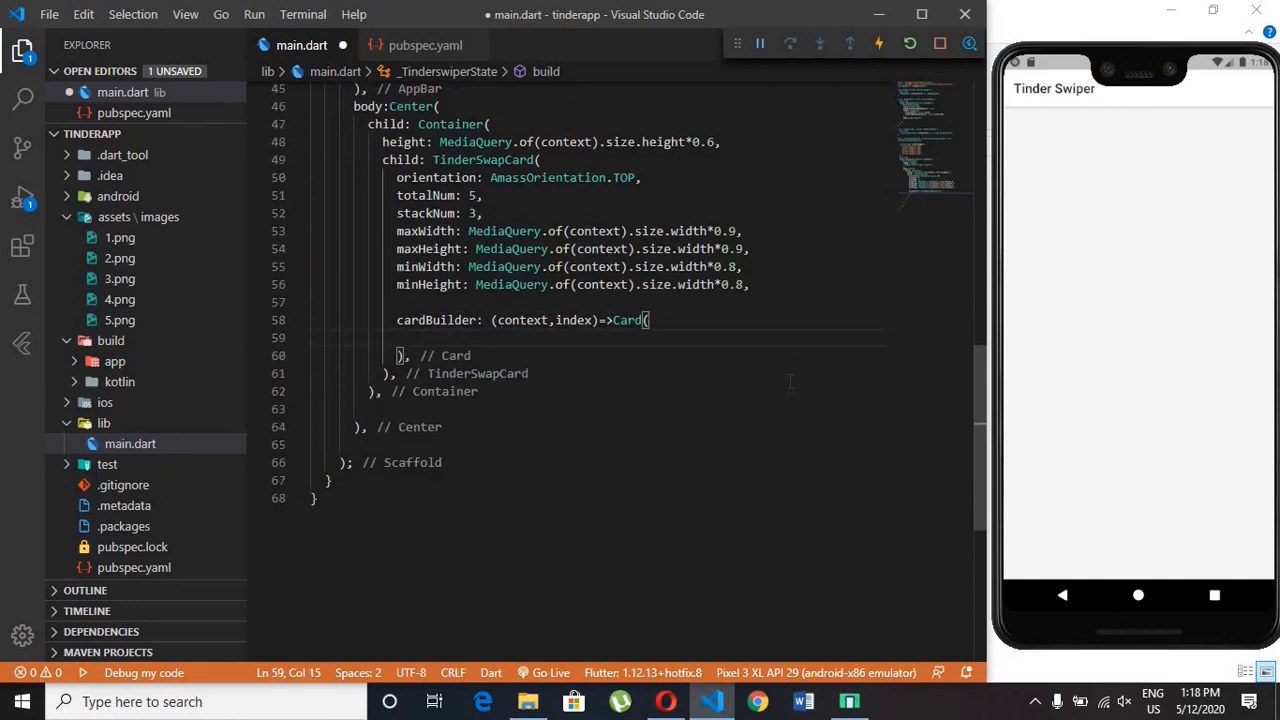
key("ctrl+s")
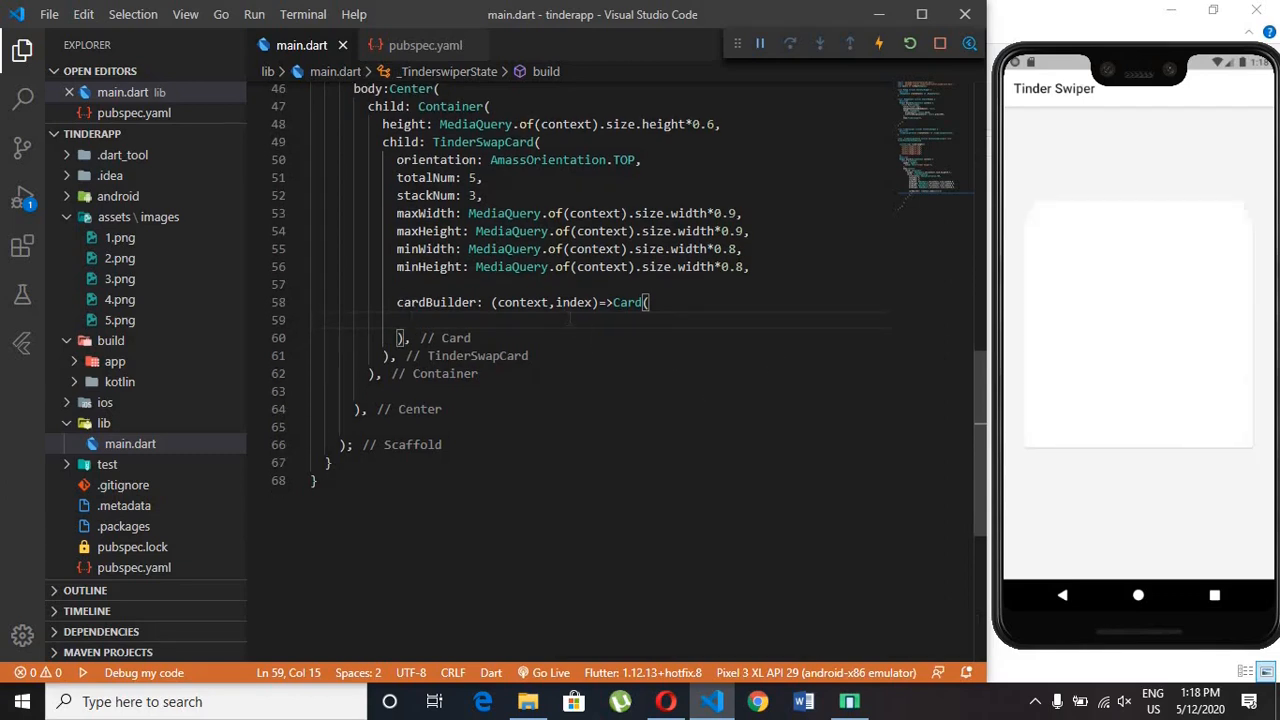
- Set the Card child to Image.asset('${tinderimages[index]}') and save
type("child: ,")
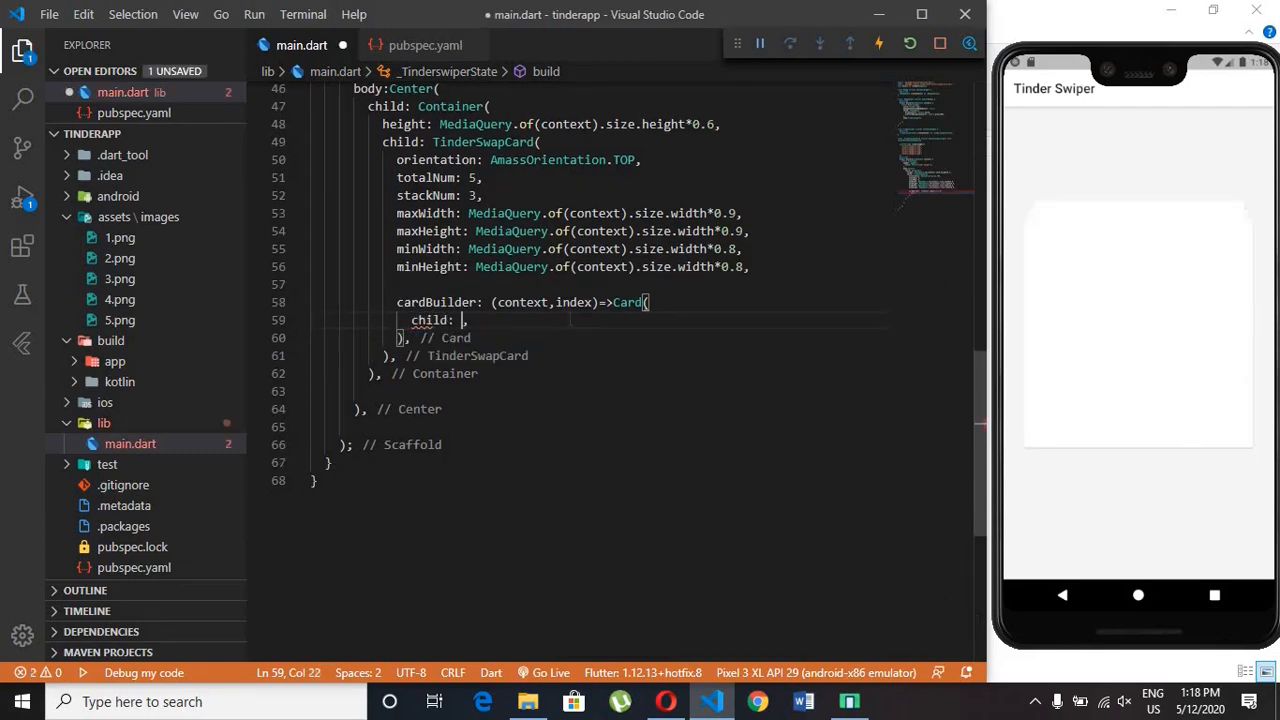
type("Ima")
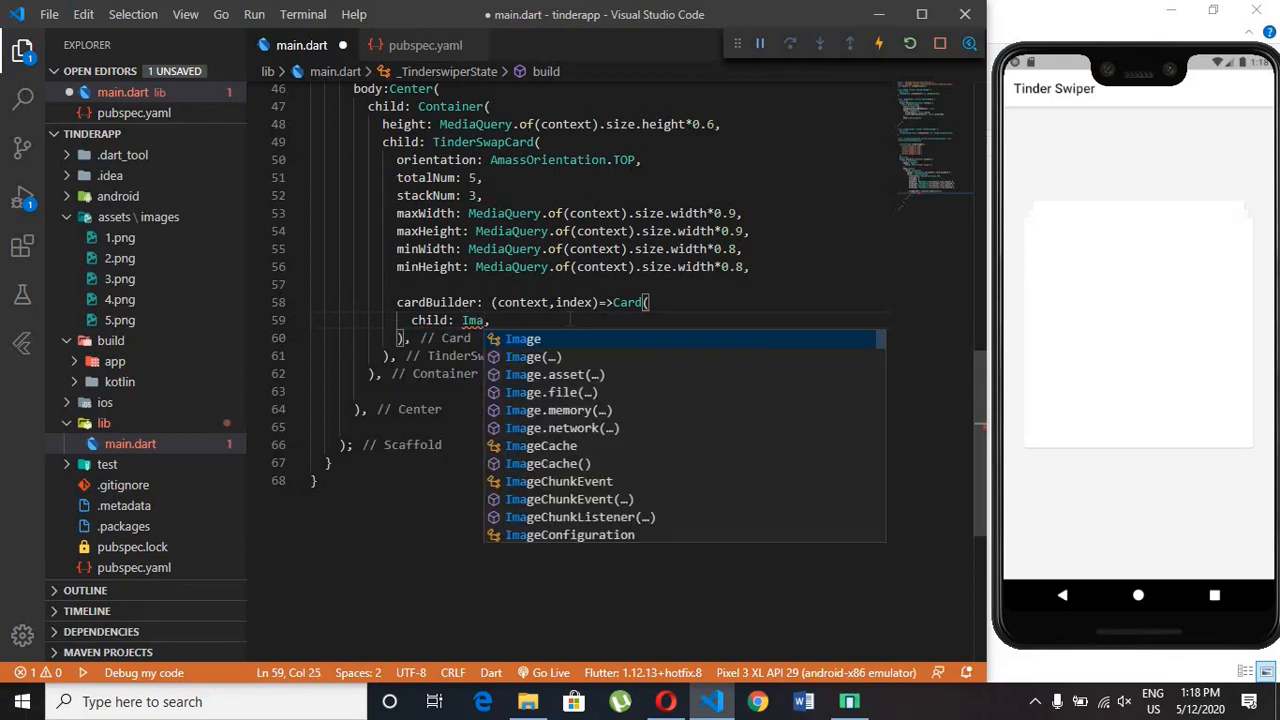
left_click(554, 374)
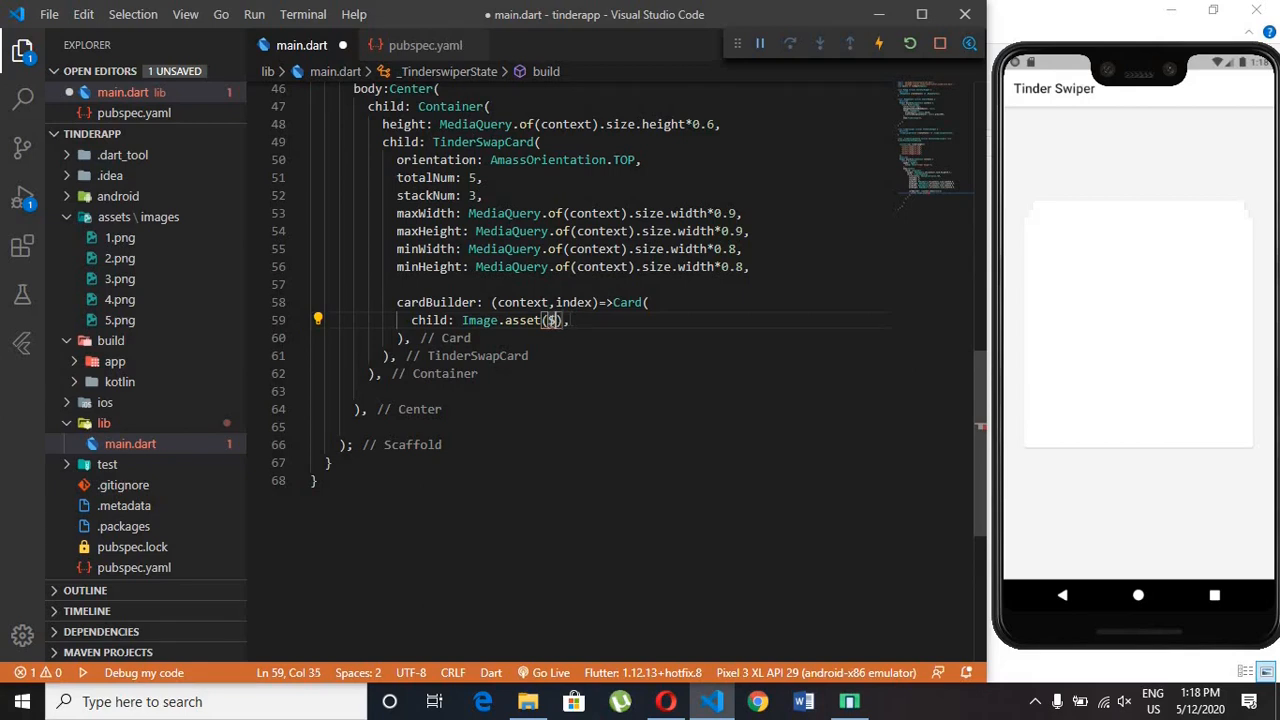
type("''")
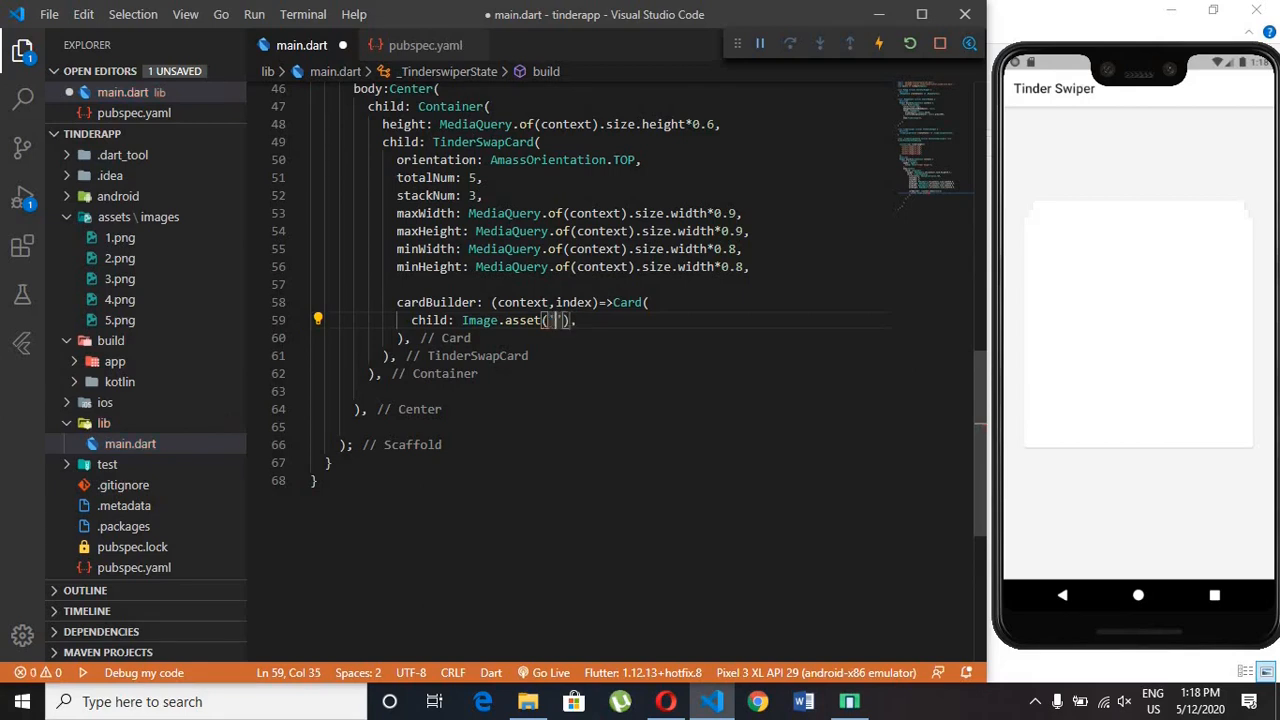
type("${")
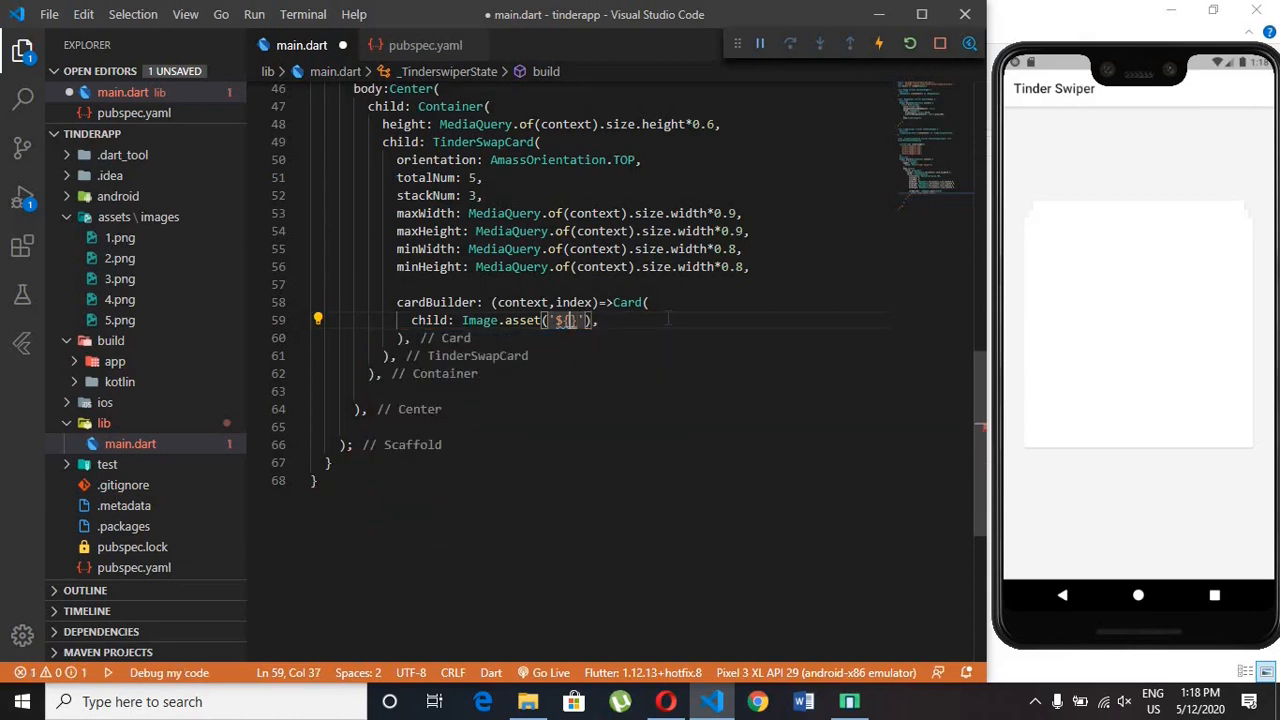
scroll("up", 3)
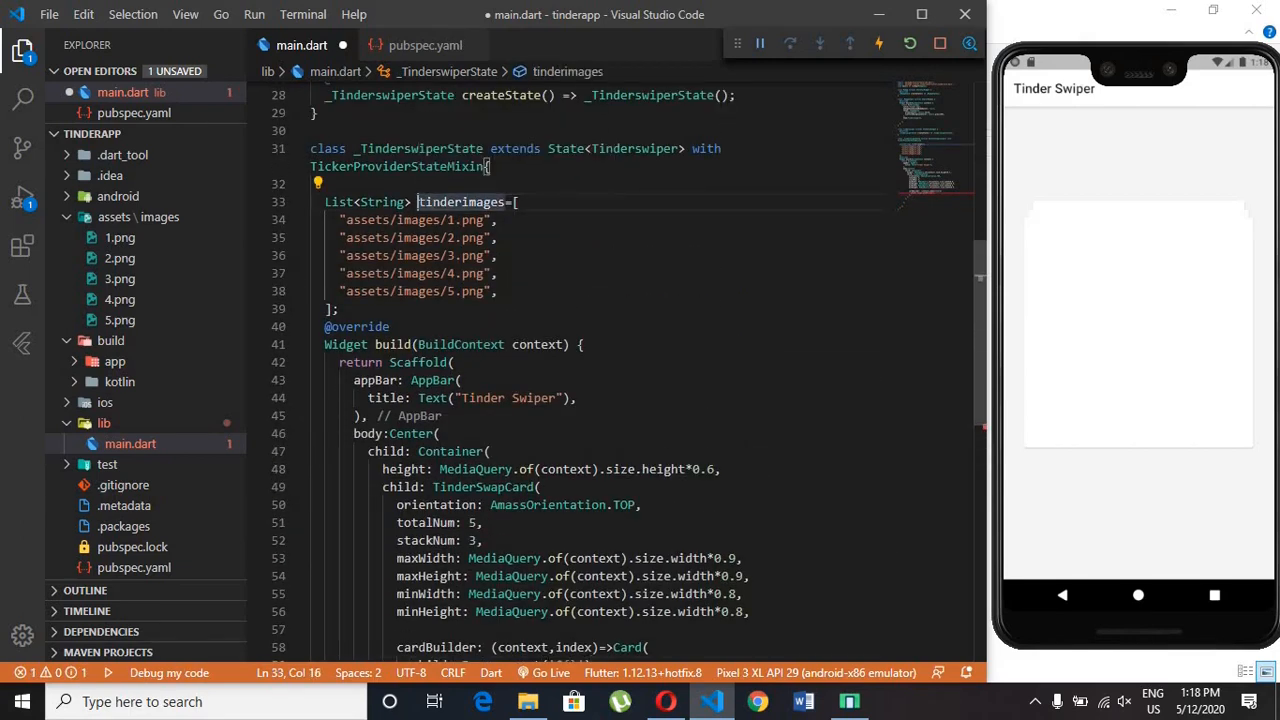
double_click(461, 202)
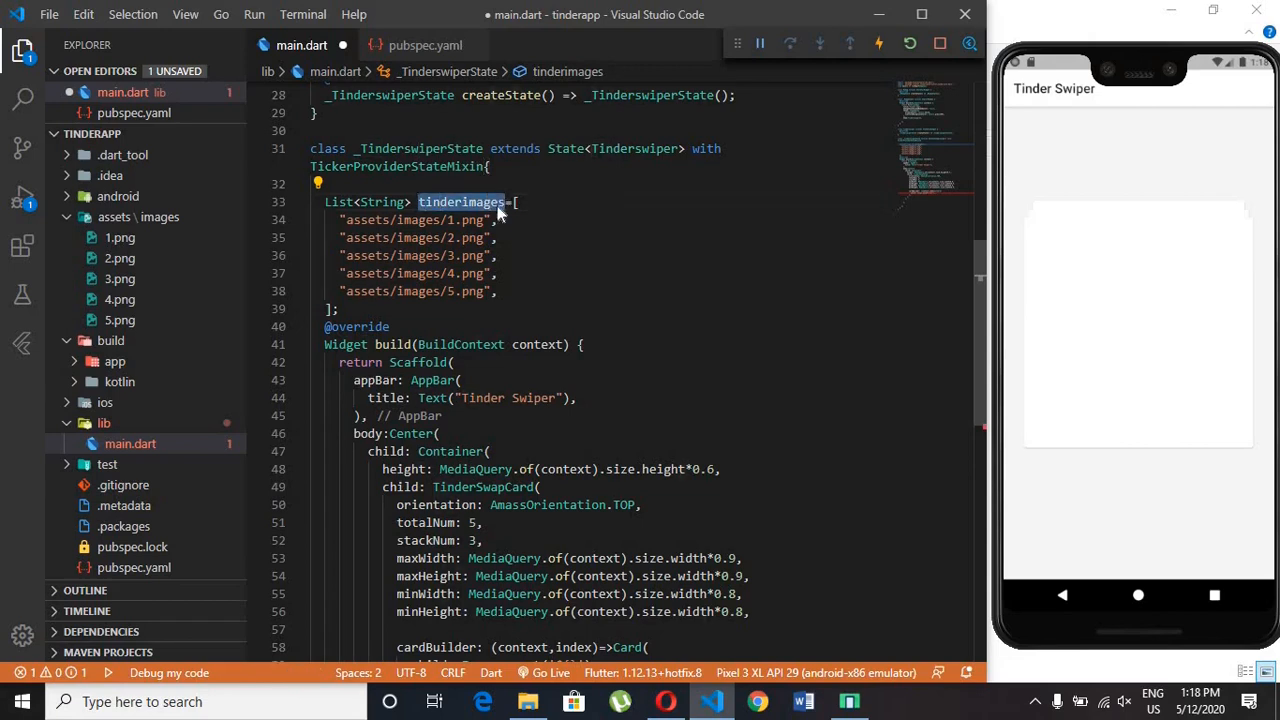
scroll("down", 3)
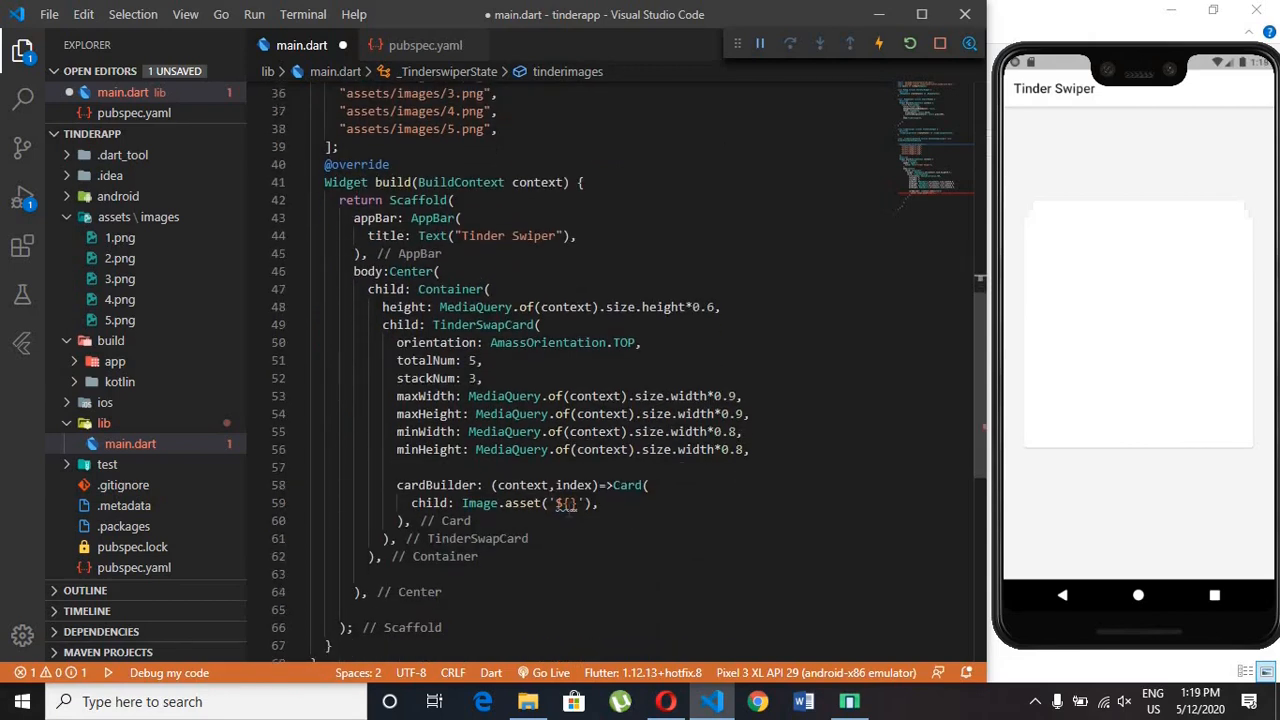
type("tinderimages")
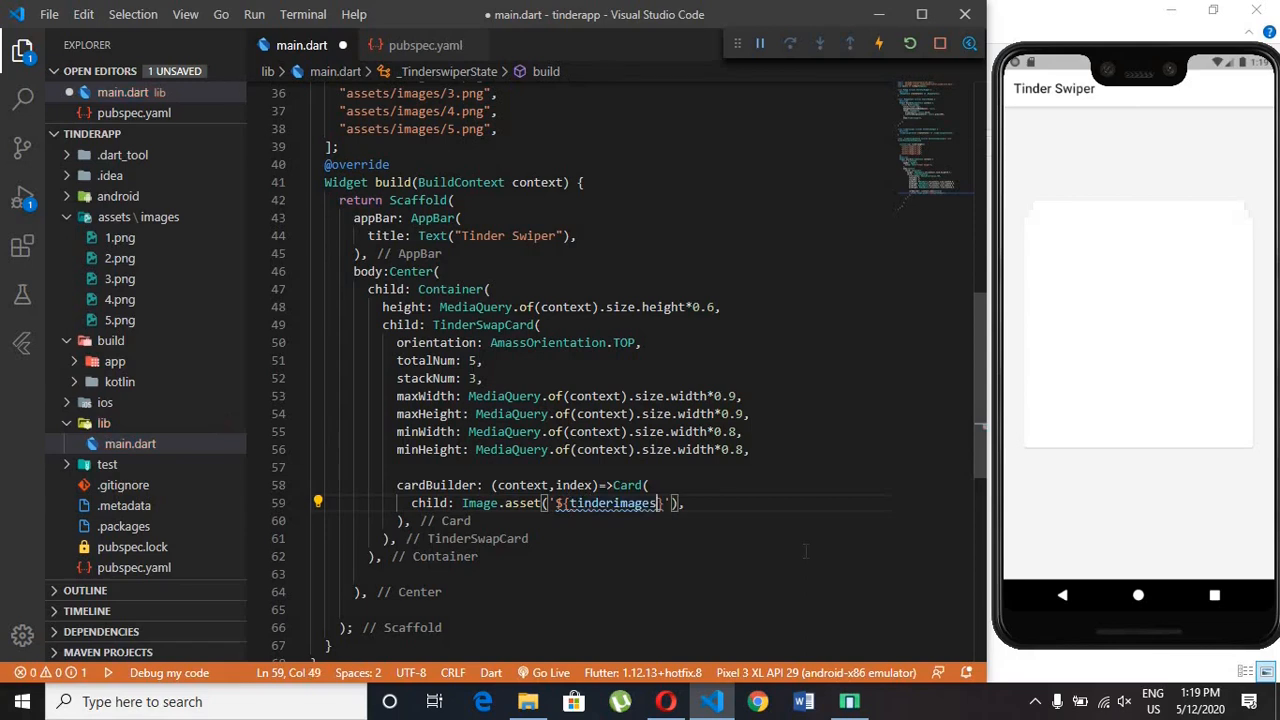
type("[index")
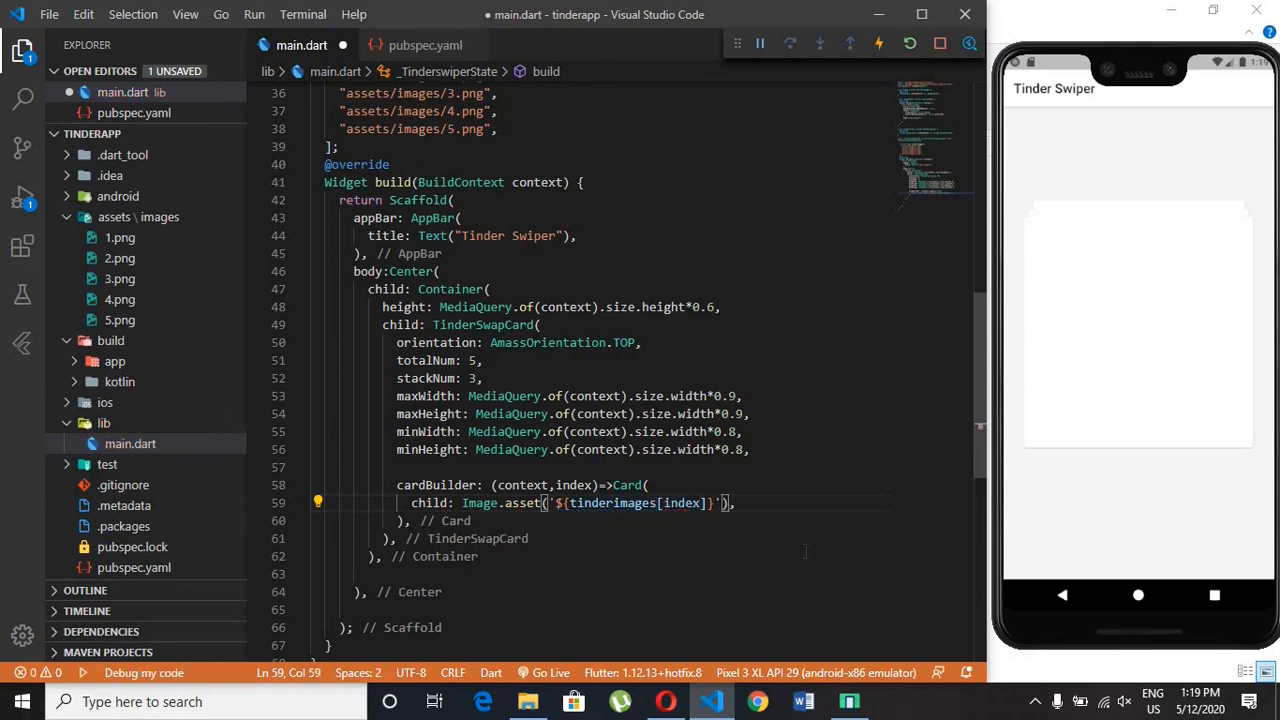
key("ctrl+s")
type(",fit: ")
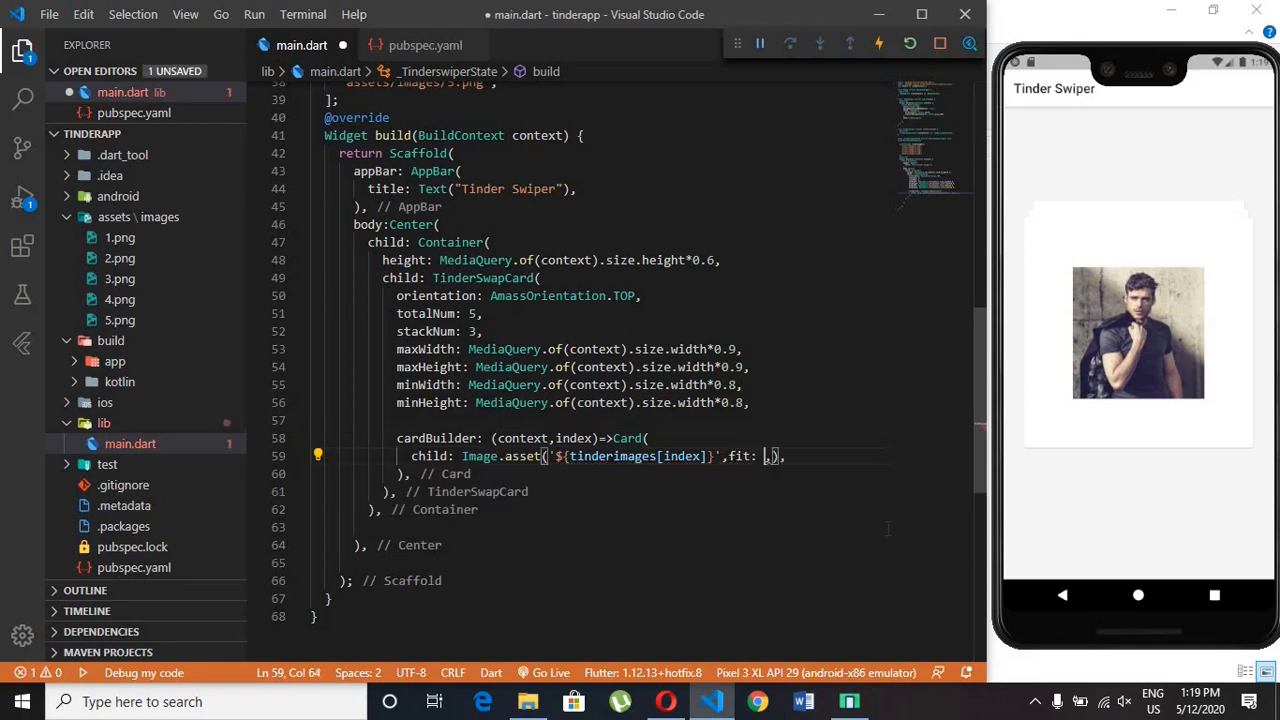
- Add fit: BoxFit.fill to the Image.asset and save main.dart
type("BoxFit.f")
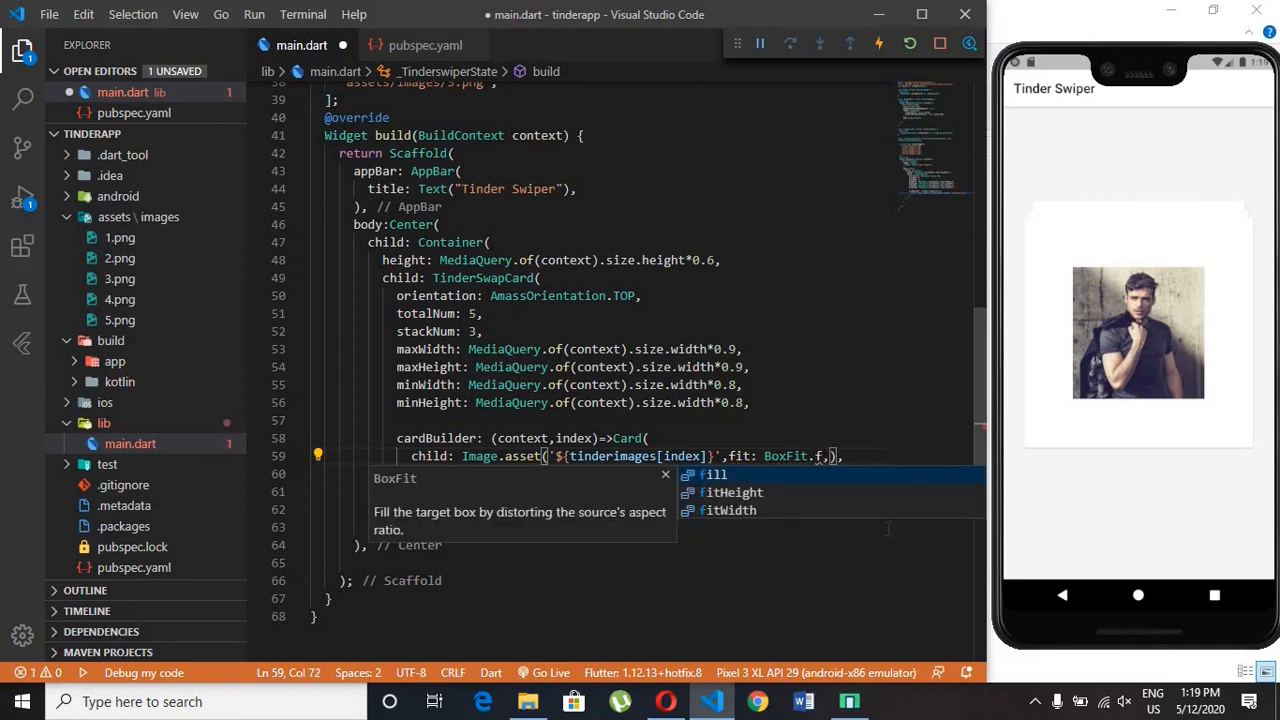
left_click(712, 474)
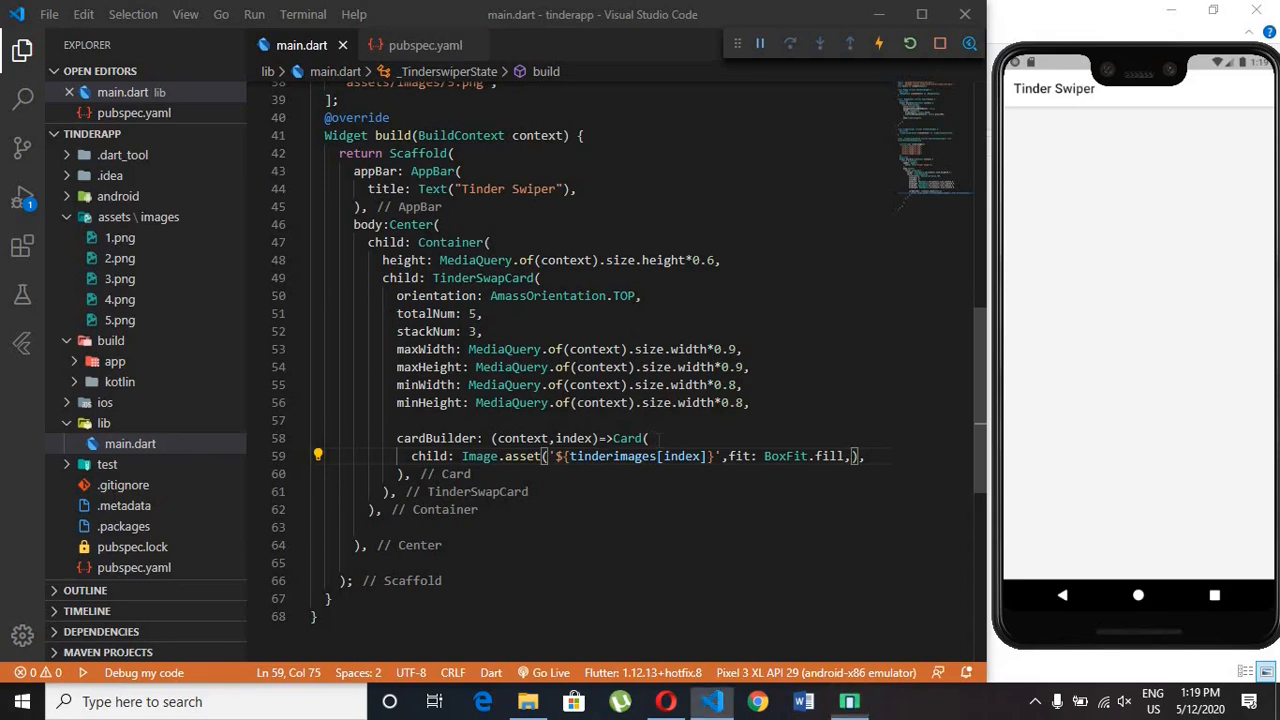
key("Enter")
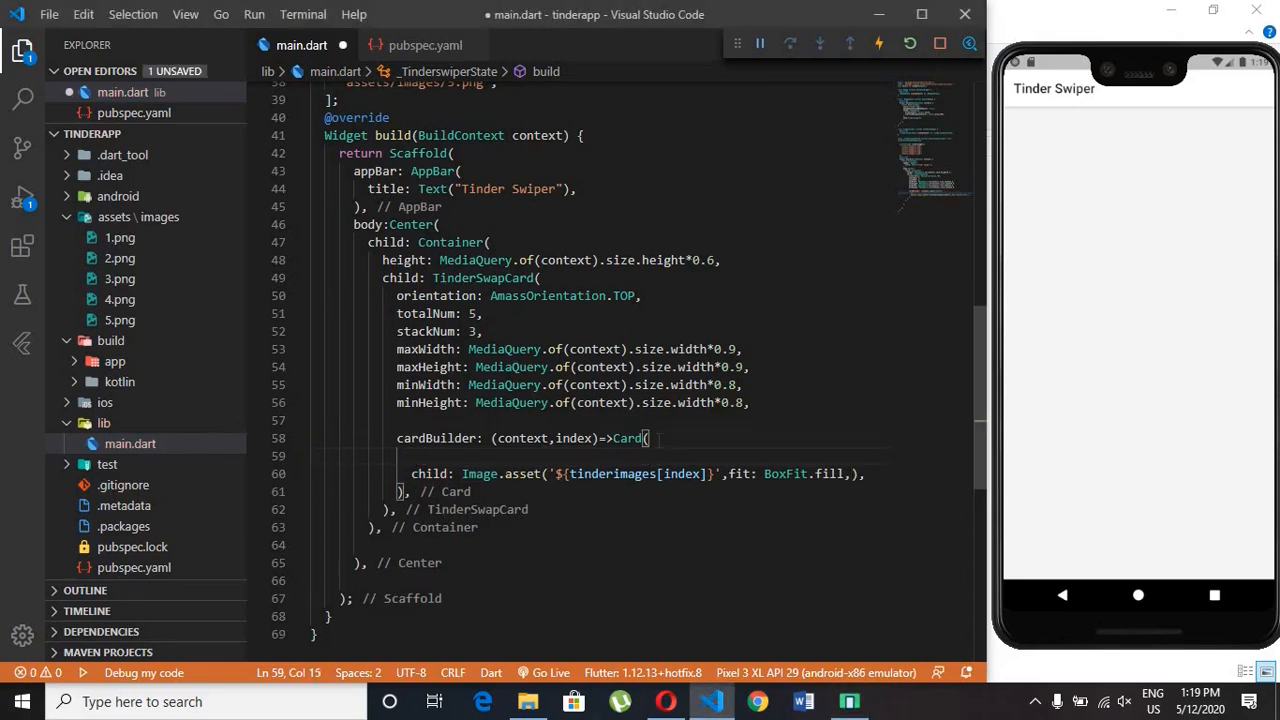
- Wrap the card child in Padding(padding: EdgeInsets.all(20.0))
type("clipBehavior:")
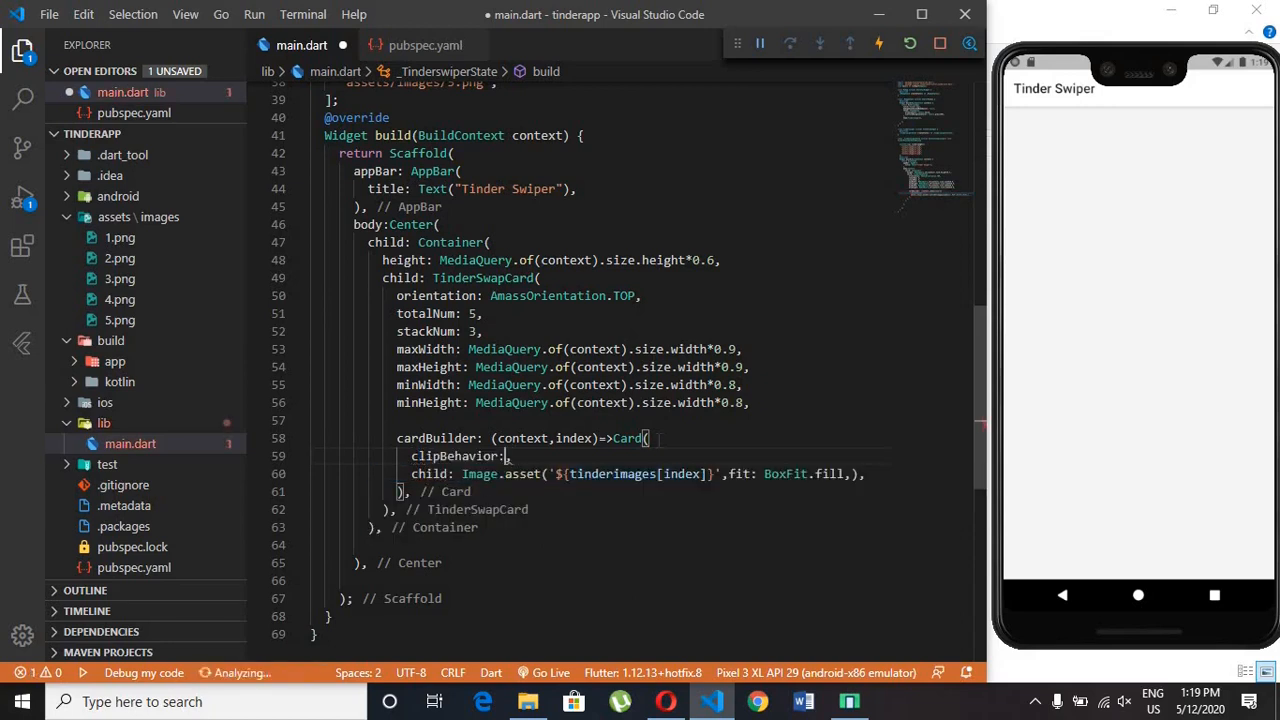
type("child:P,")
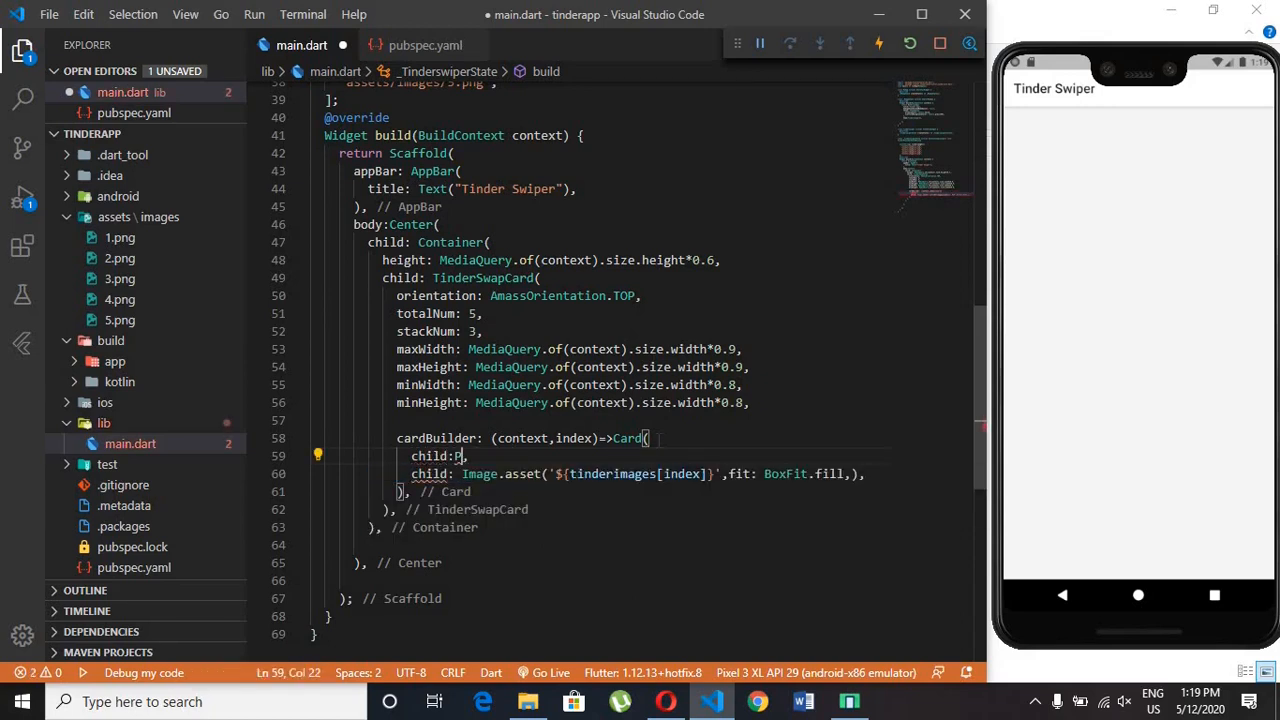
type("adding")
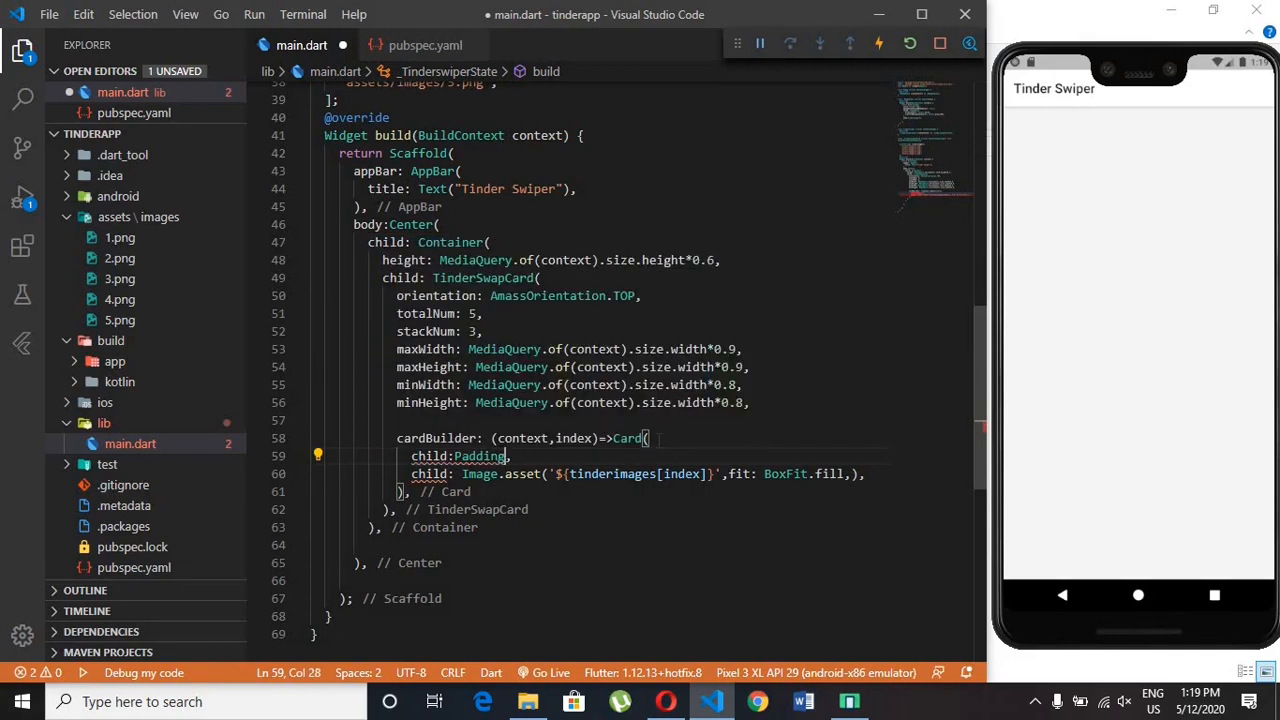
type("(")
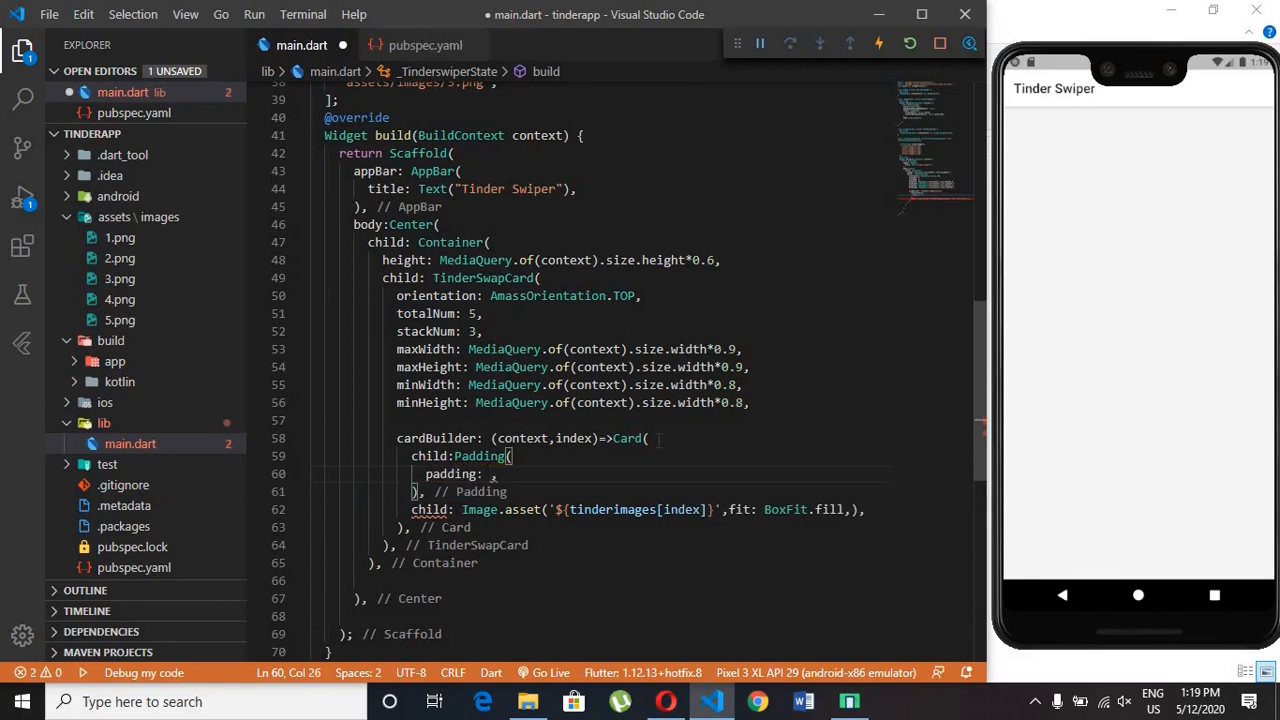
type("EdgeInsets.all(1),")
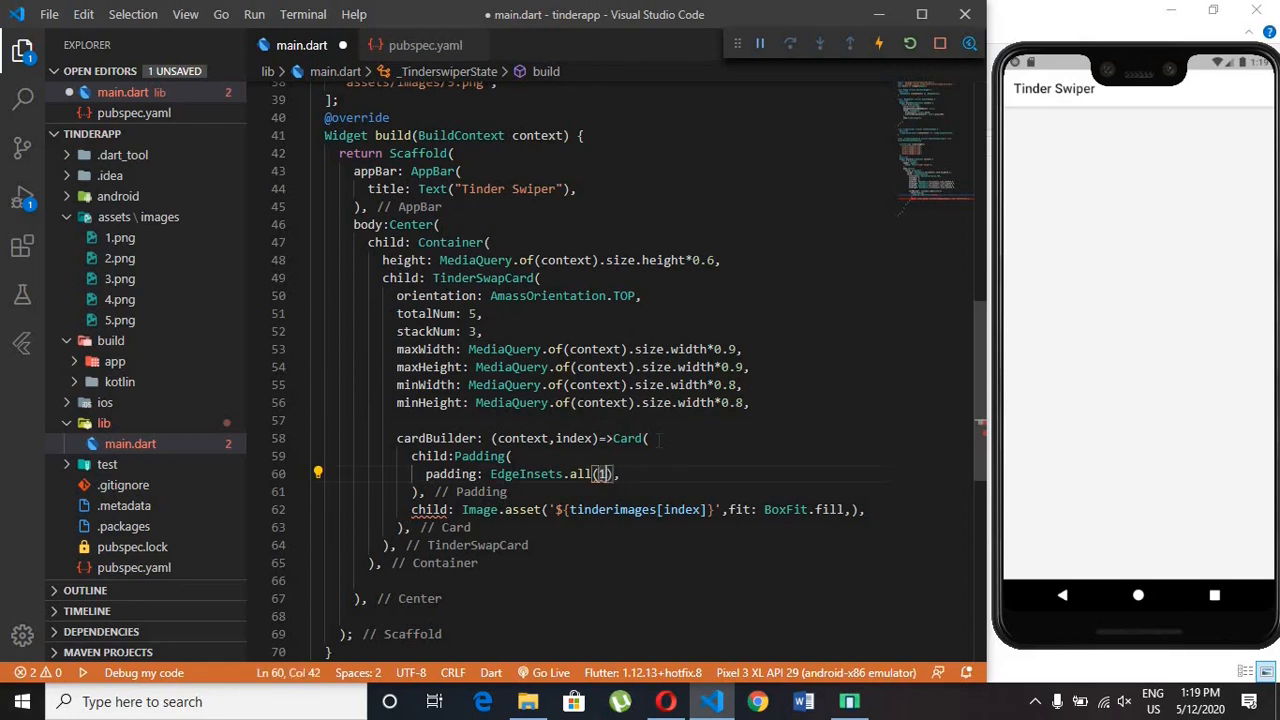
type("10.0")
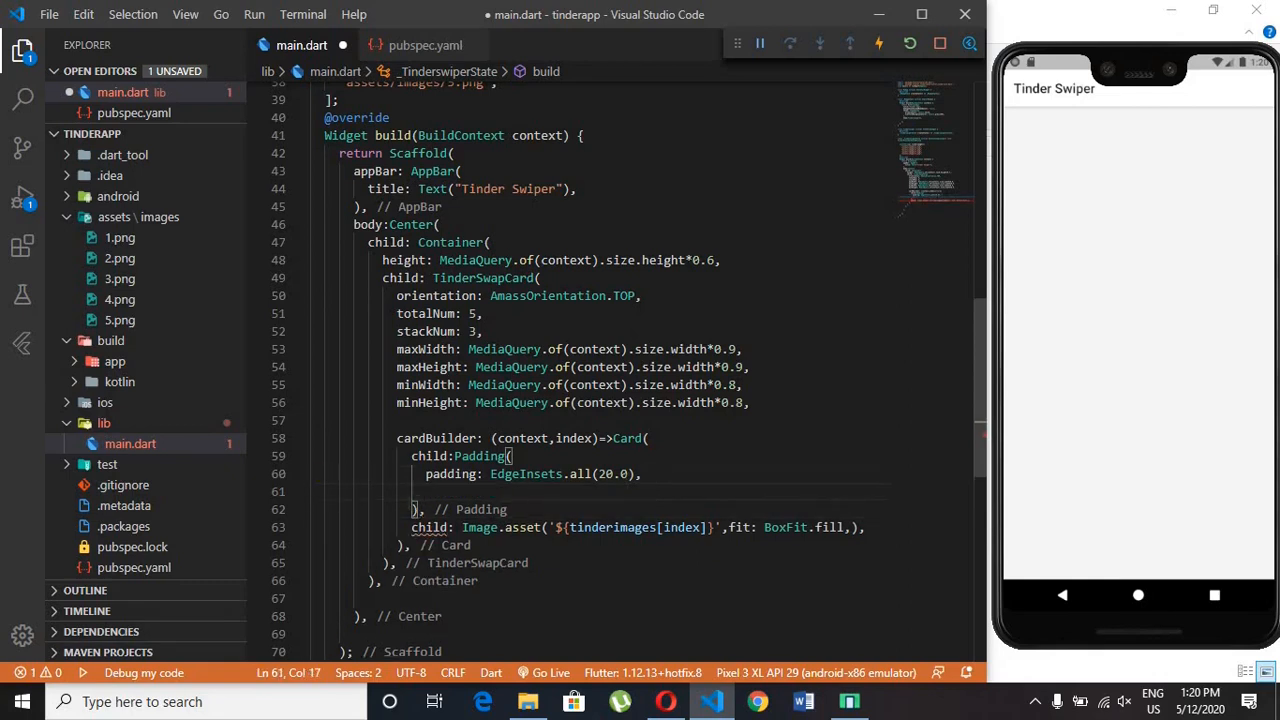
- Move the Image.asset line inside the Padding, add elevation: 10.0, and save
left_click(412, 527)
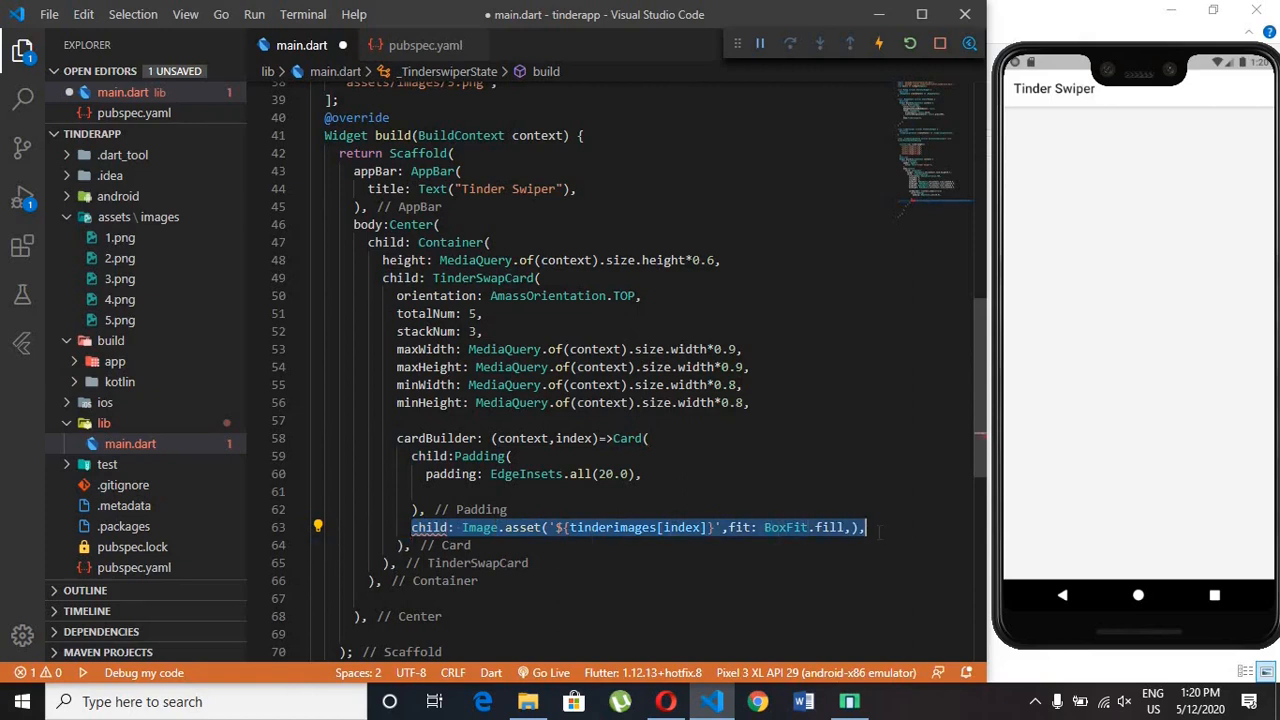
key("Delete")
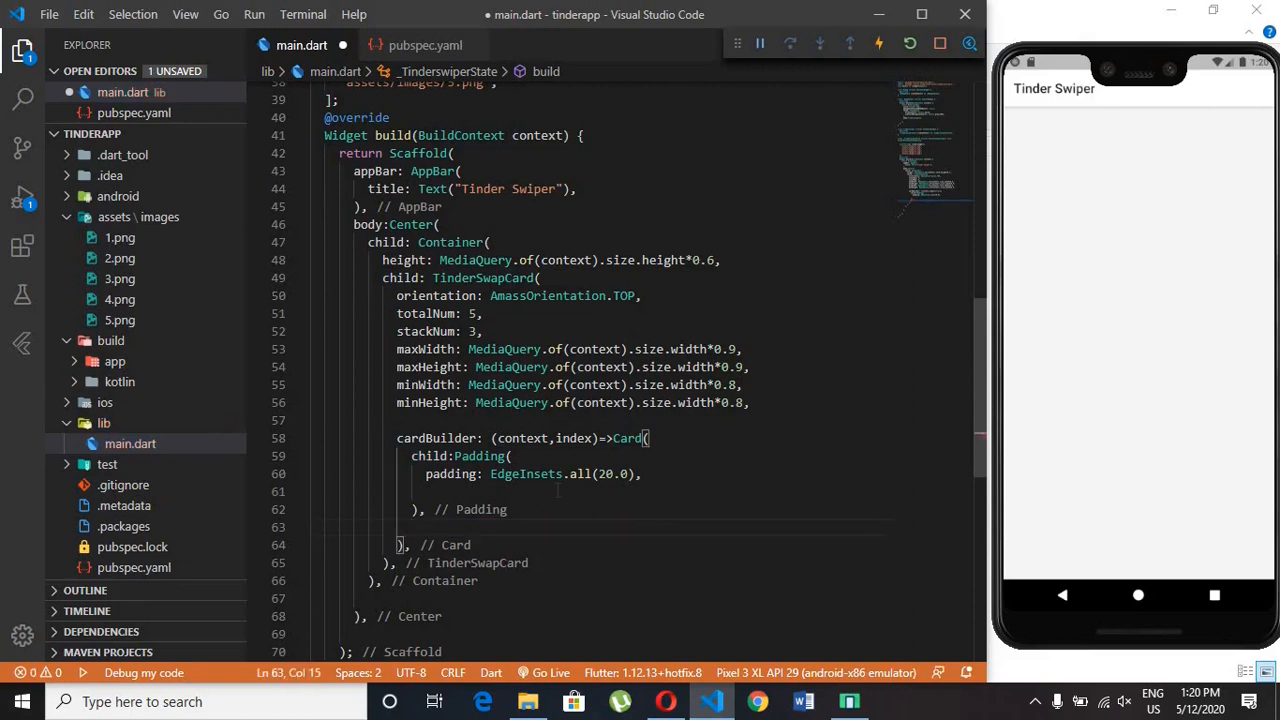
type("child: Image.asset('${tinderimages[index]}',fit: BoxFit.fill,),")
type("elevation: ,")
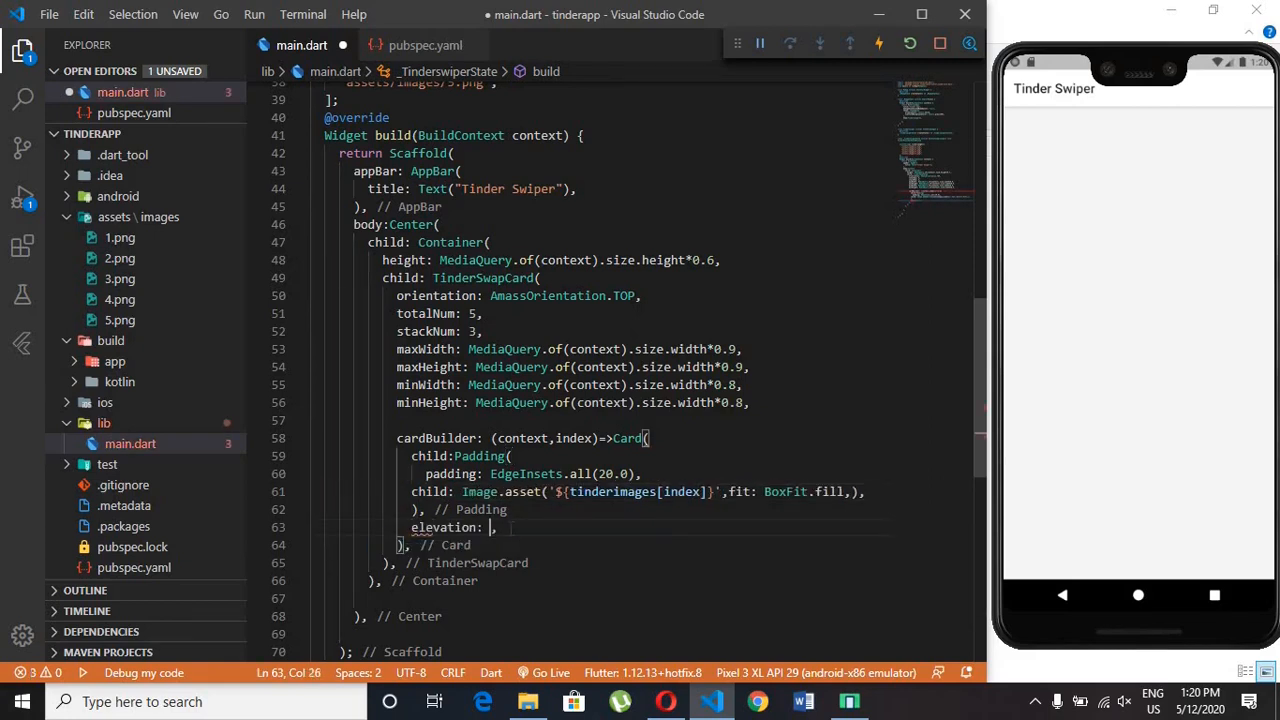
type("10.")
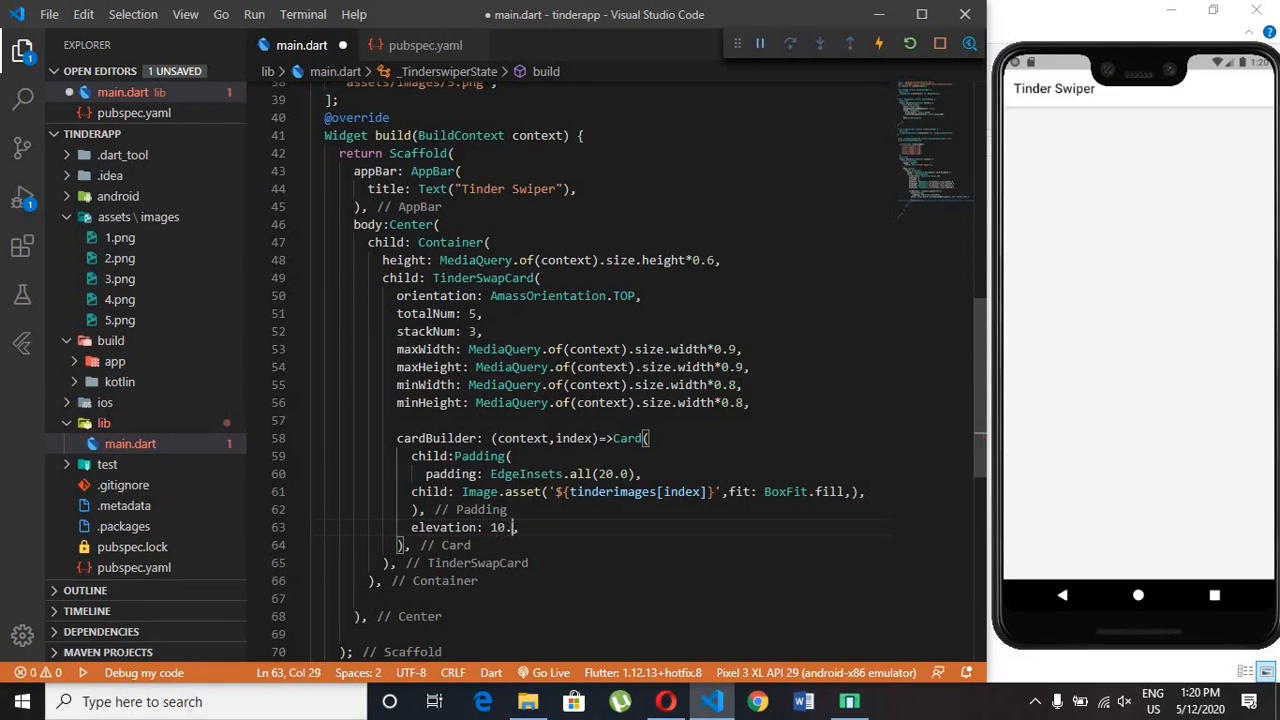
key("ctrl+s")
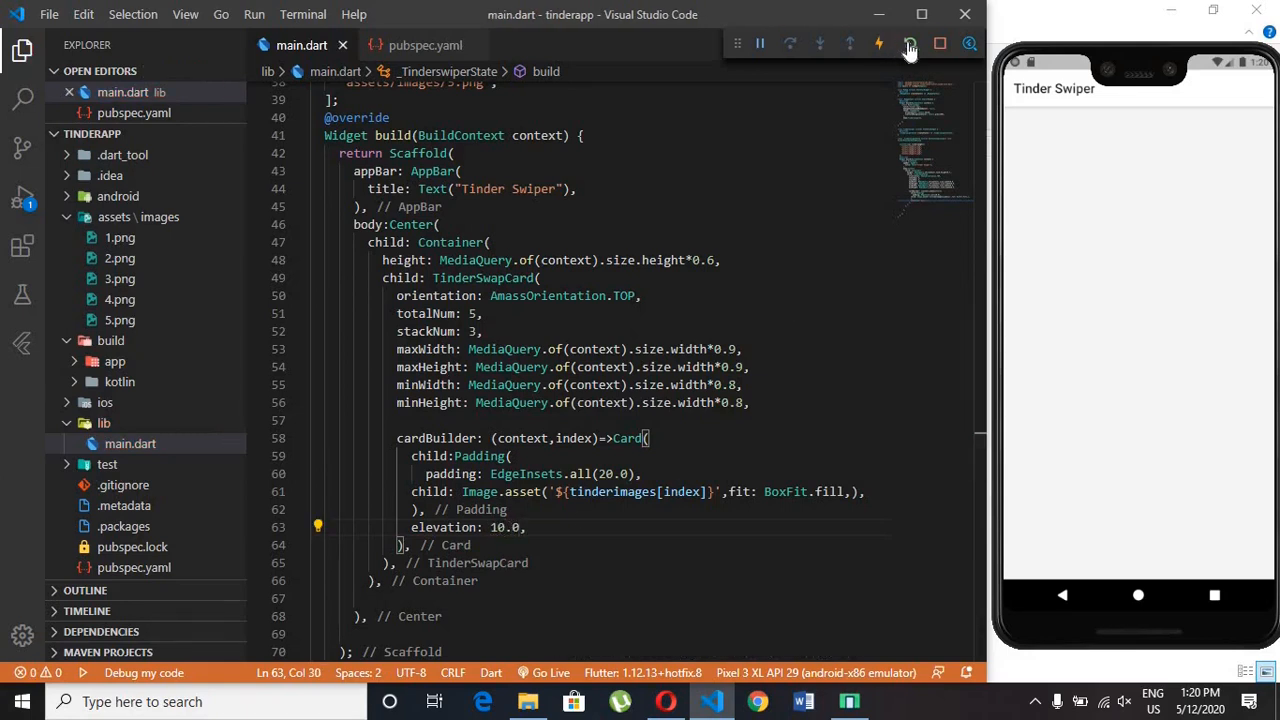
- Hot restart the app so the emulator shows the stacked padded photo card
left_click(909, 46)
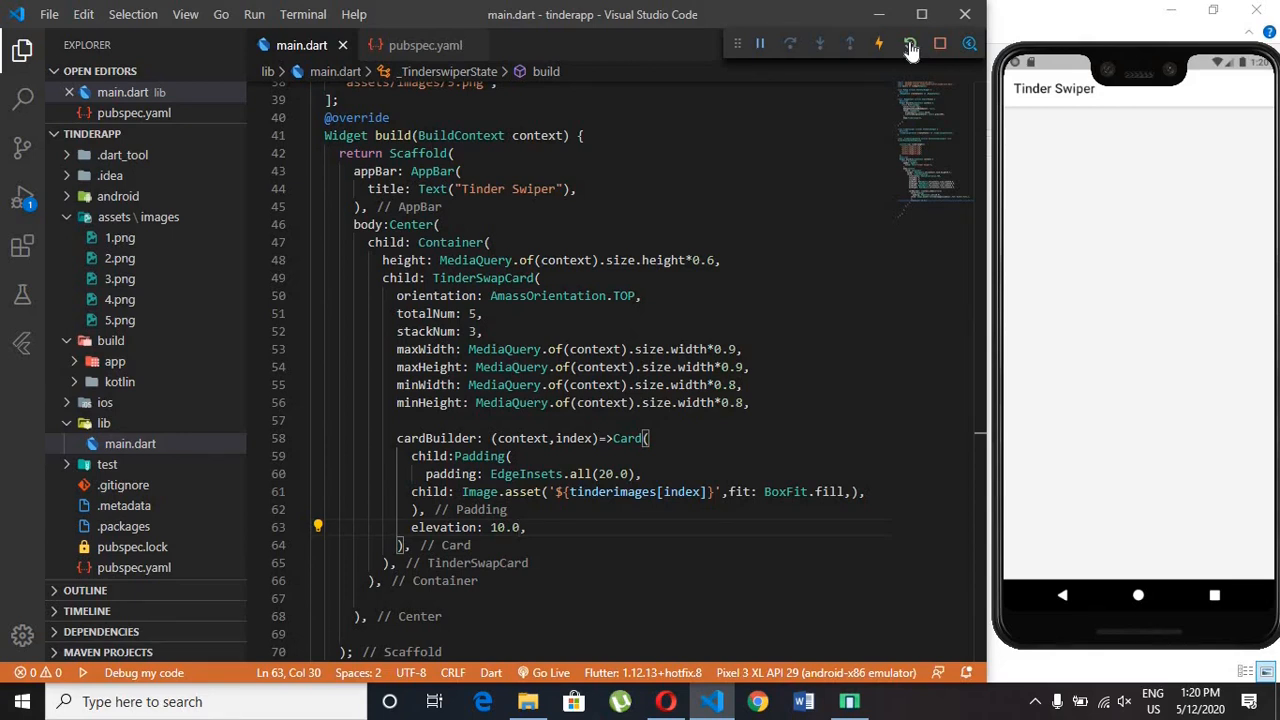
left_click(877, 44)
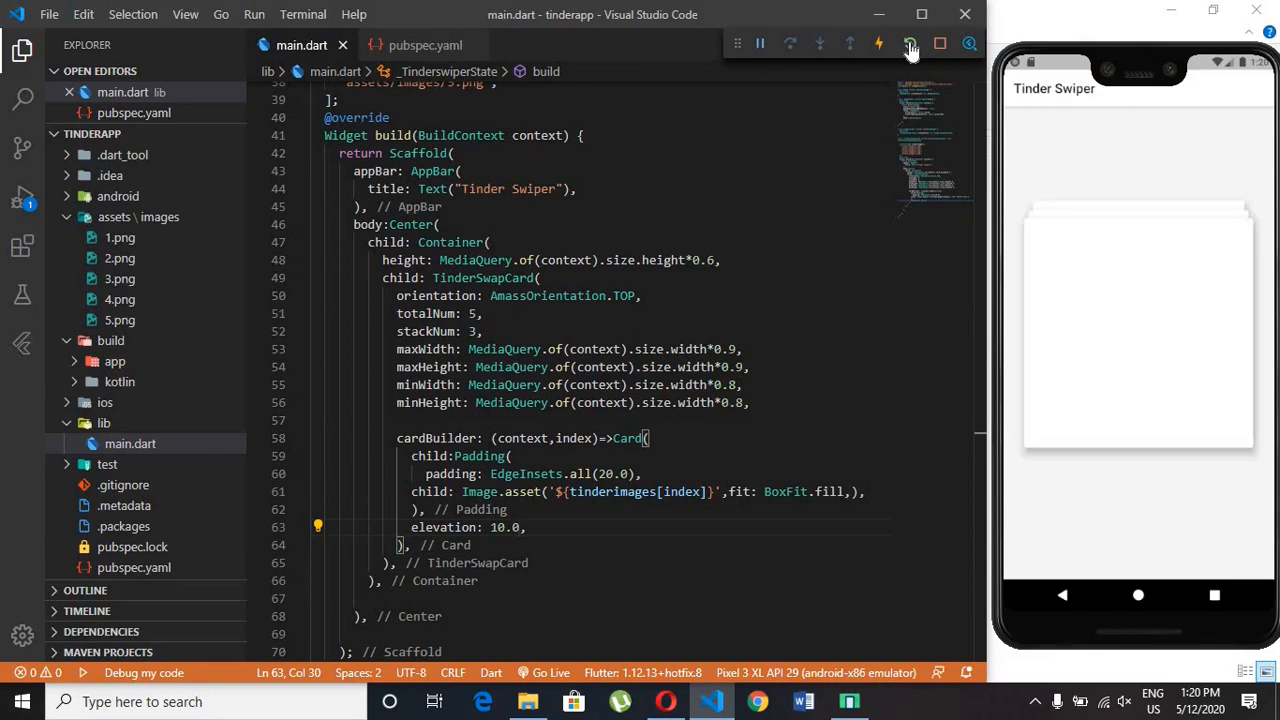
left_click(909, 43)
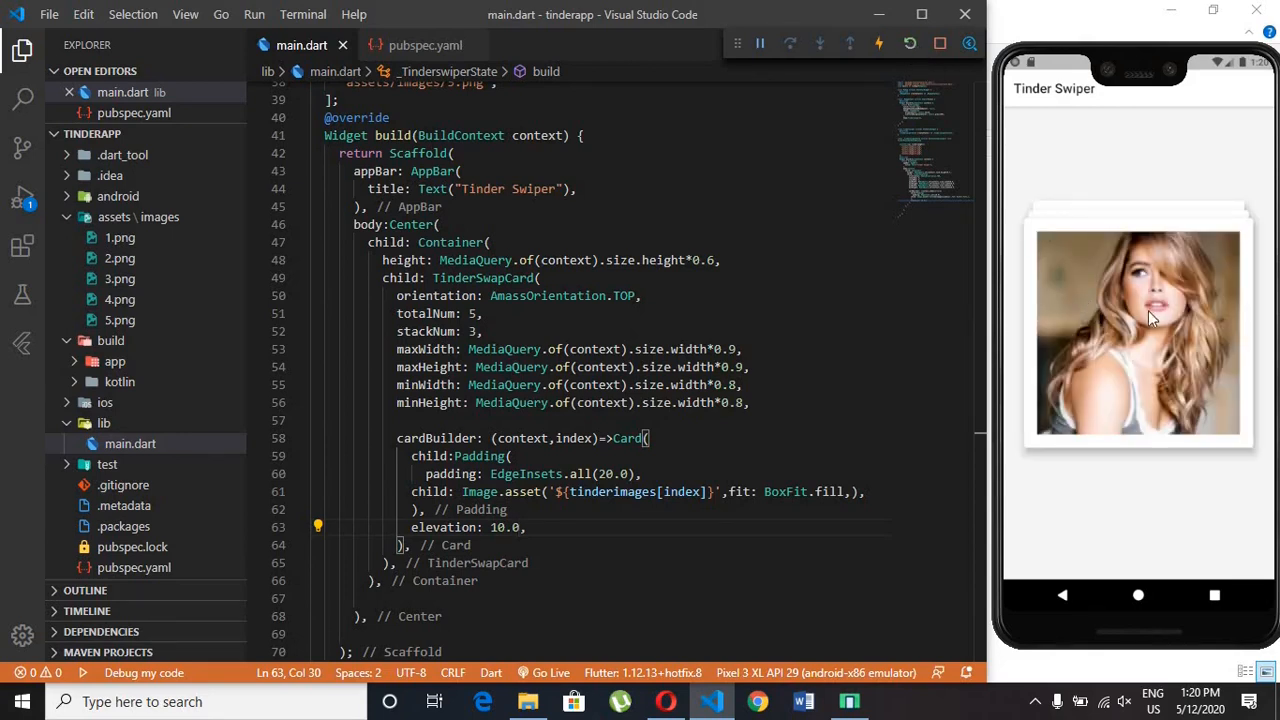